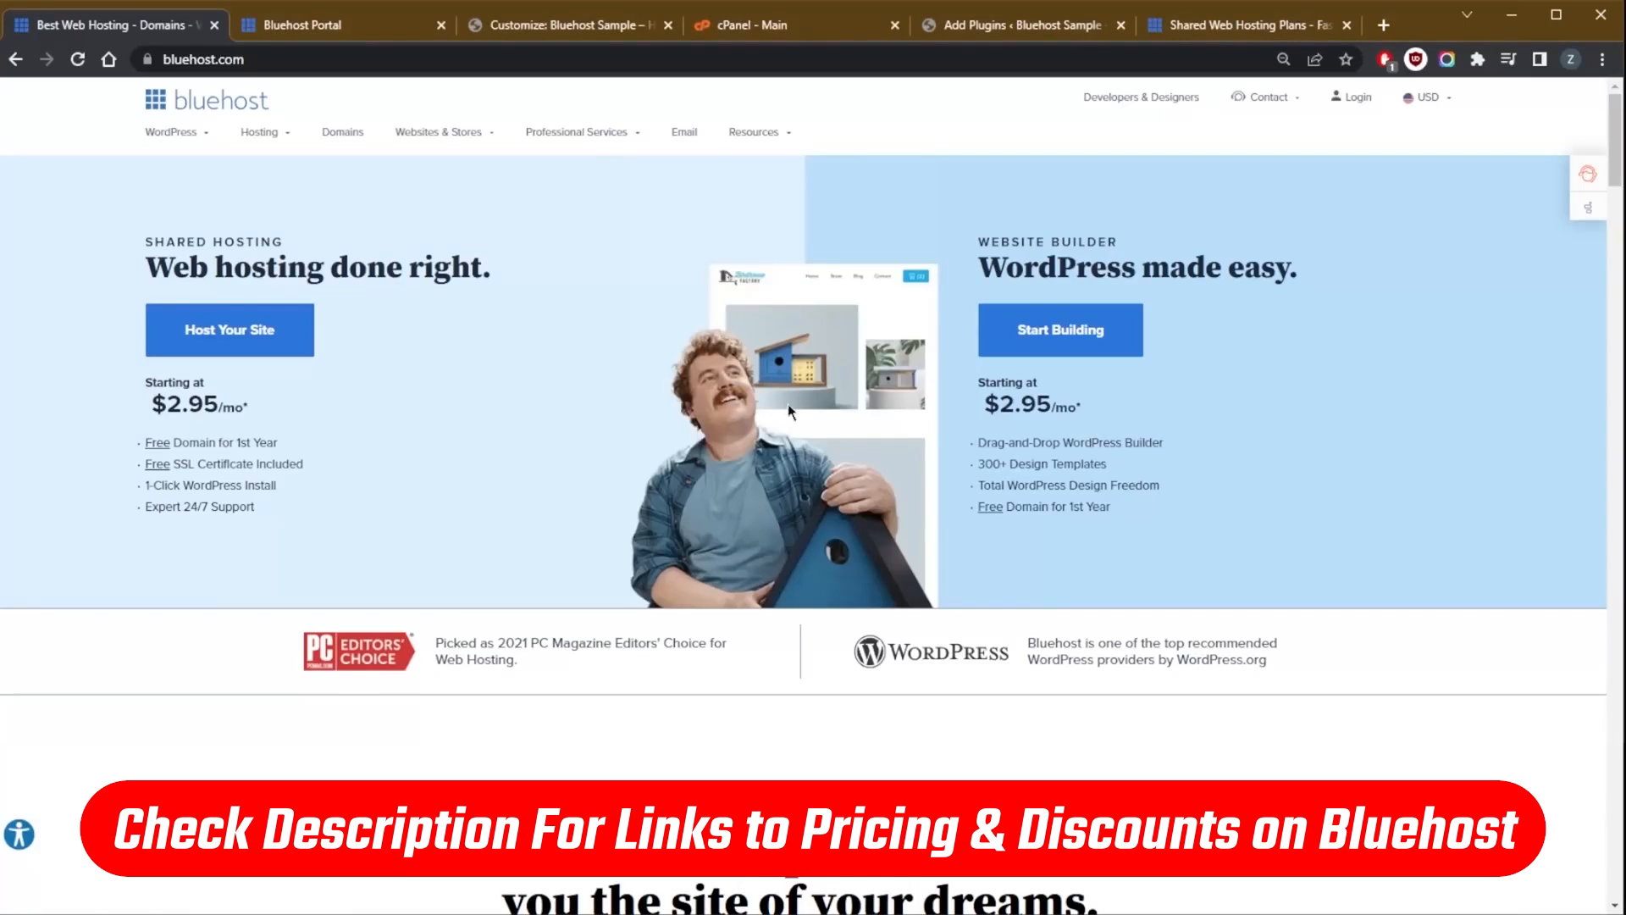
mouse_move(839, 374)
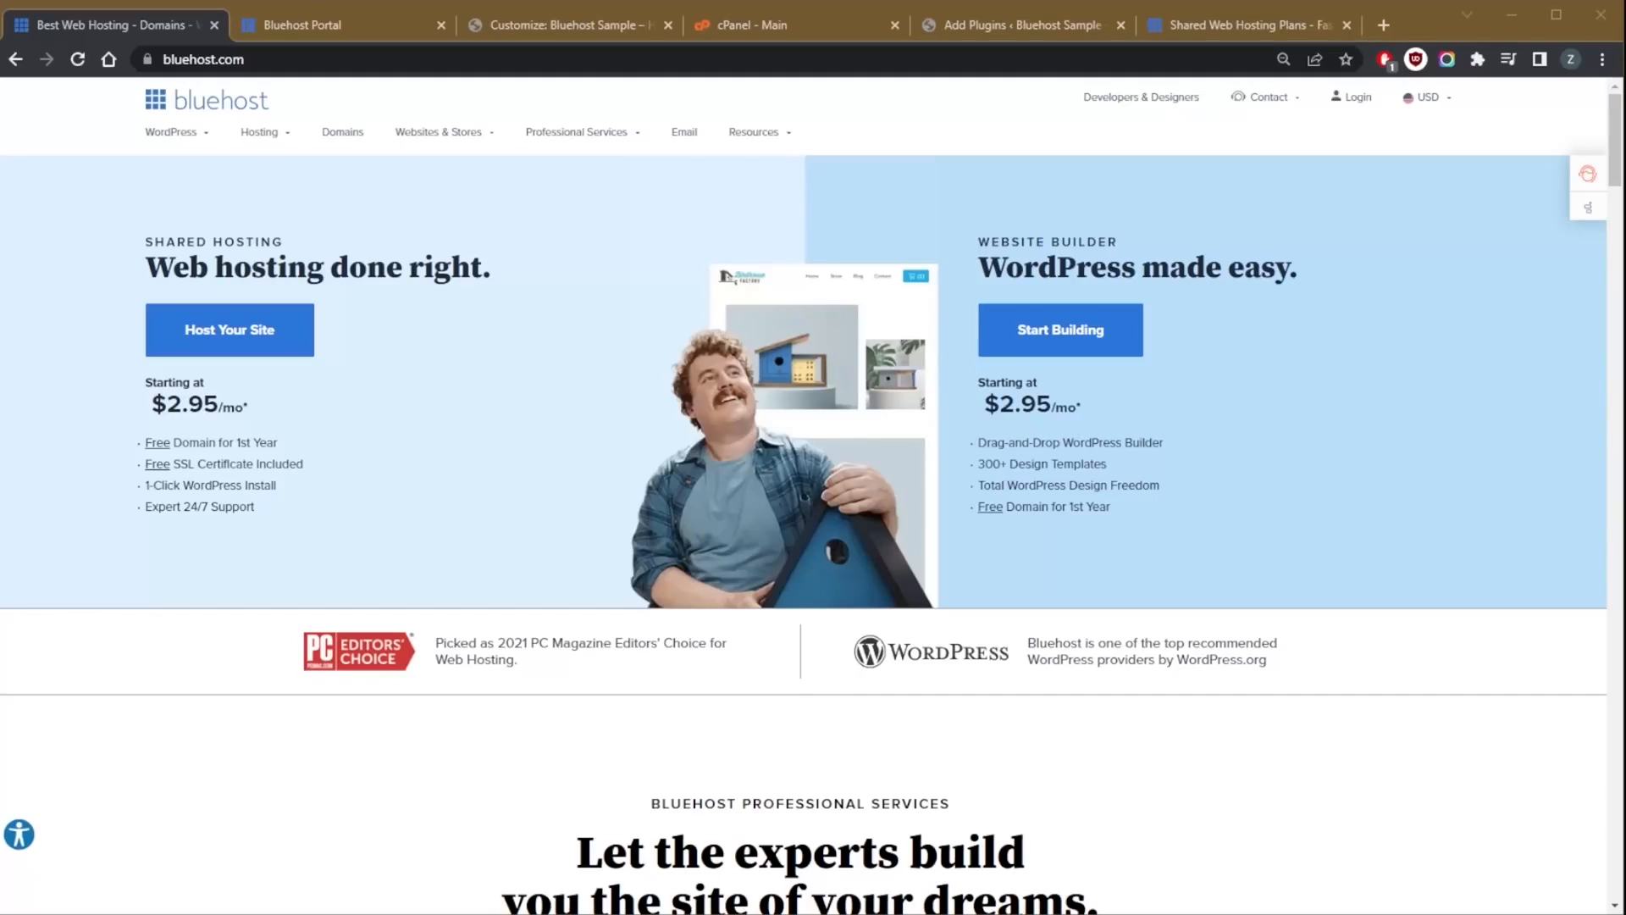
- Switch to the 'Customize: Bluehost Sample' tab showing the OceanWP site preview
left_click(561, 23)
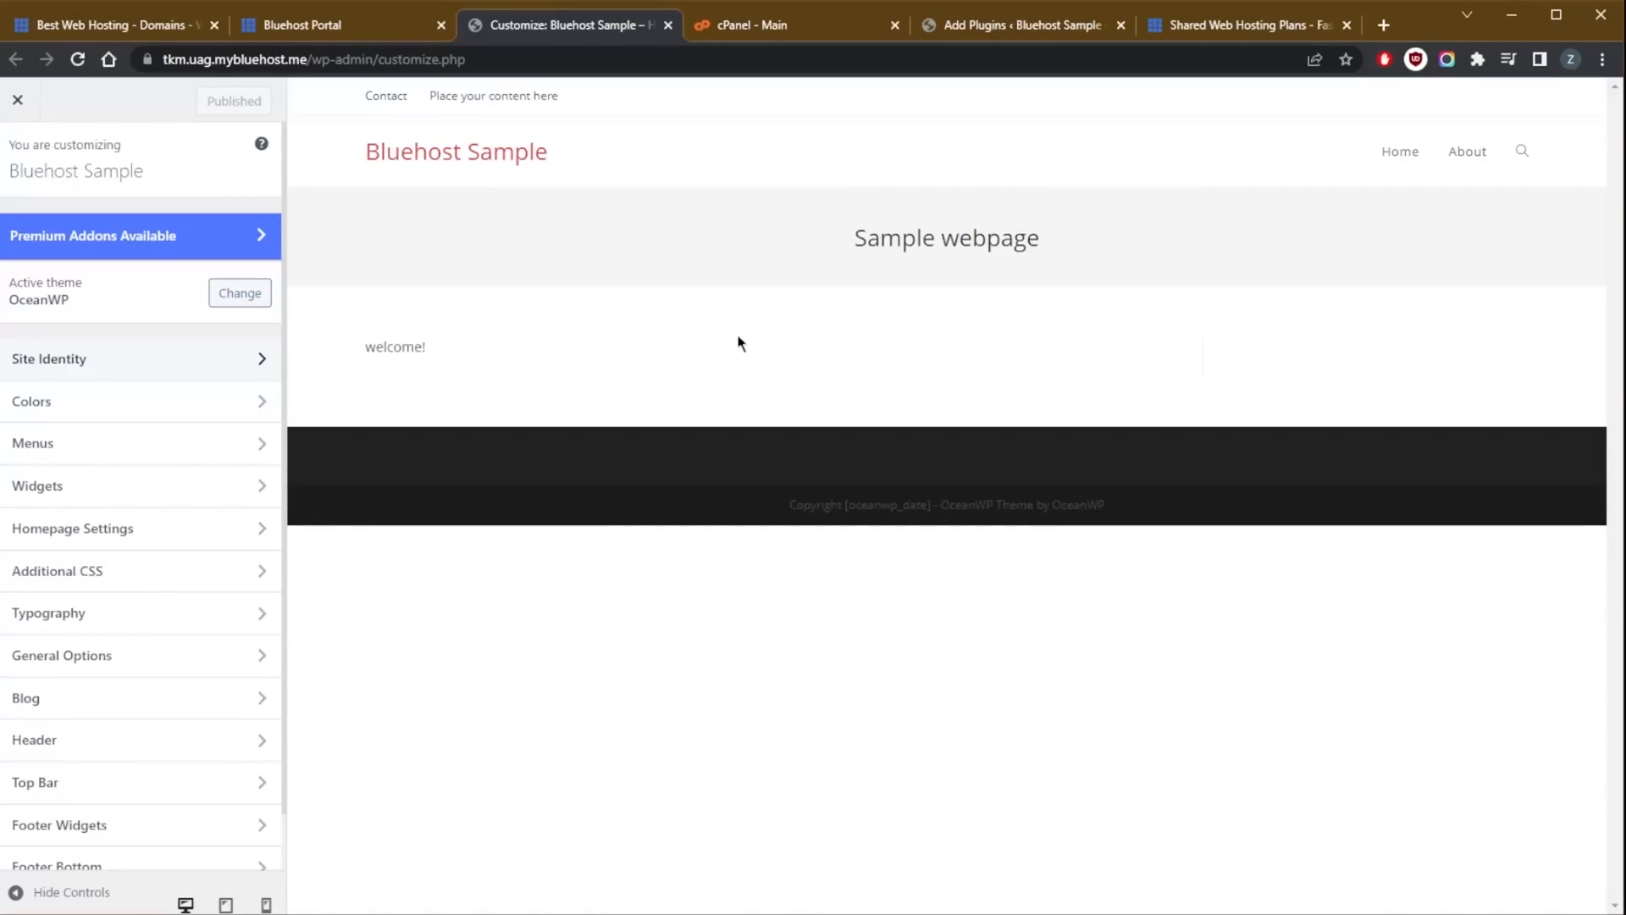
mouse_move(900, 456)
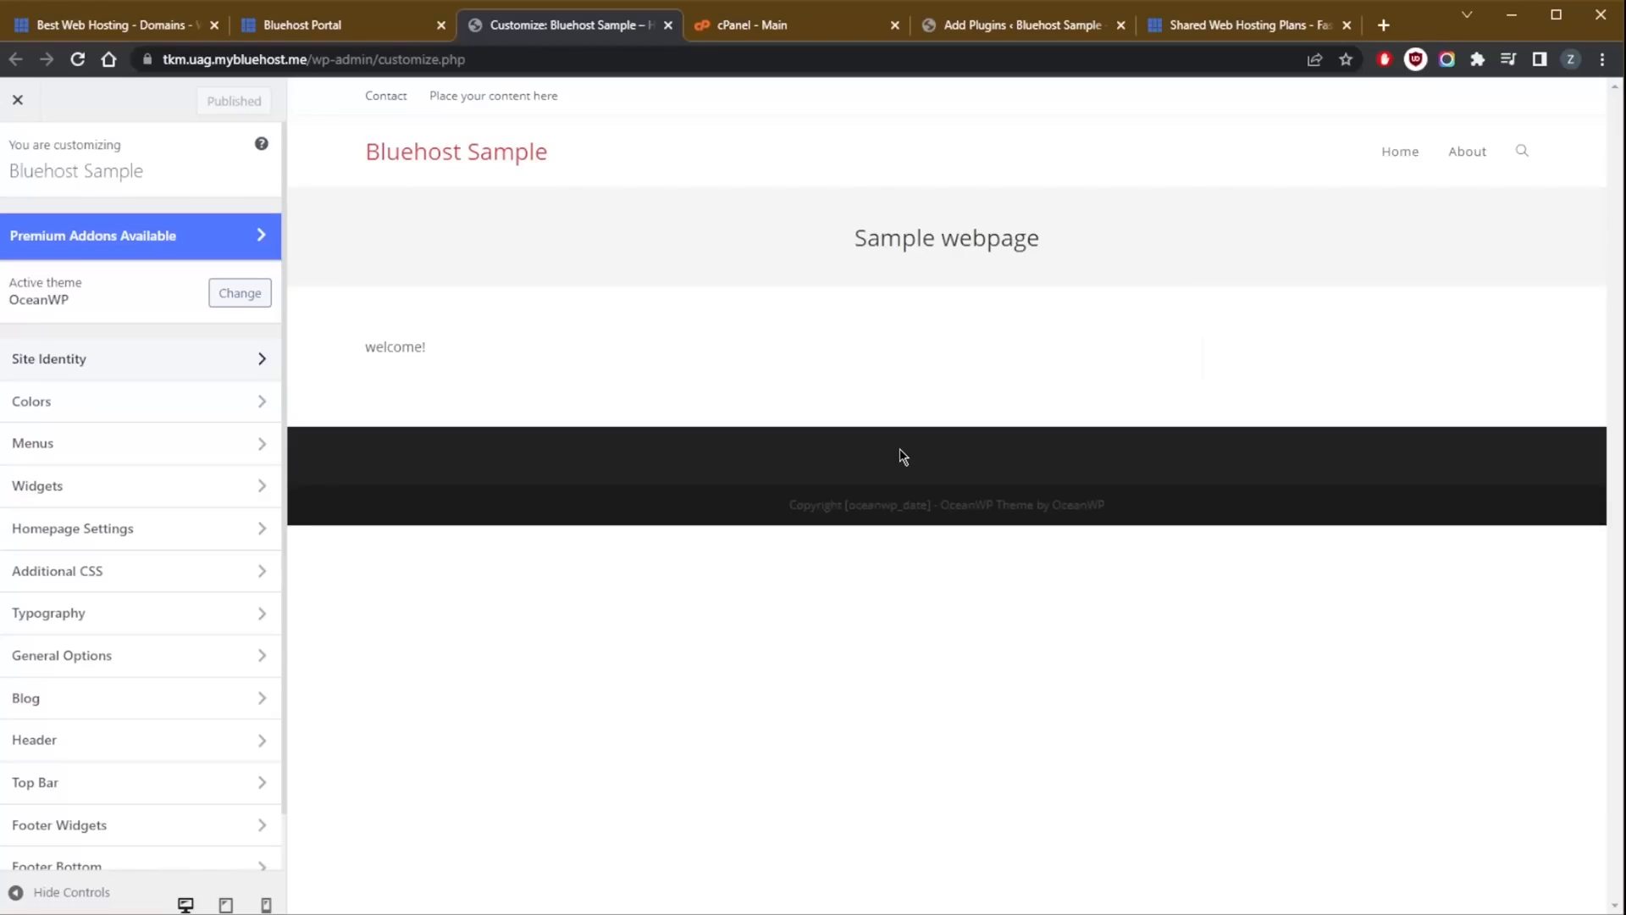
mouse_move(886, 461)
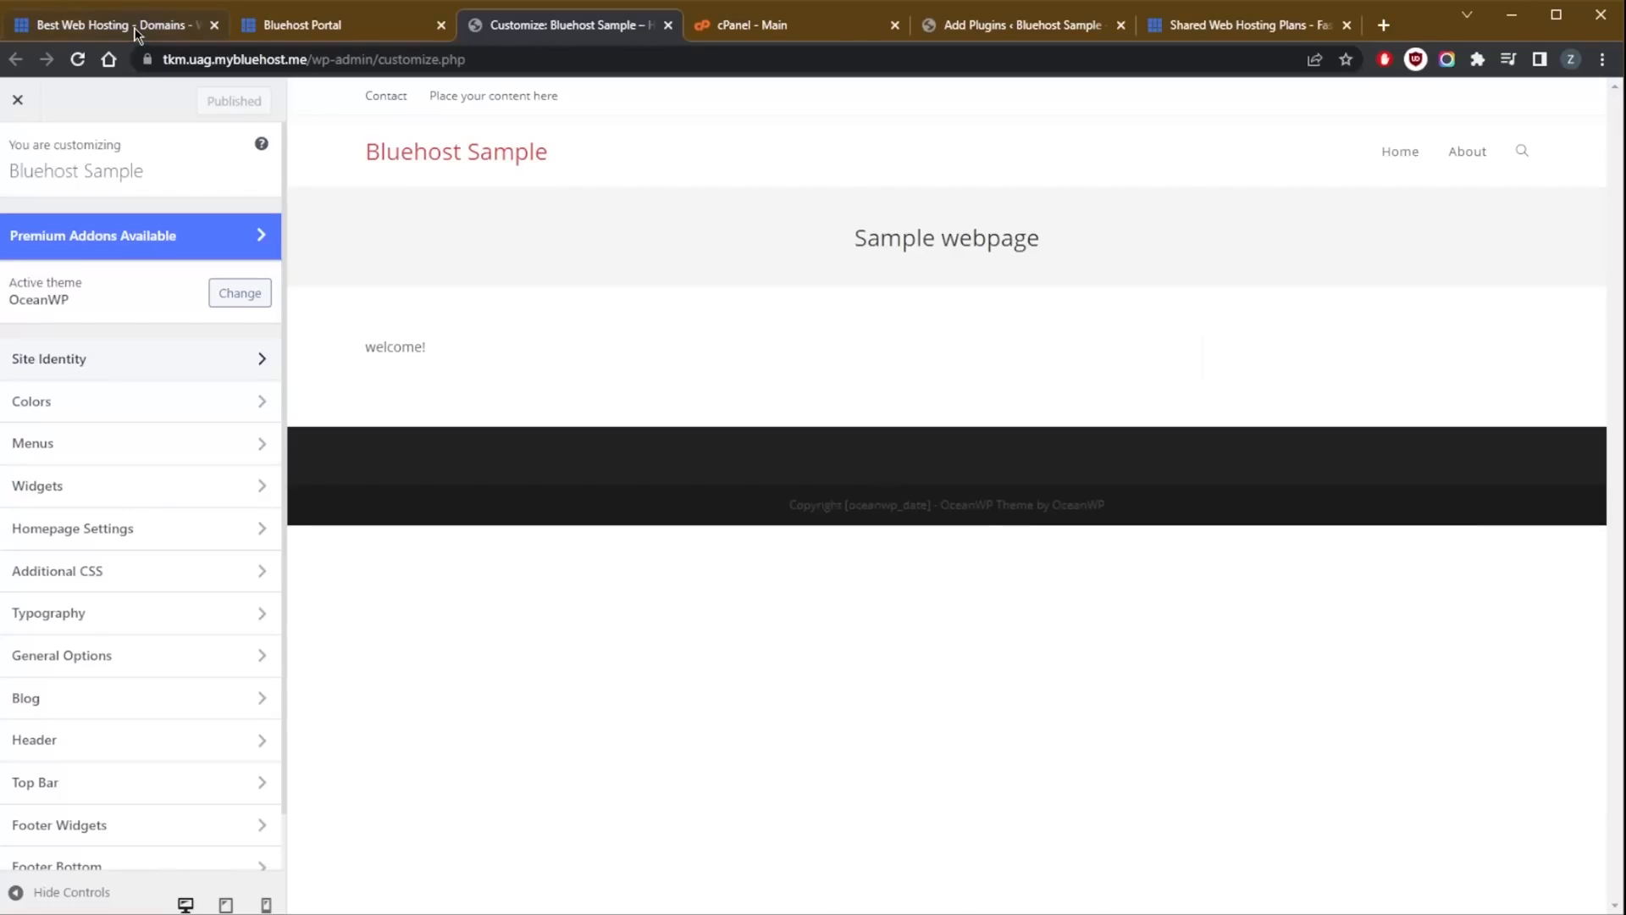
- Switch to the Bluehost homepage and scroll through the call-us section and back to the top
left_click(114, 24)
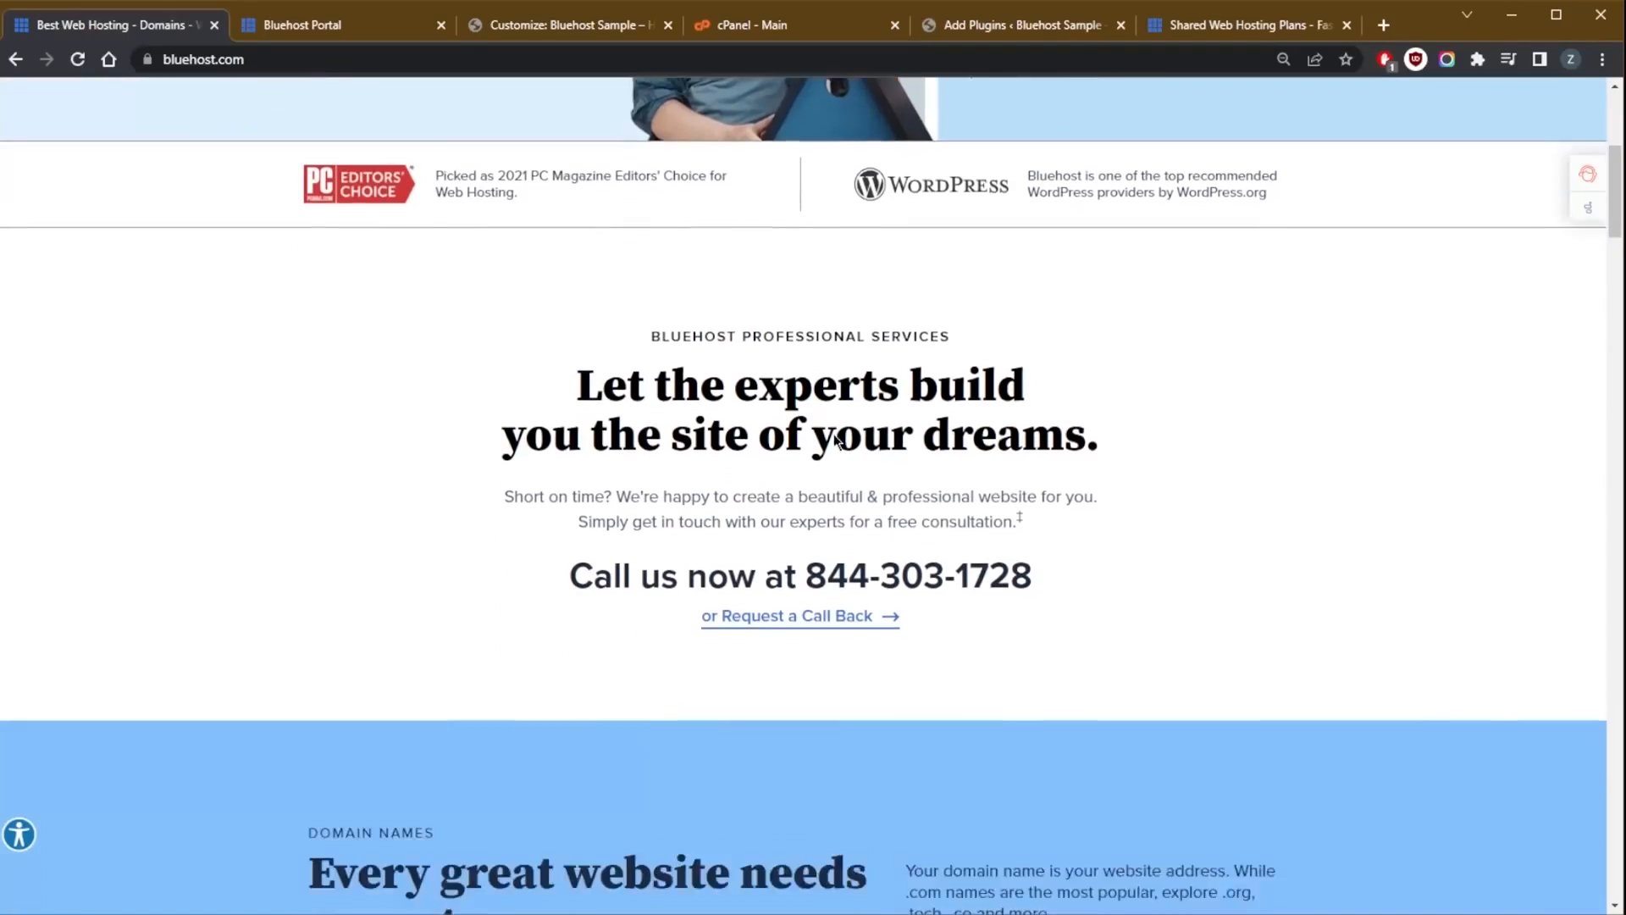
scroll("down", 3)
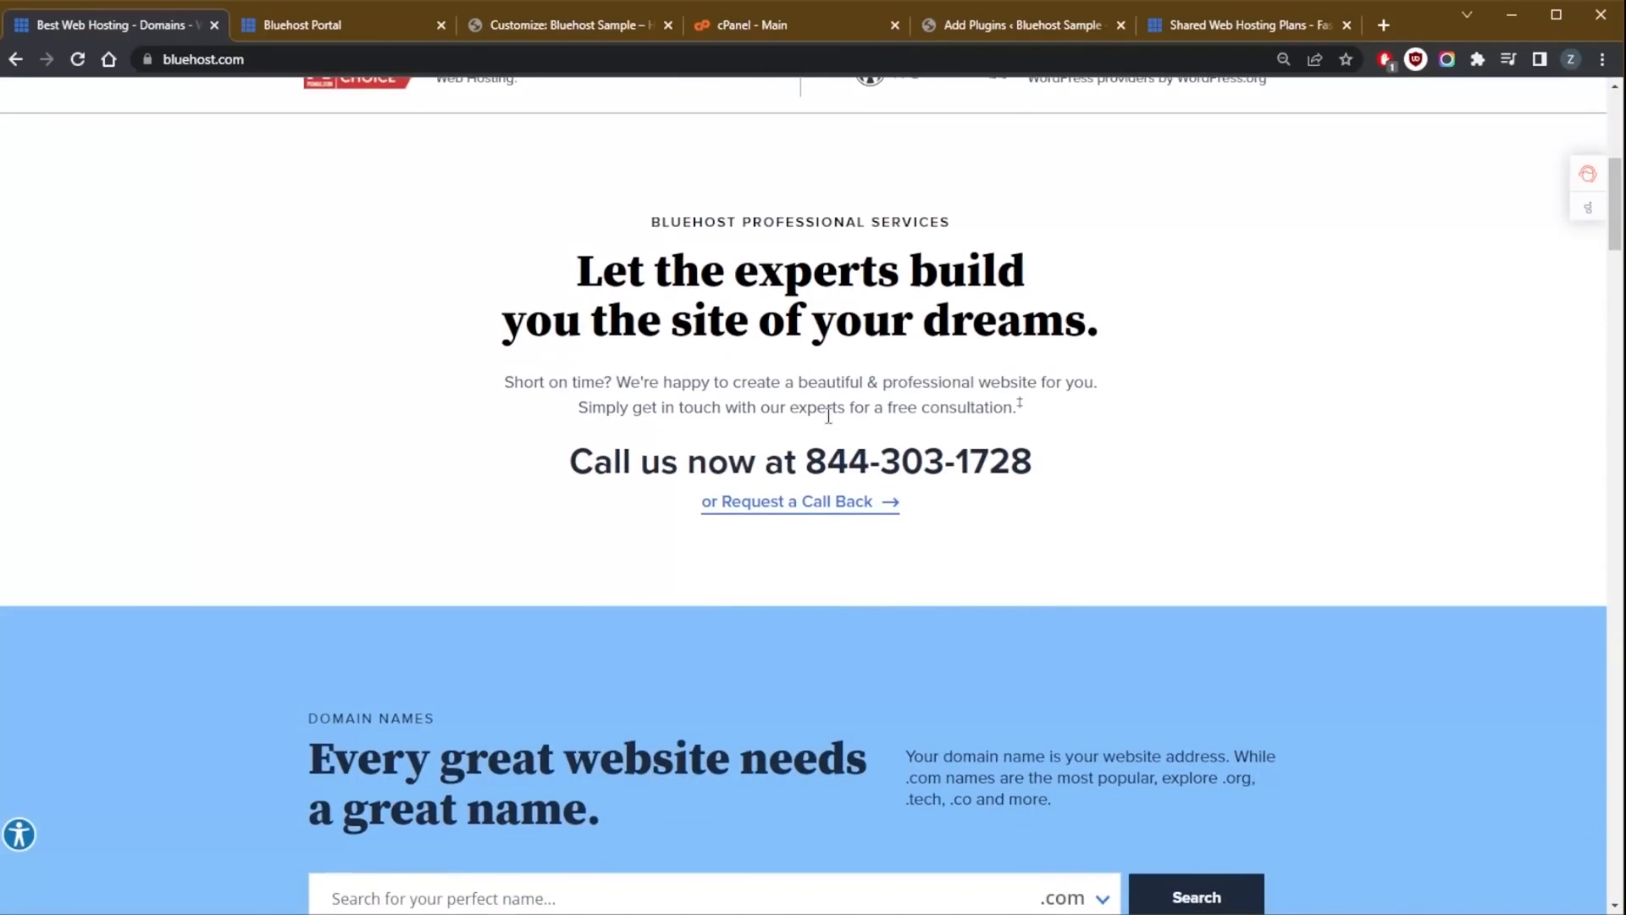
mouse_move(839, 436)
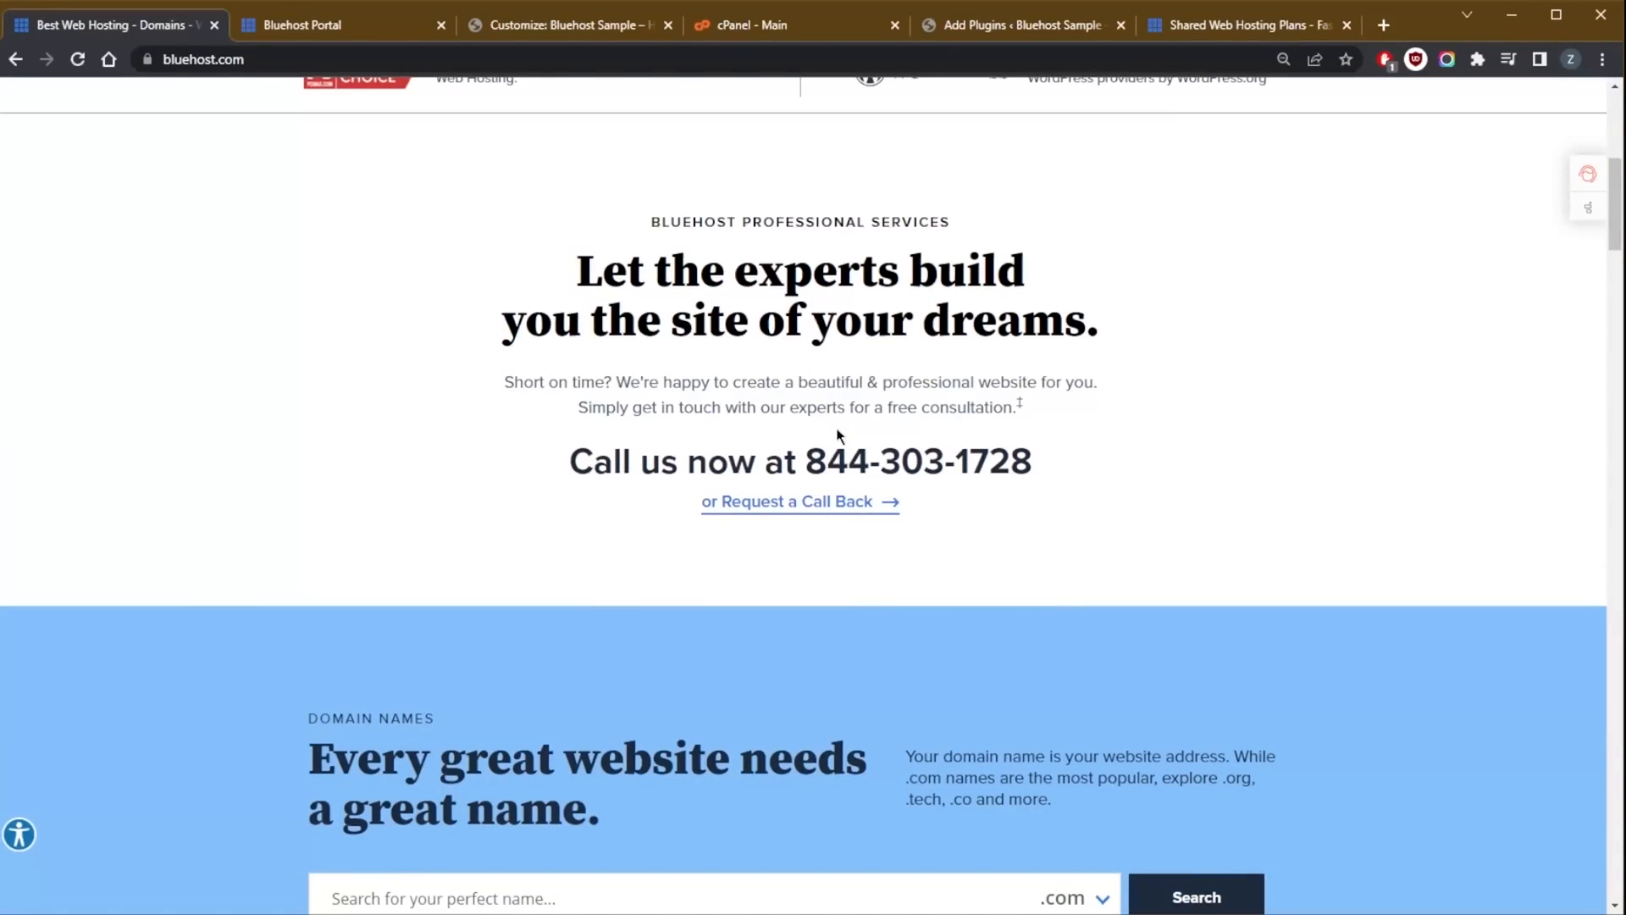
mouse_move(799, 502)
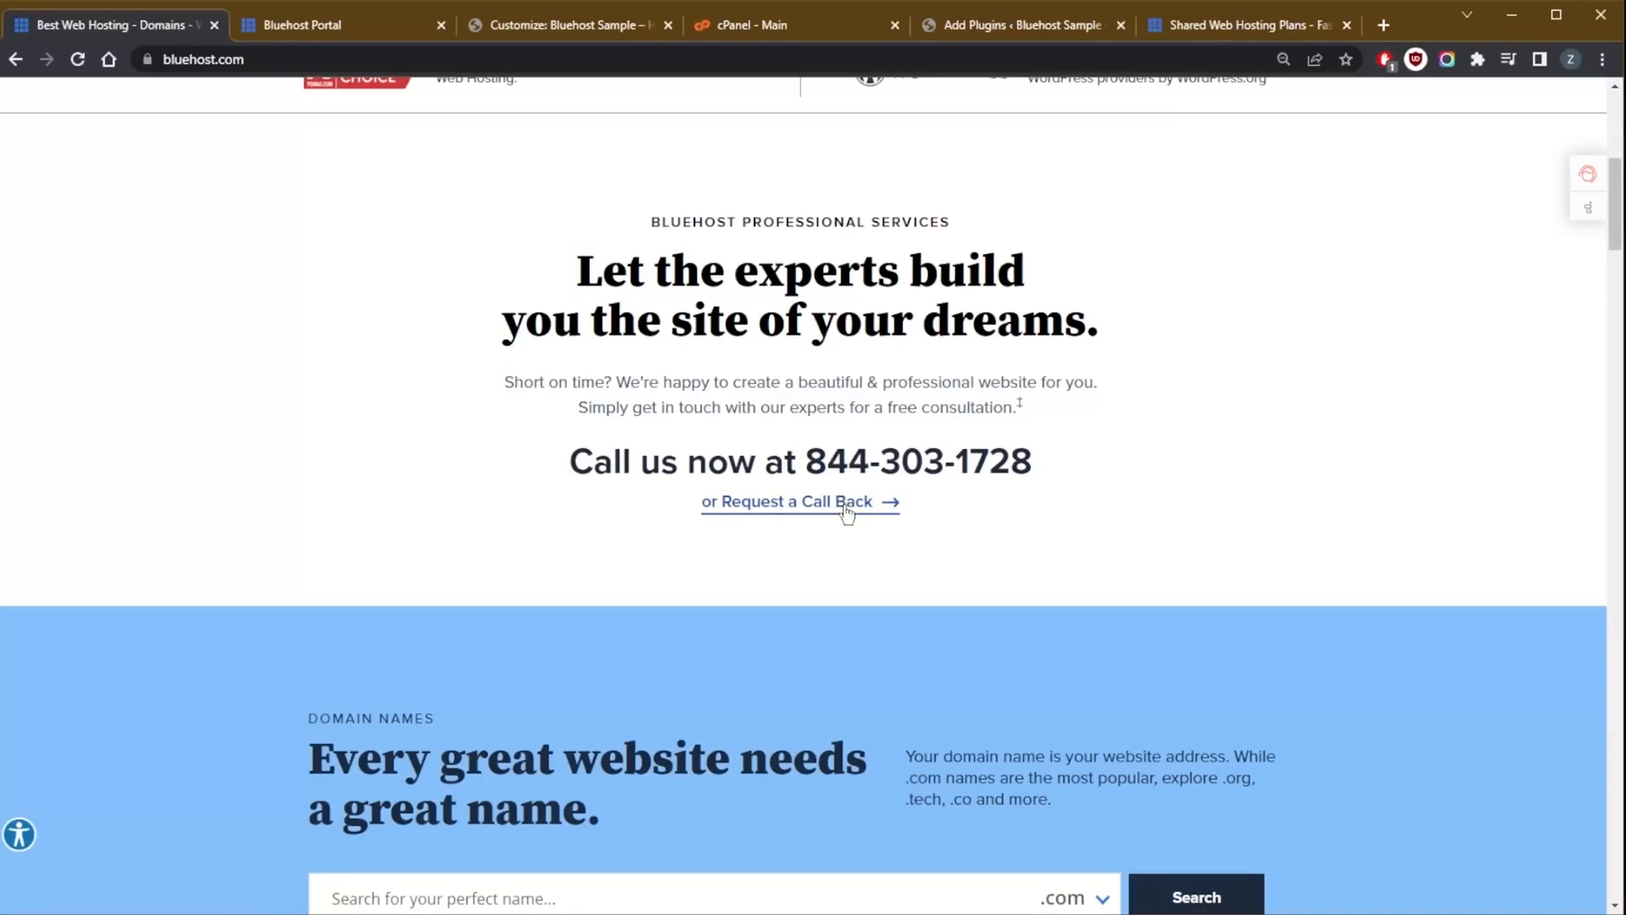
scroll("up", 3)
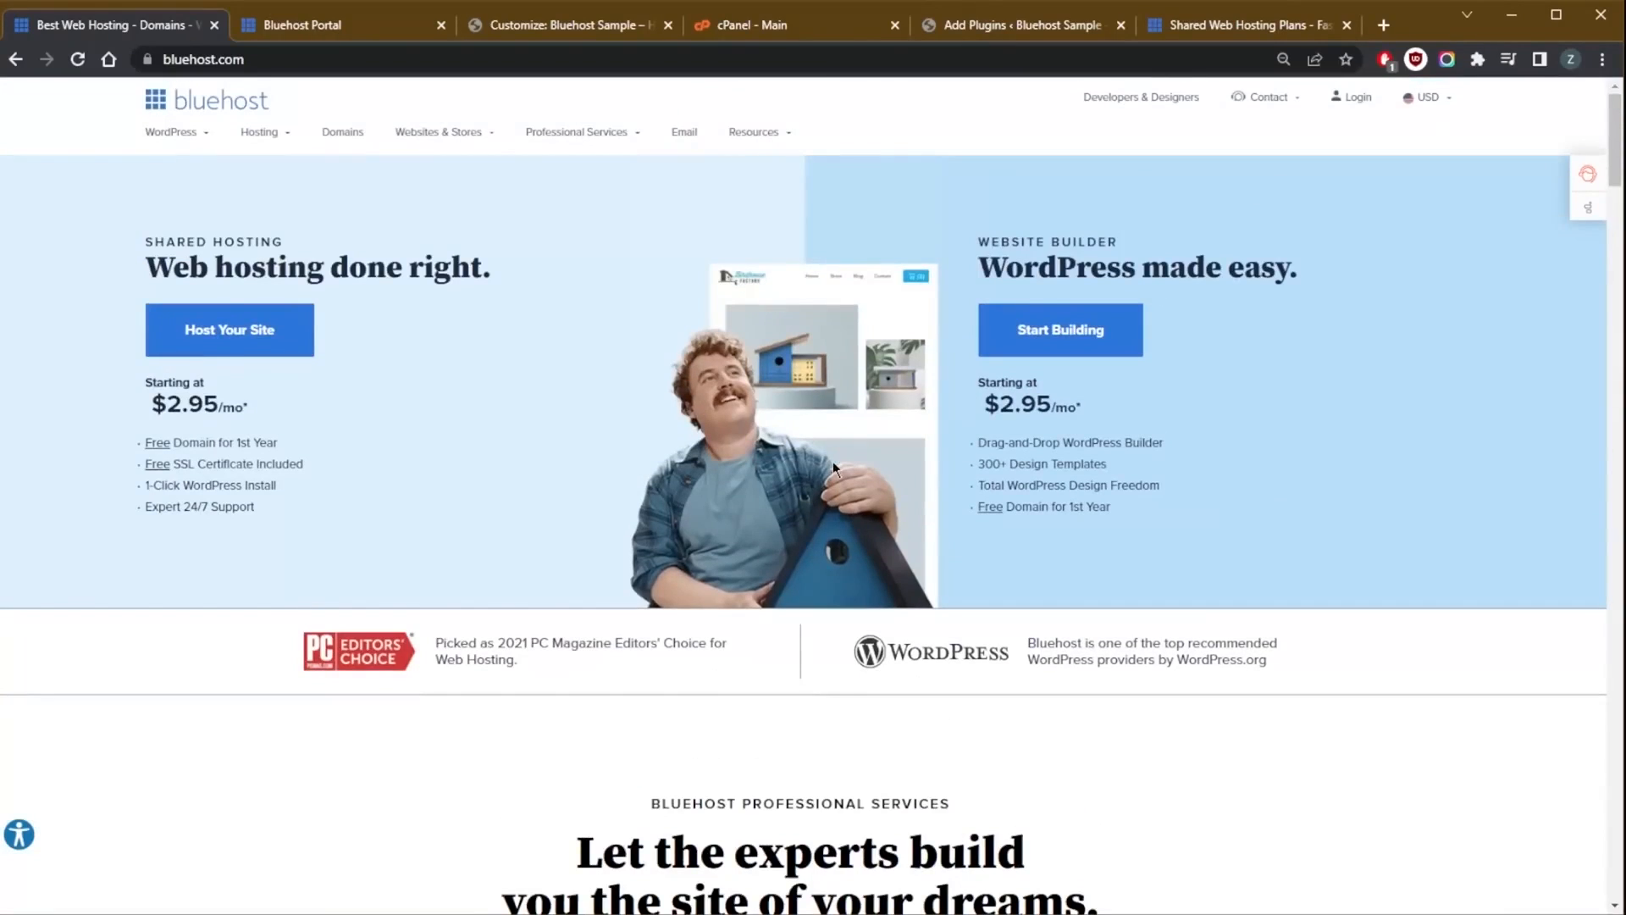
mouse_move(840, 471)
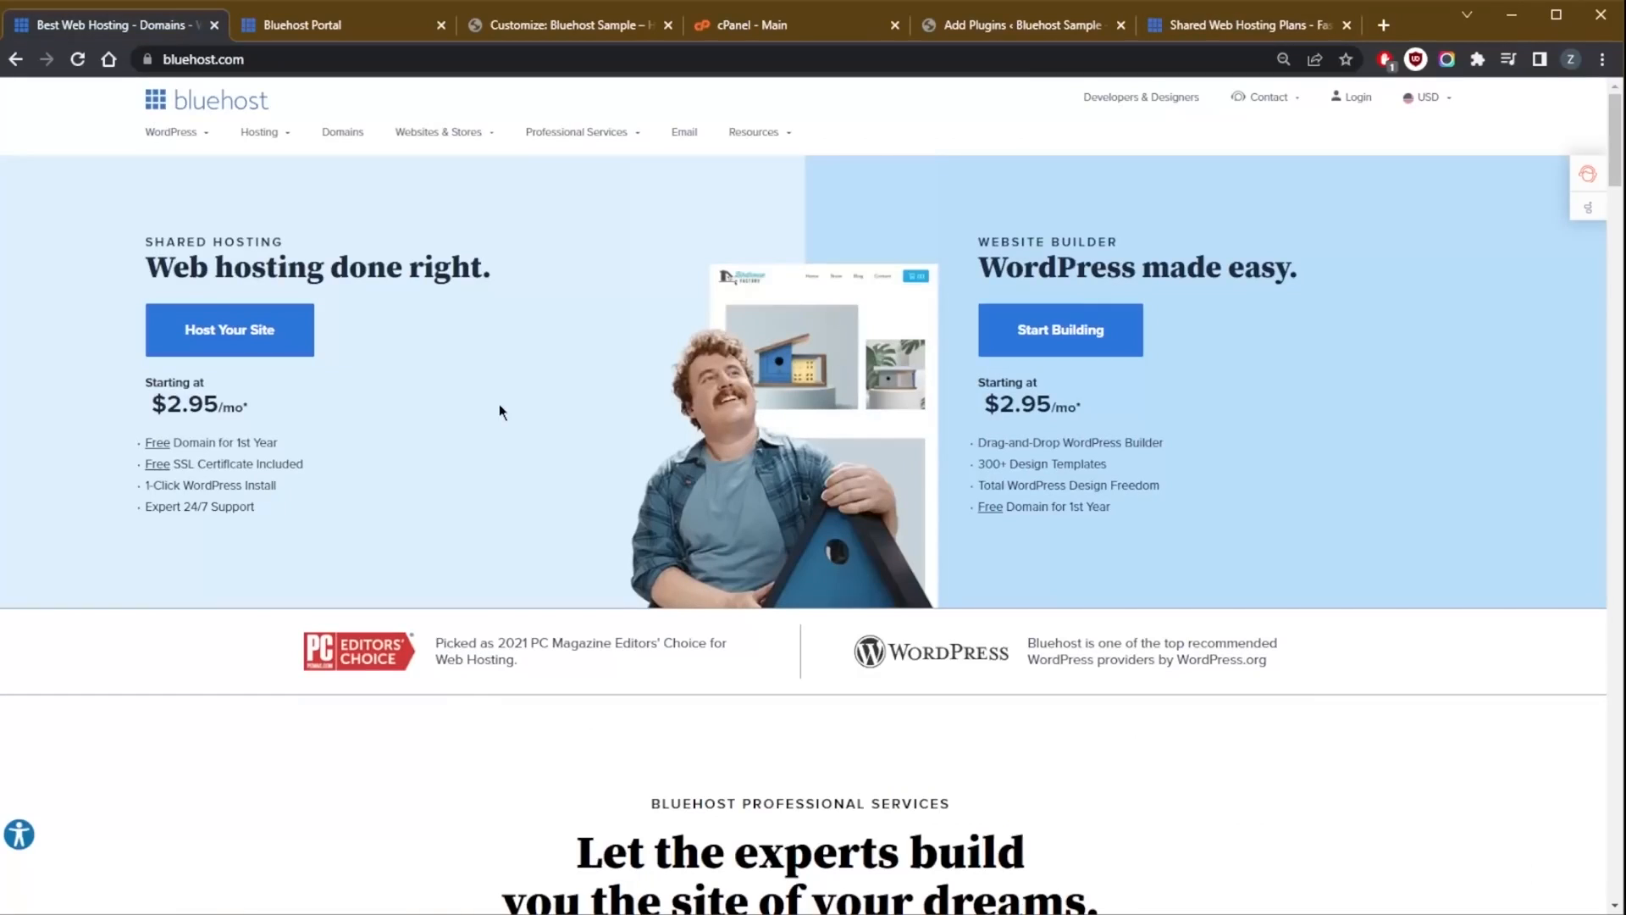
mouse_move(192, 437)
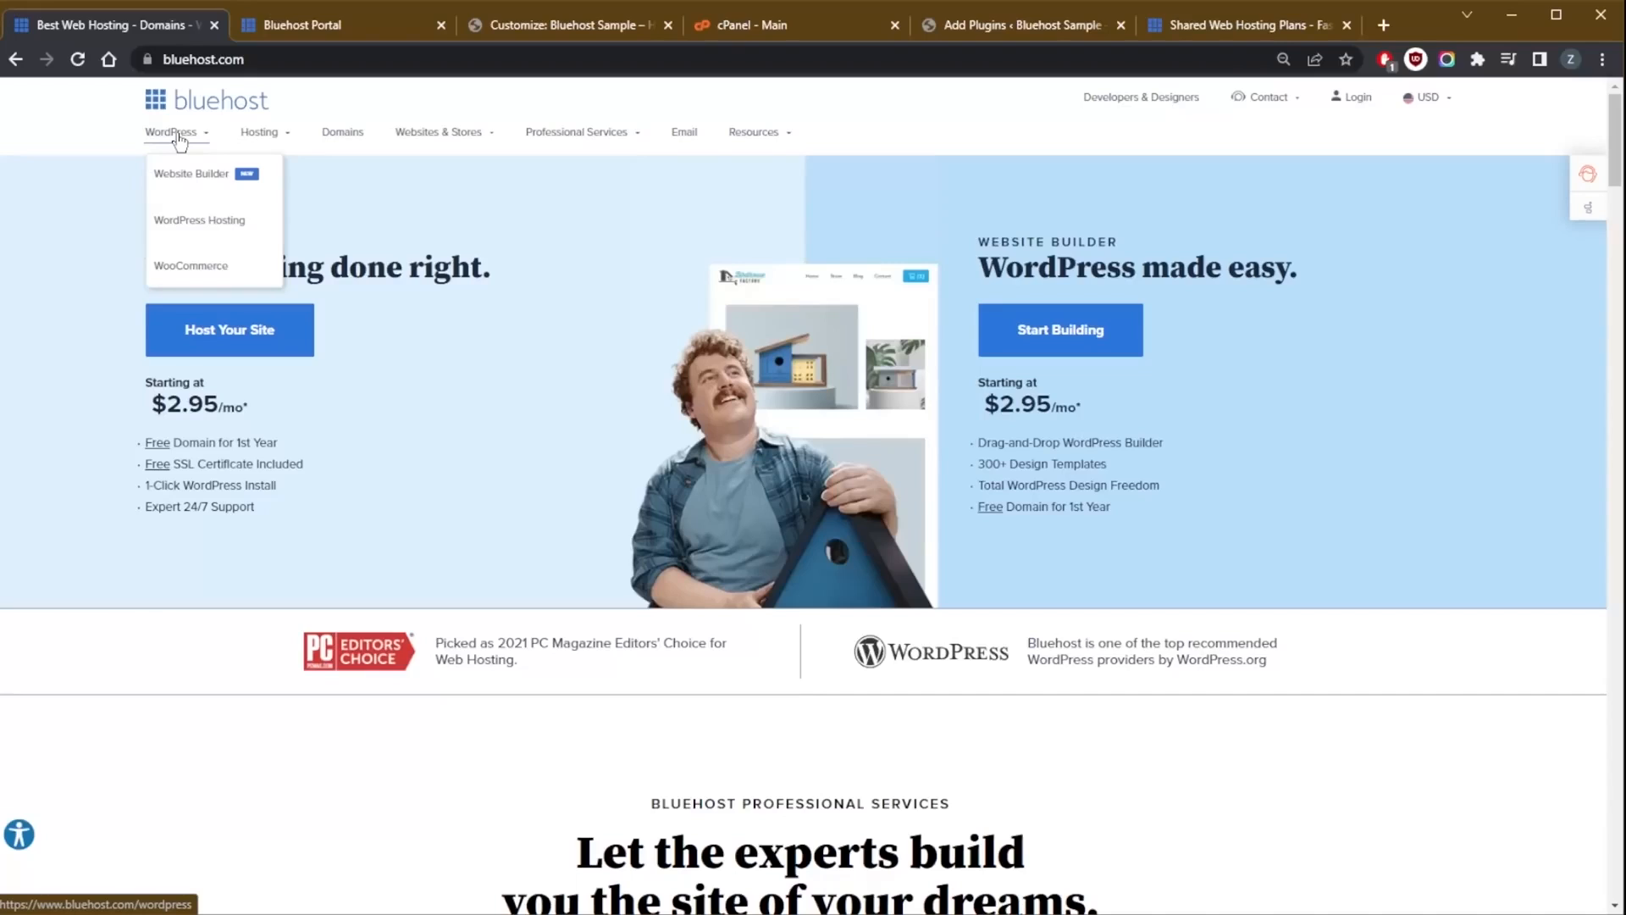
mouse_move(188, 148)
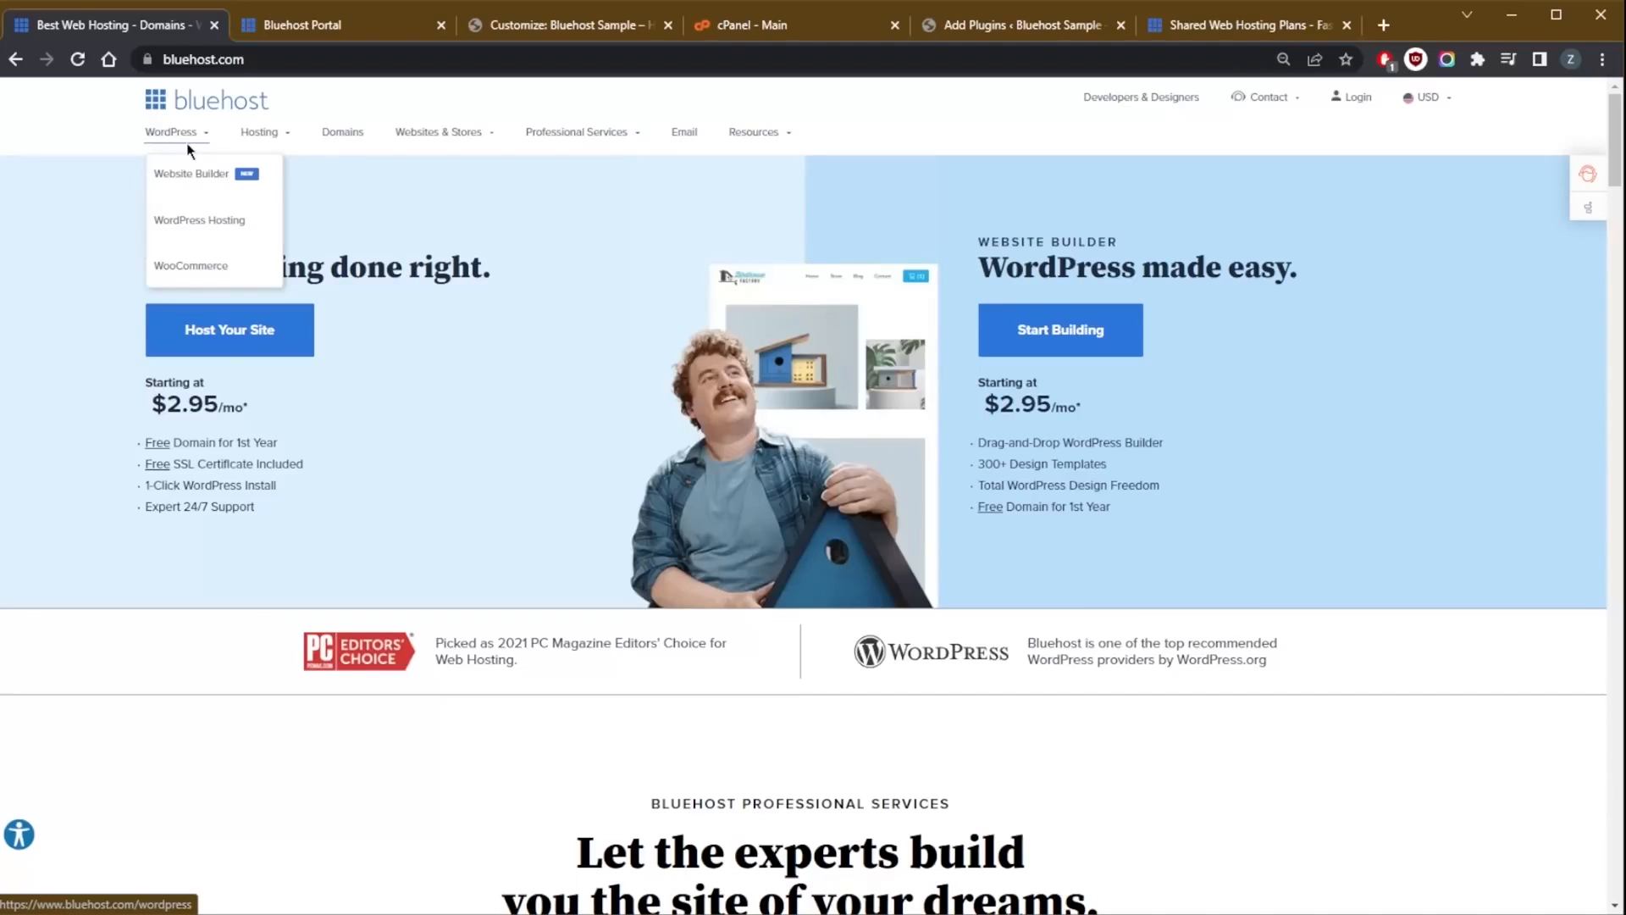
left_click(1267, 96)
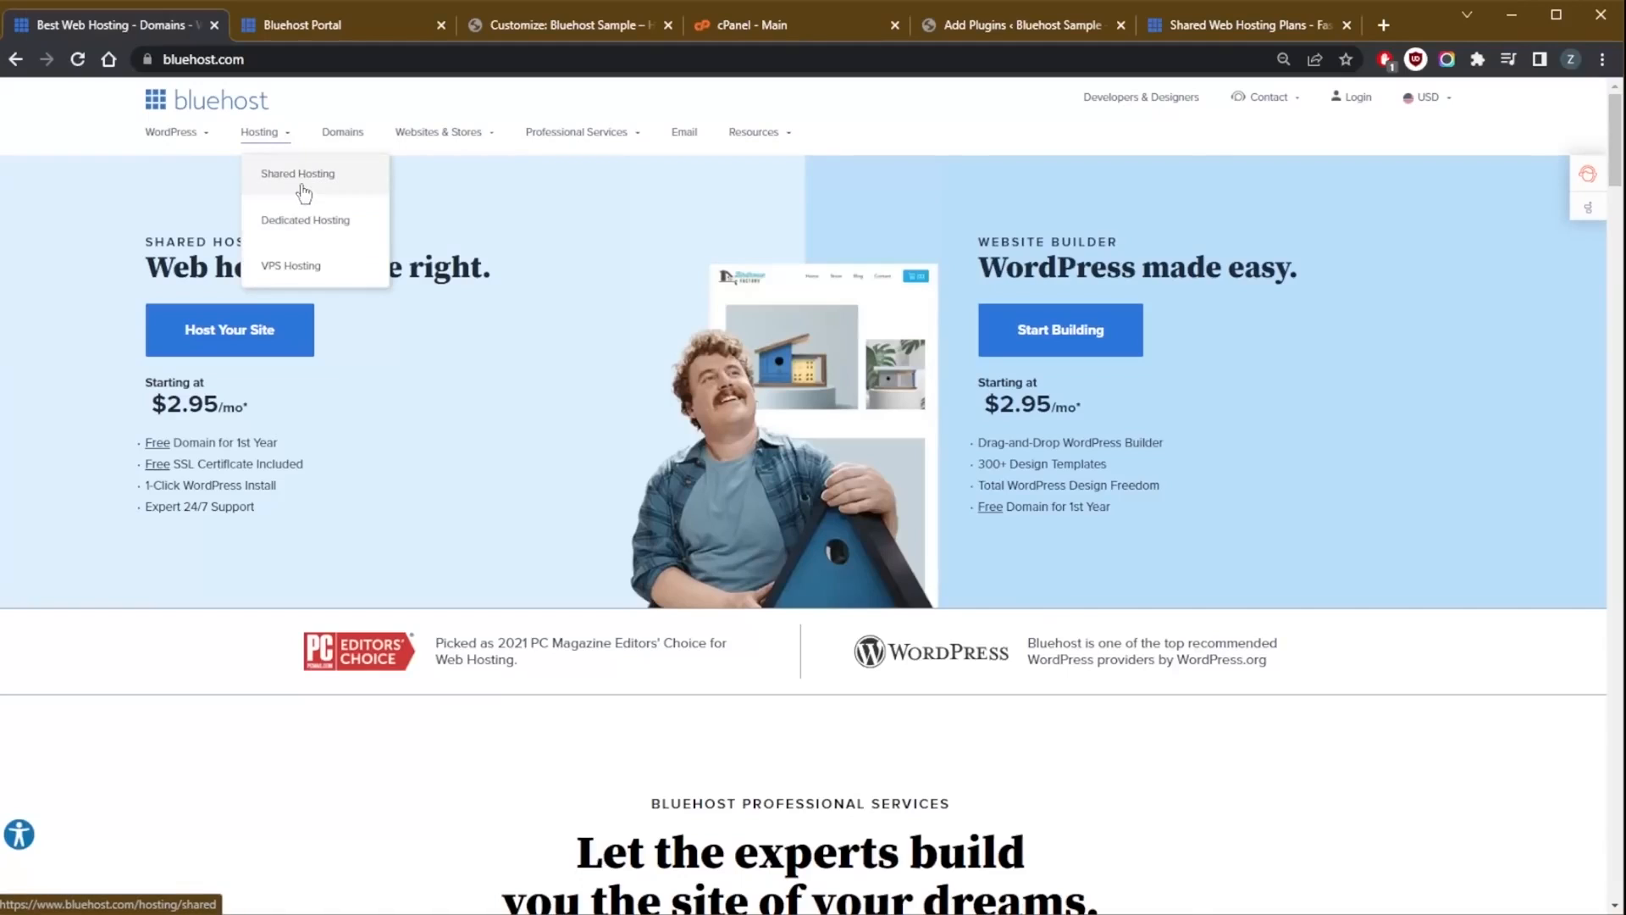
mouse_move(317, 237)
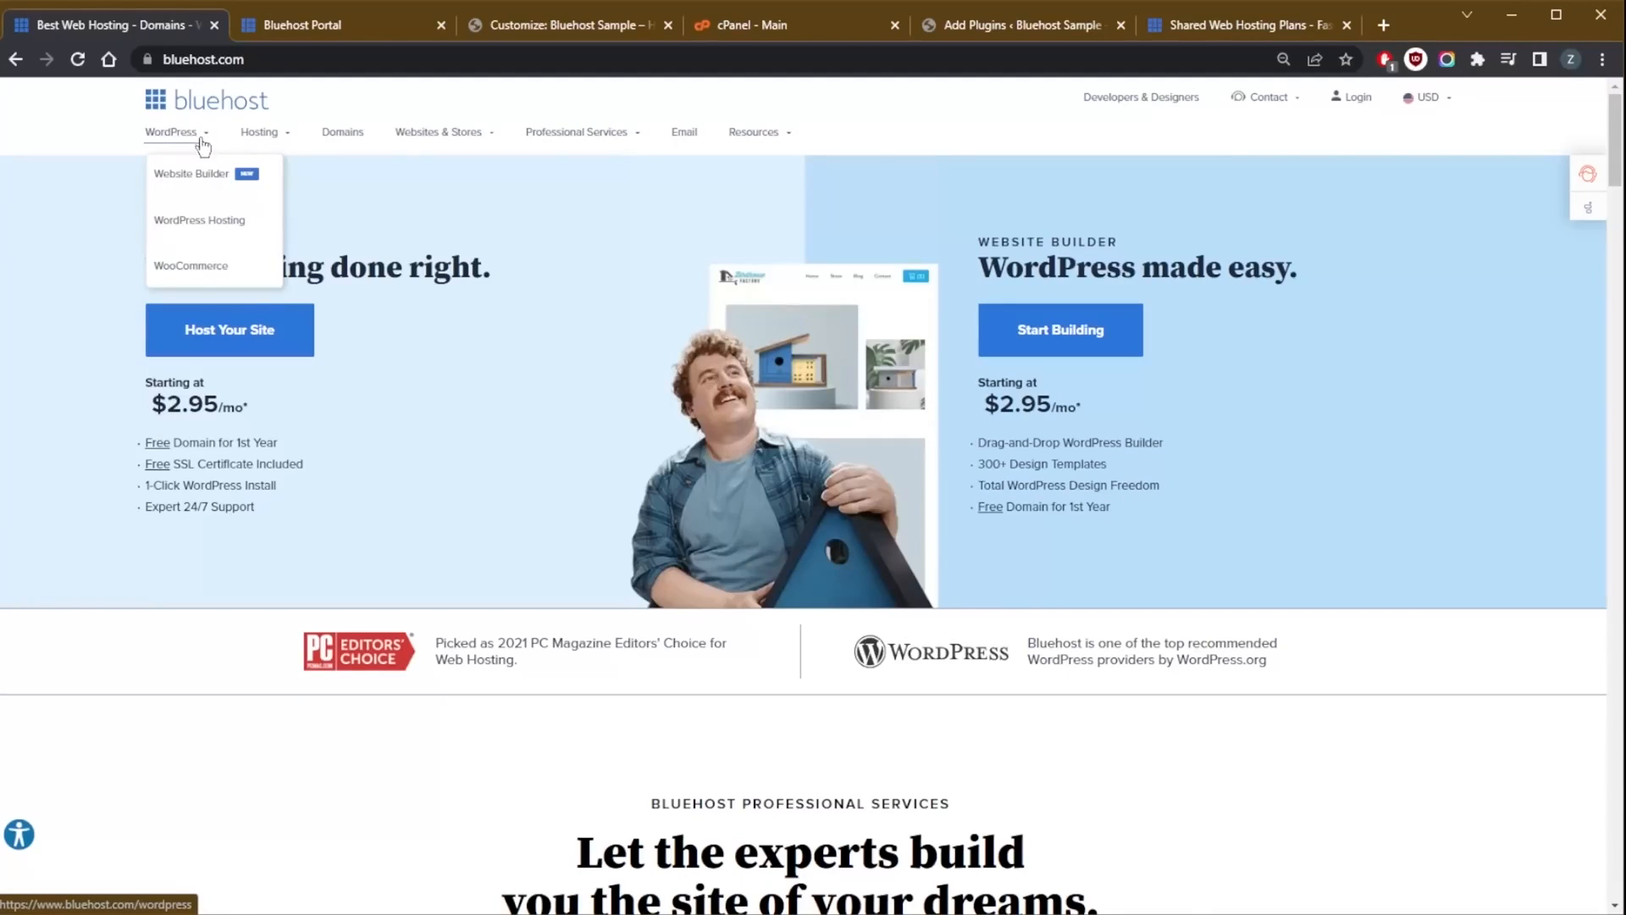
mouse_move(211, 271)
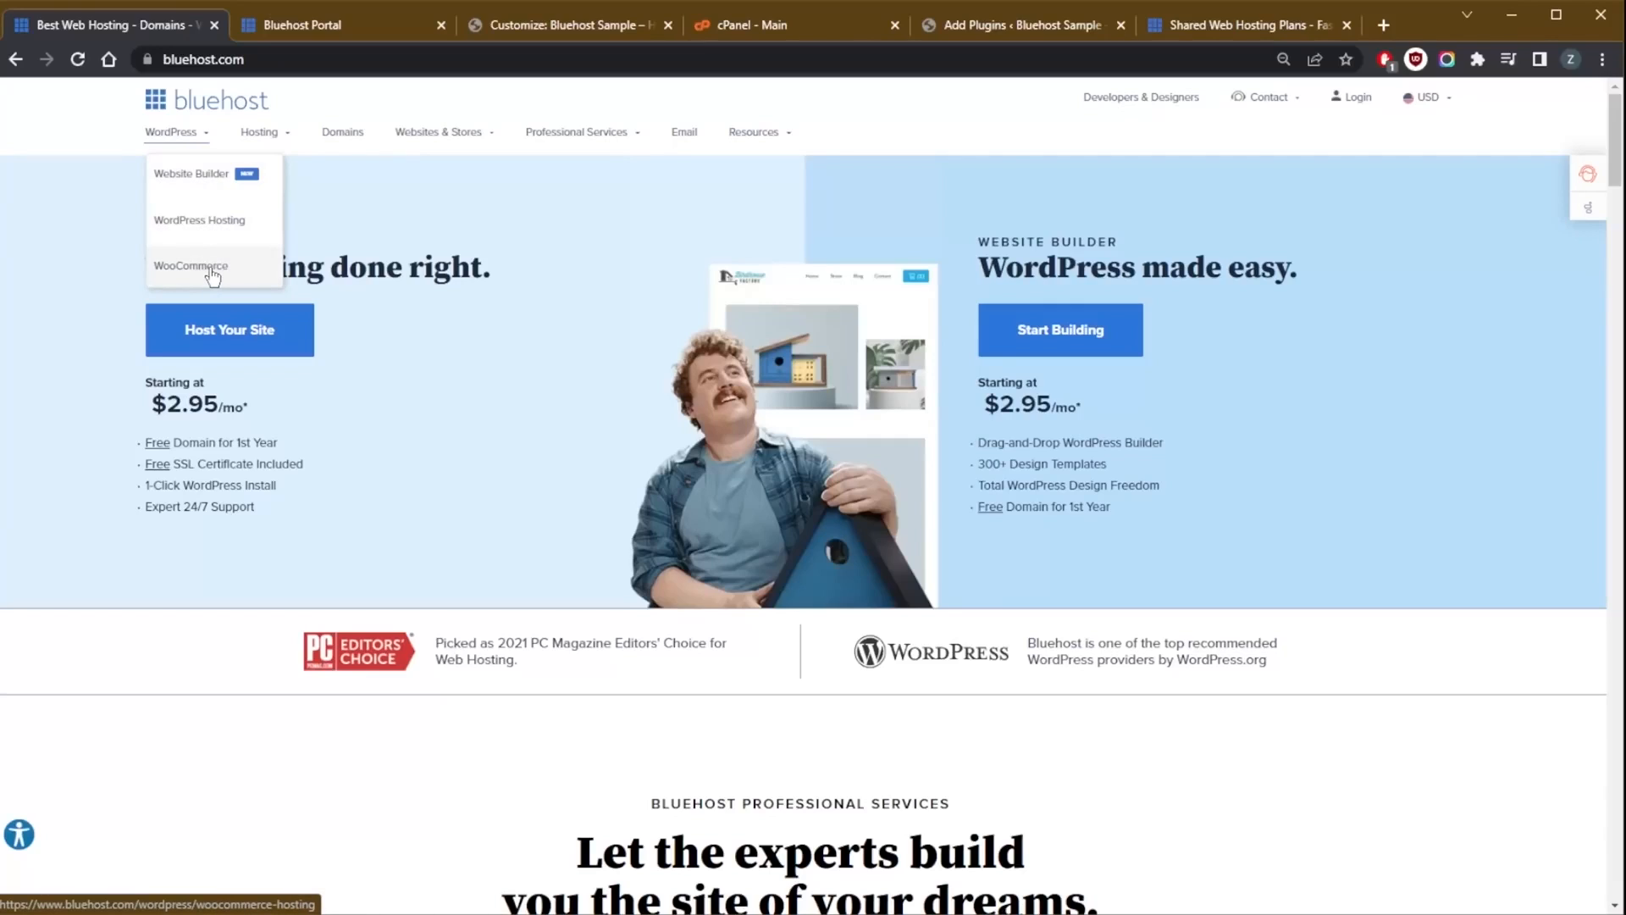
mouse_move(218, 275)
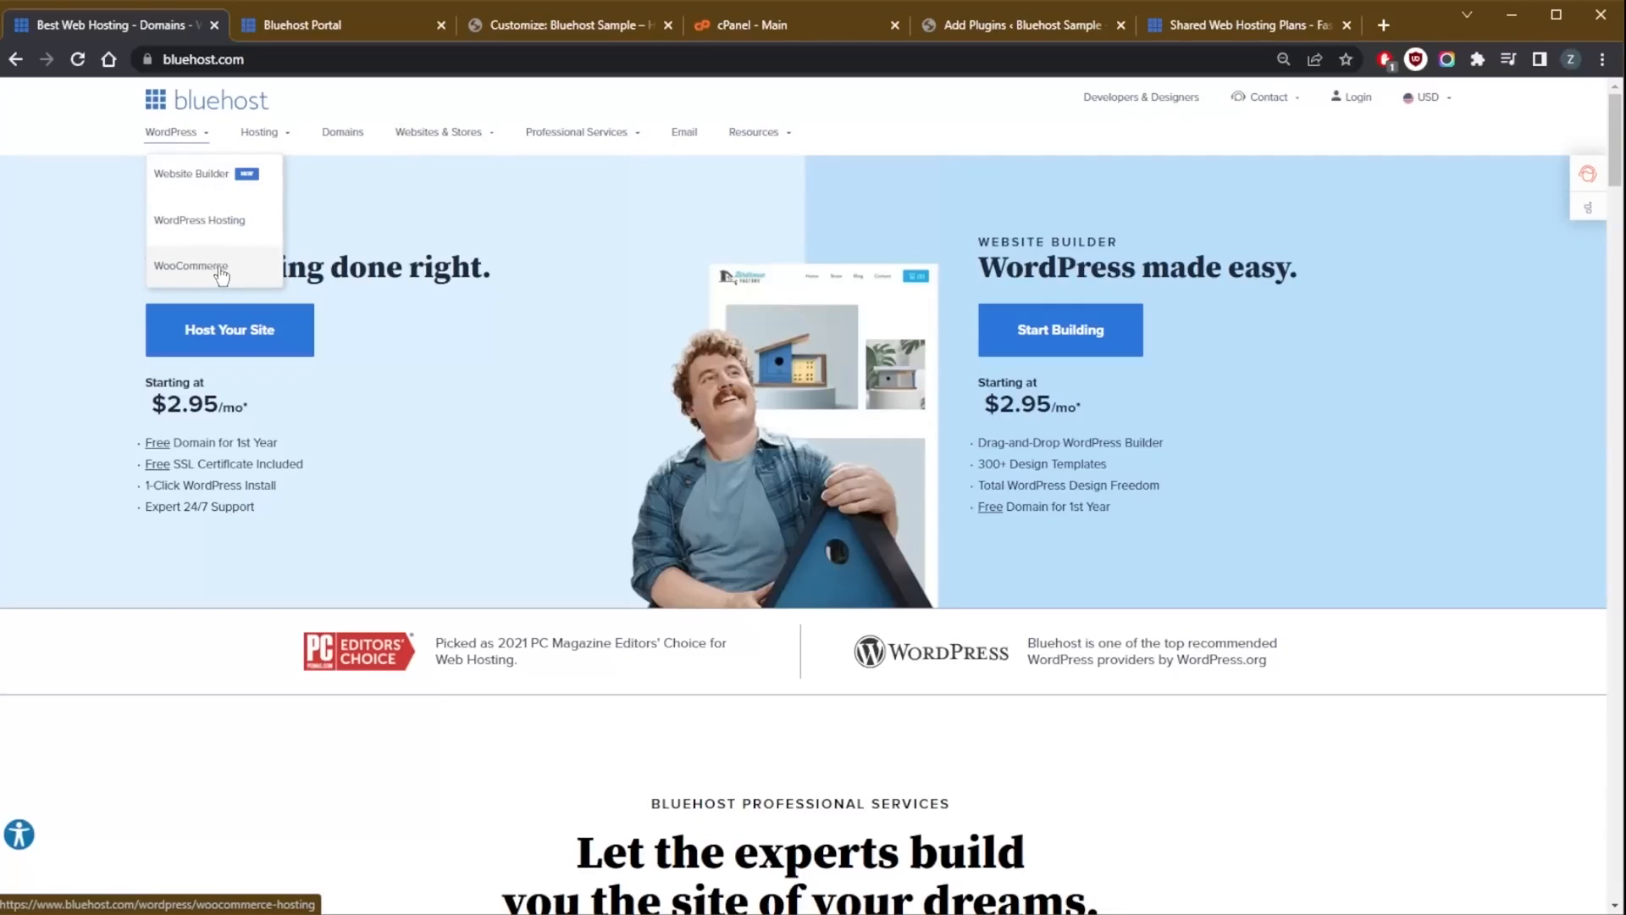
mouse_move(372, 41)
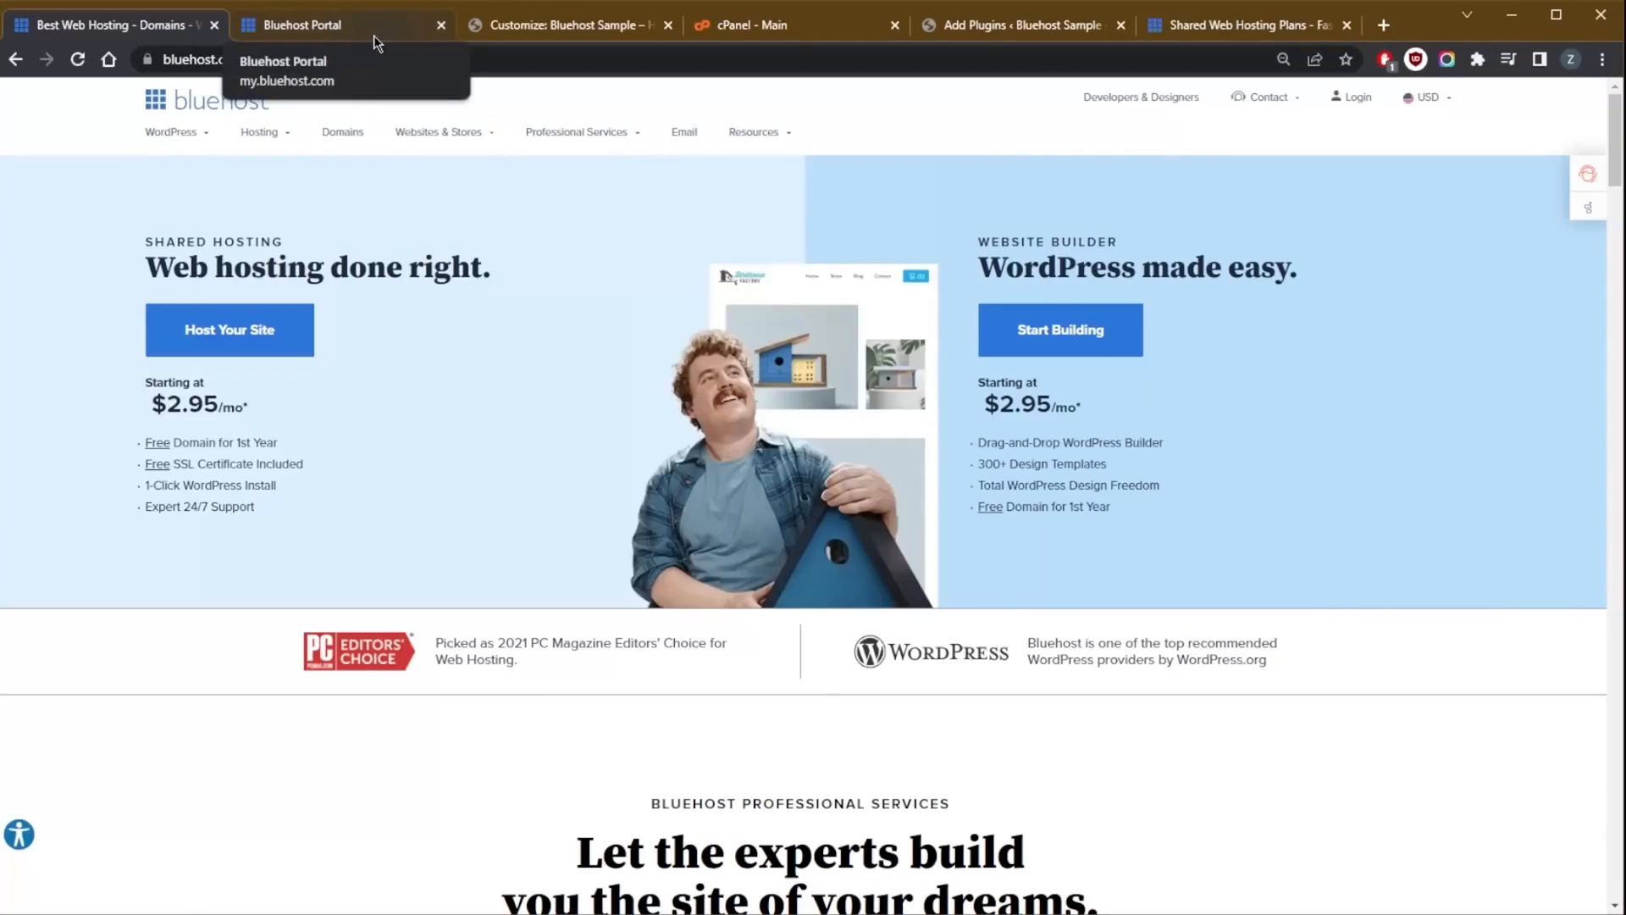
- Switch to the Bluehost Portal dashboard with its blog shortcuts
left_click(342, 25)
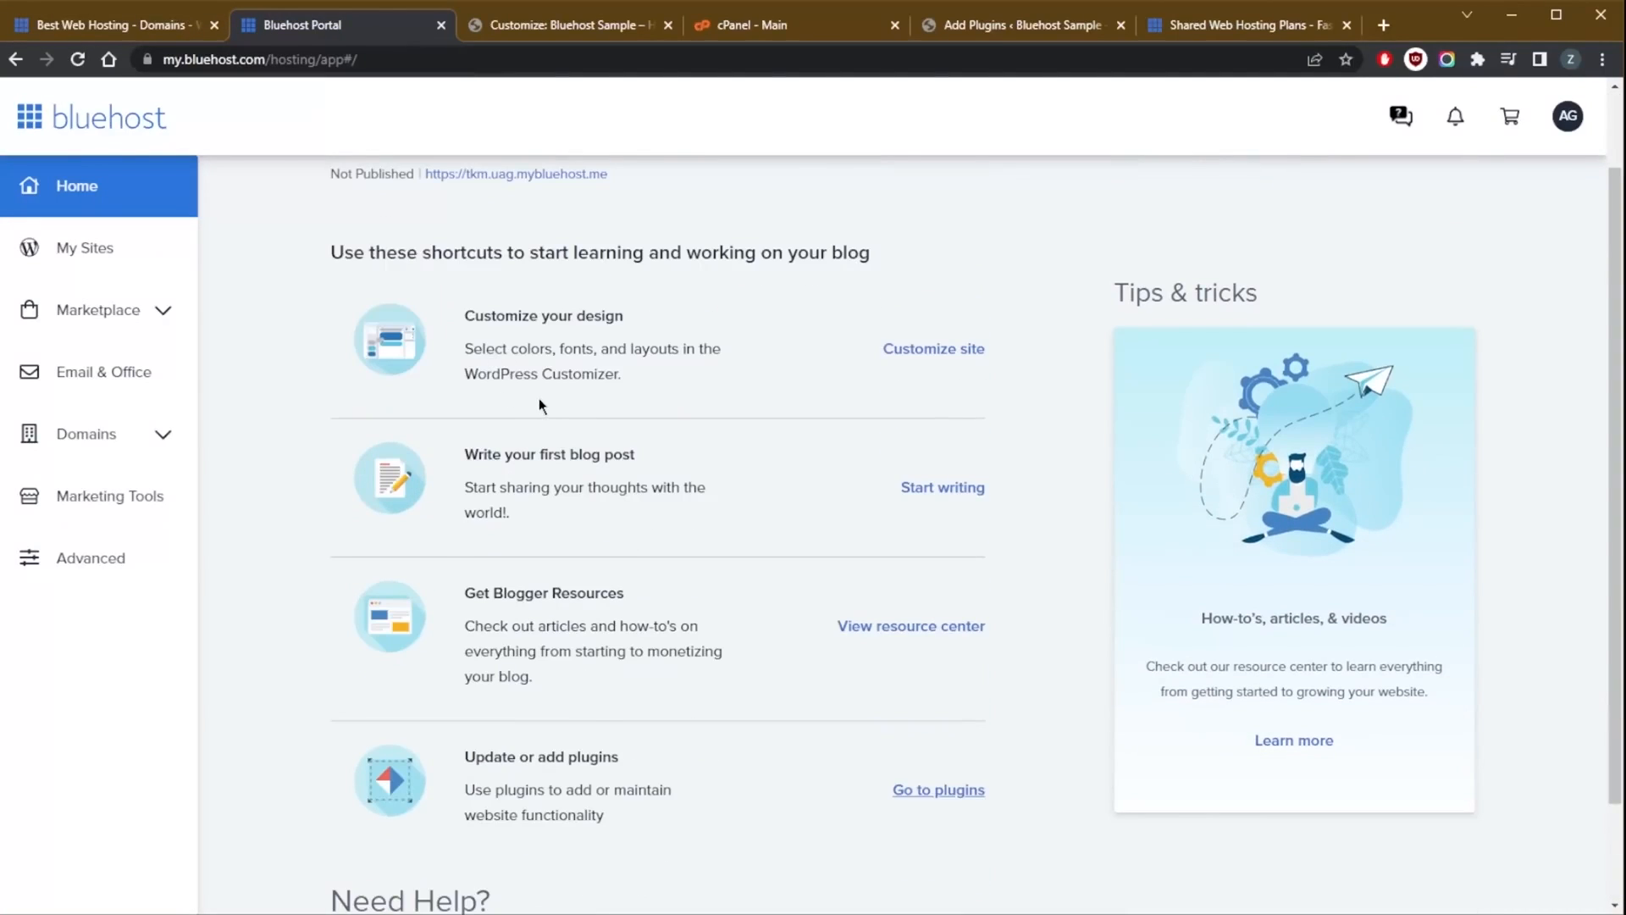
mouse_move(557, 41)
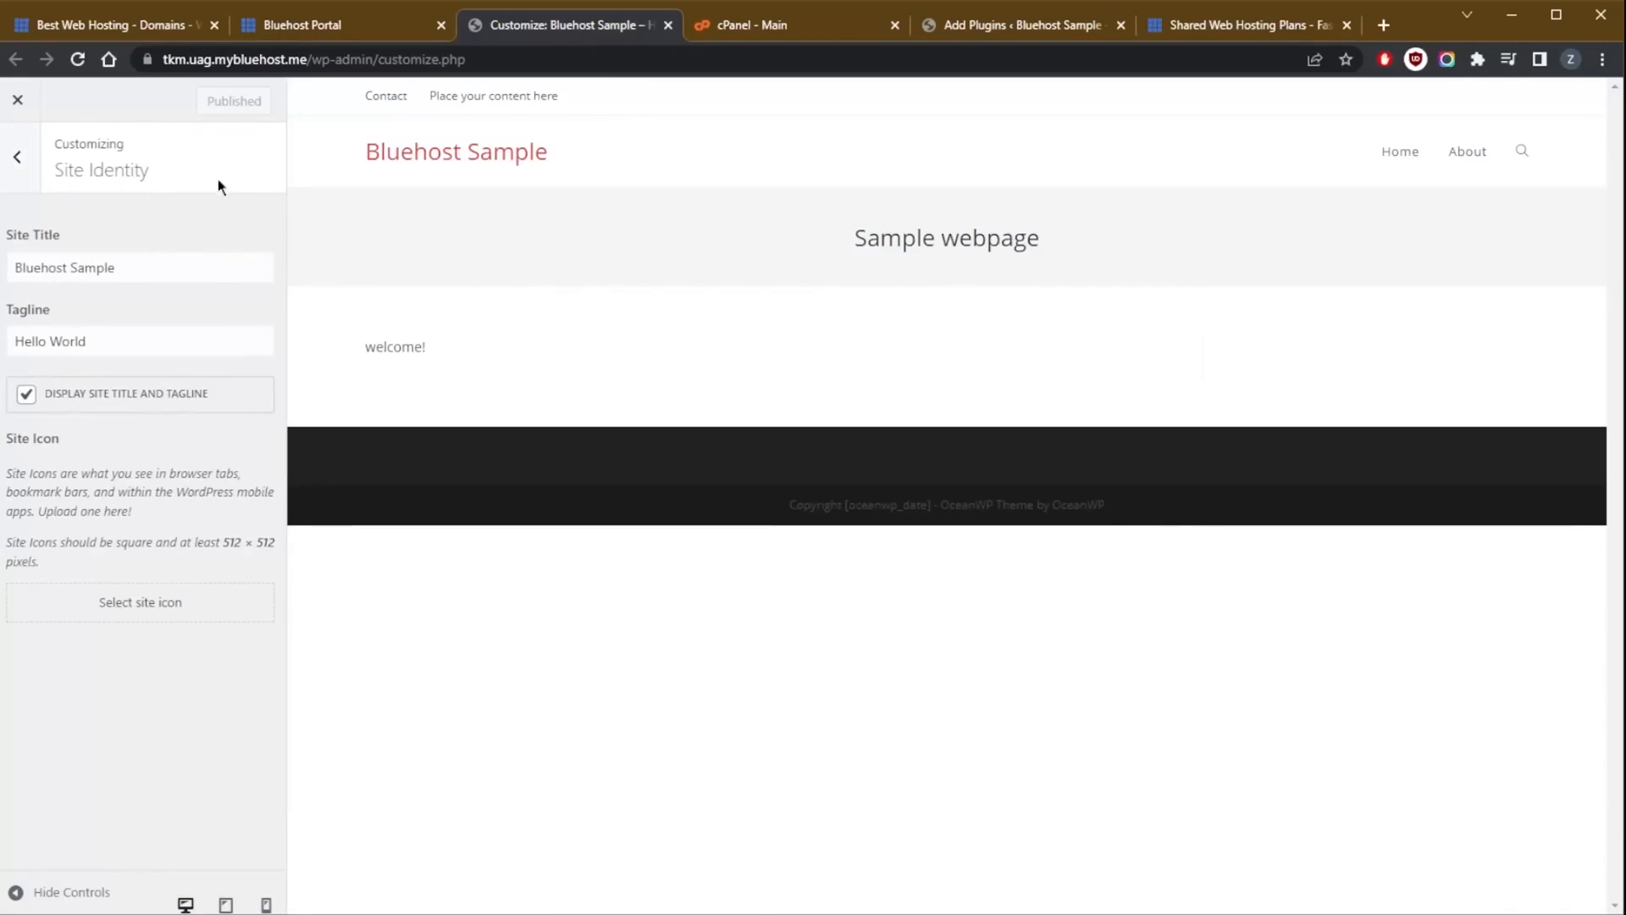
- Switch to the cPanel main page and scroll through its email, files and database tool sections
left_click(796, 26)
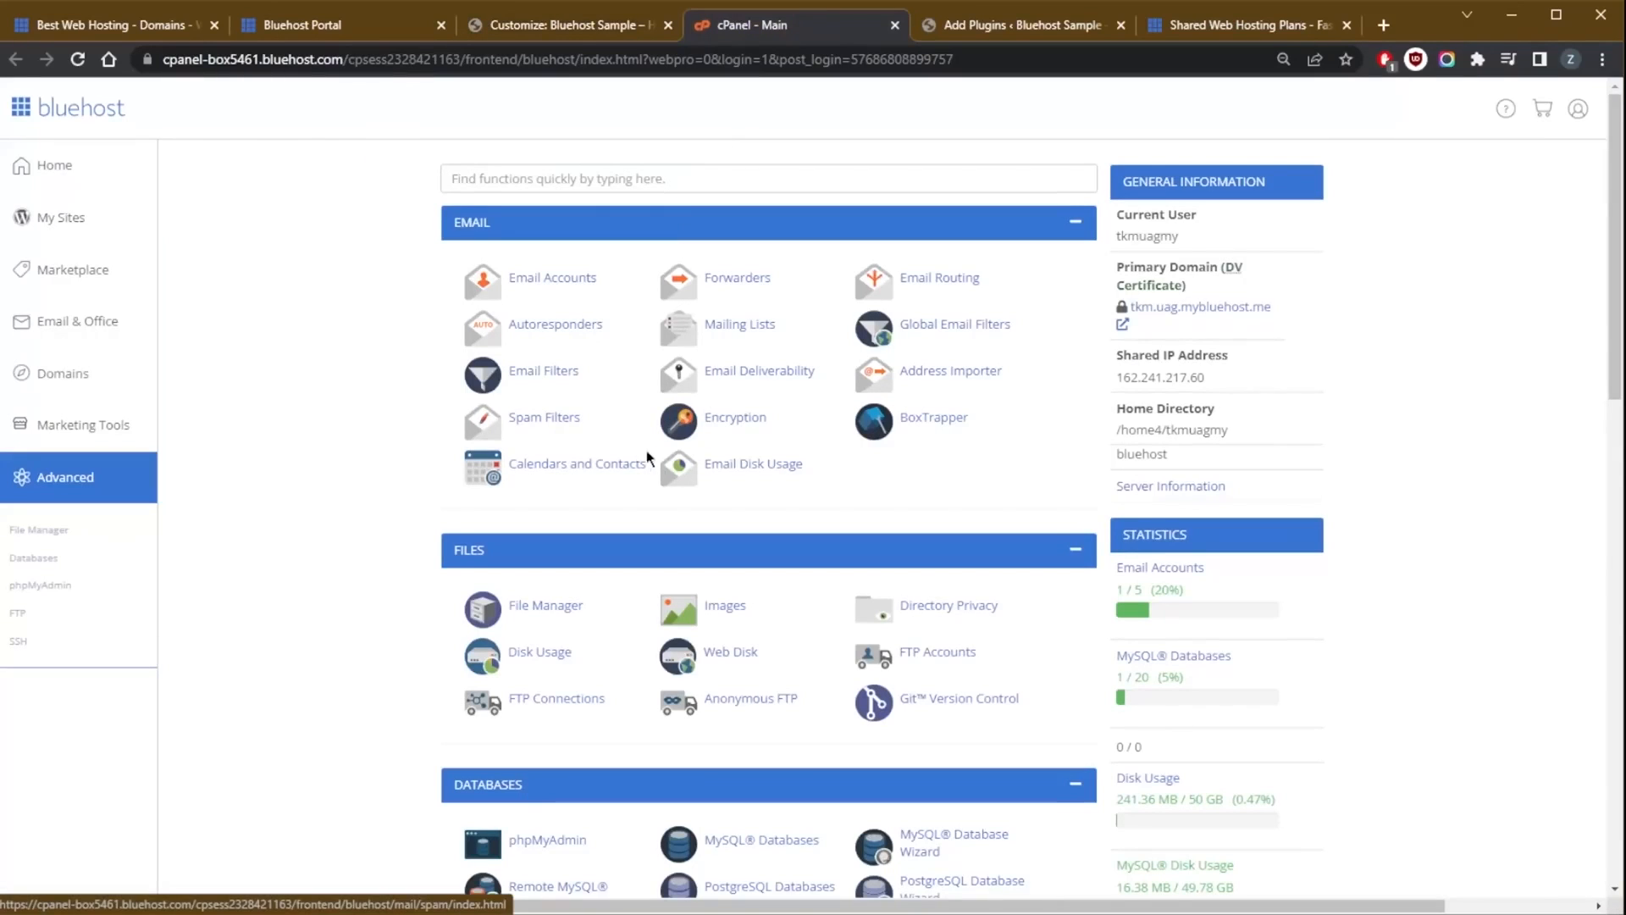
scroll("down", 3)
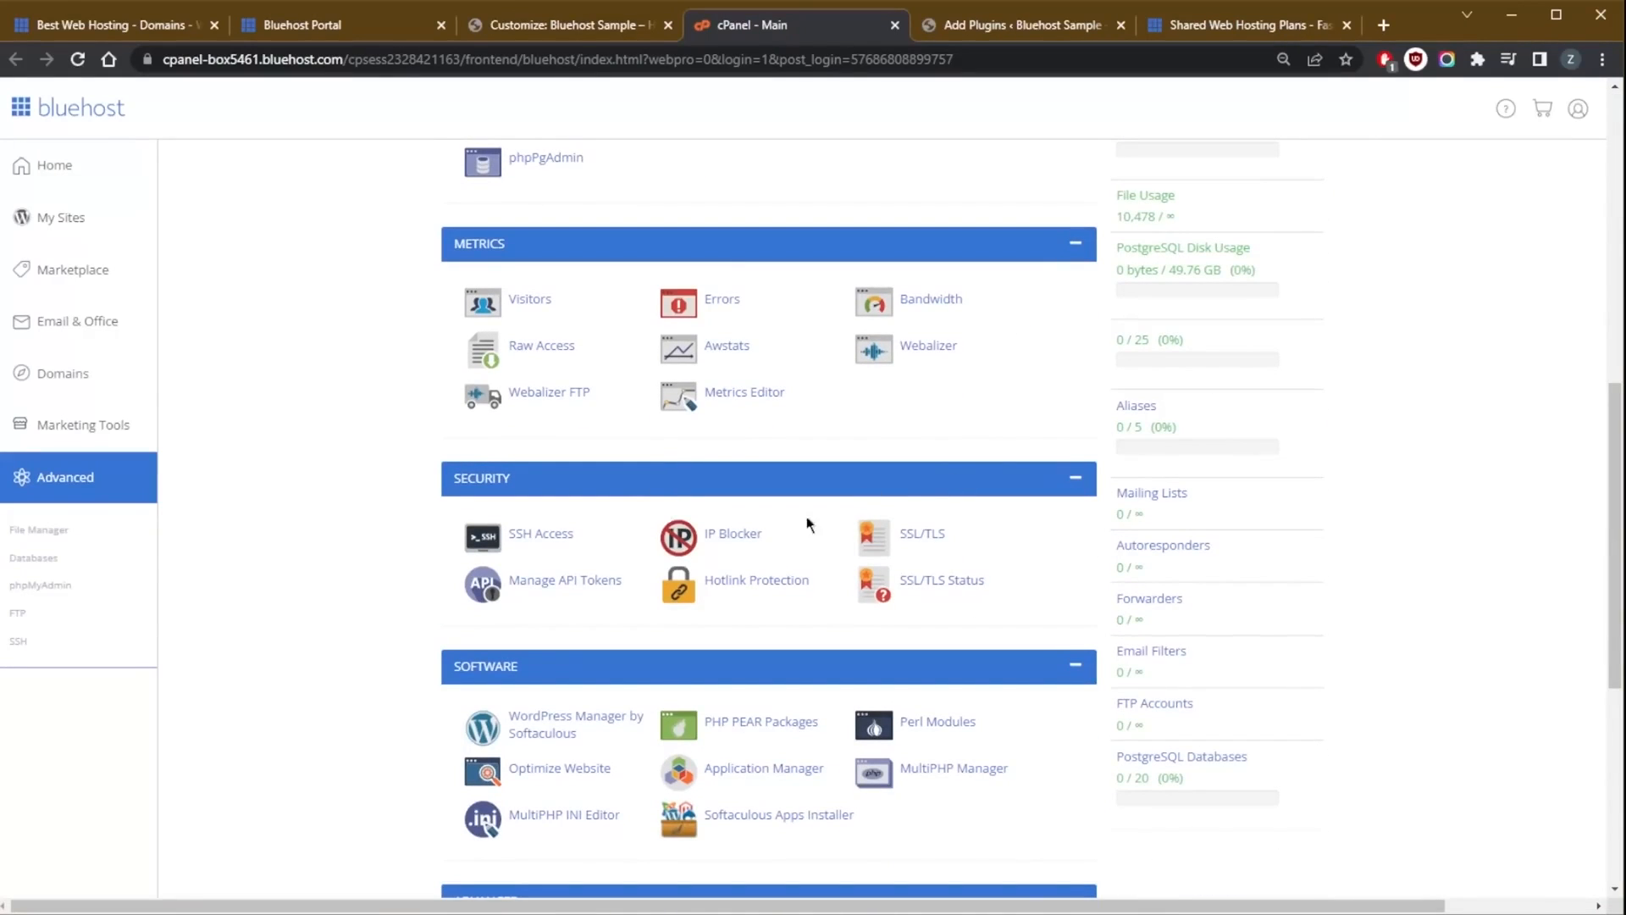
mouse_move(672, 574)
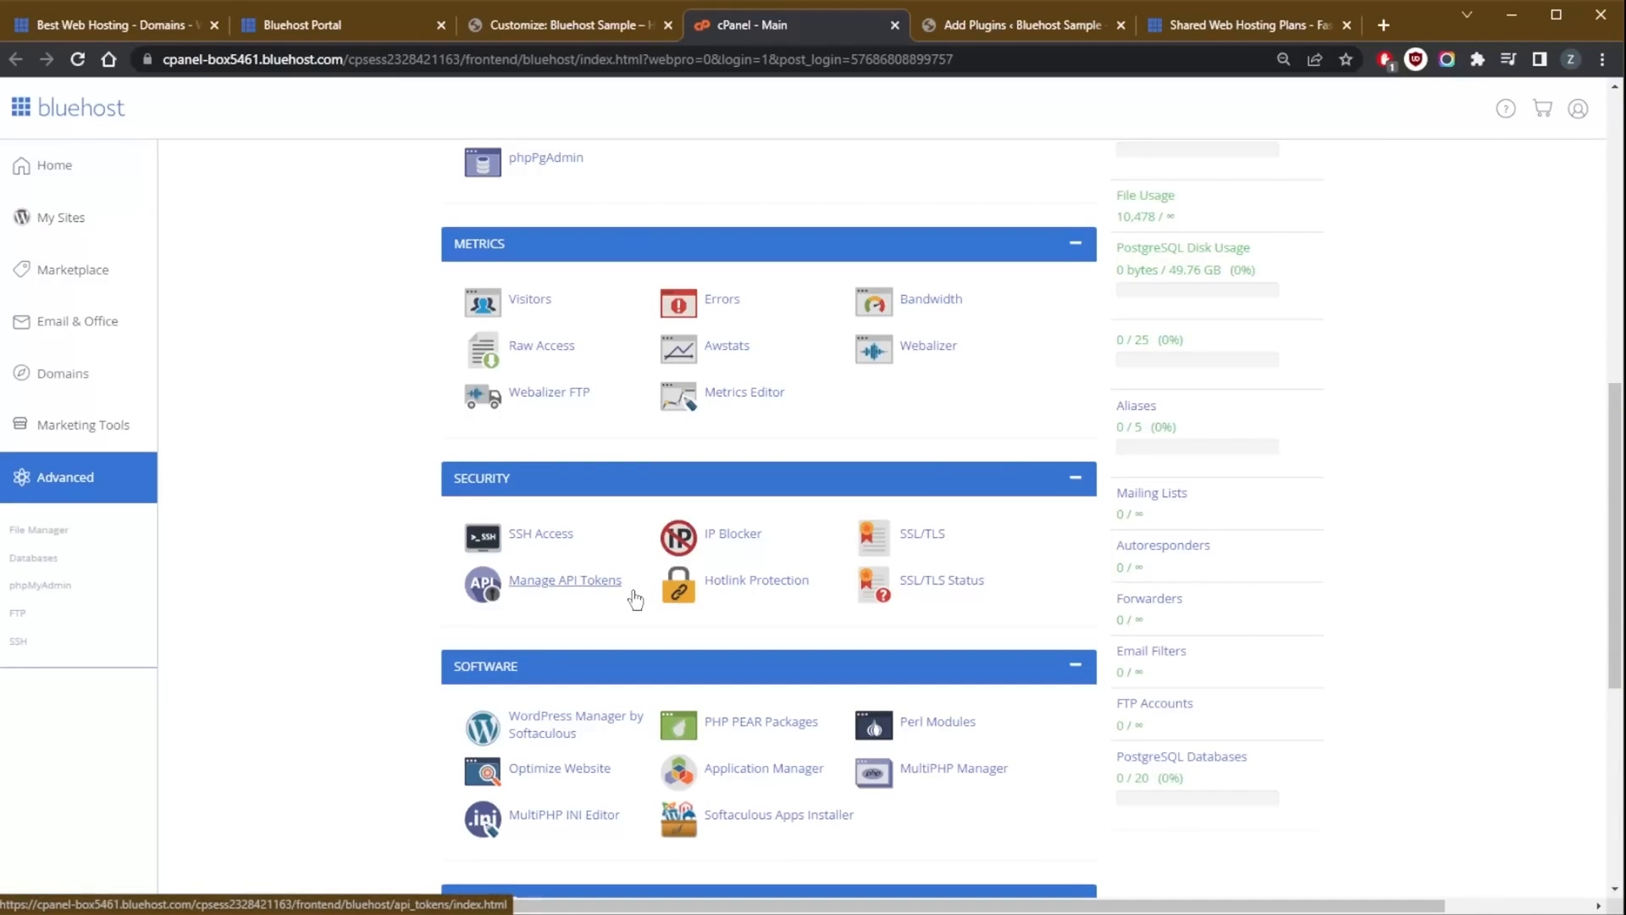
scroll("up", 3)
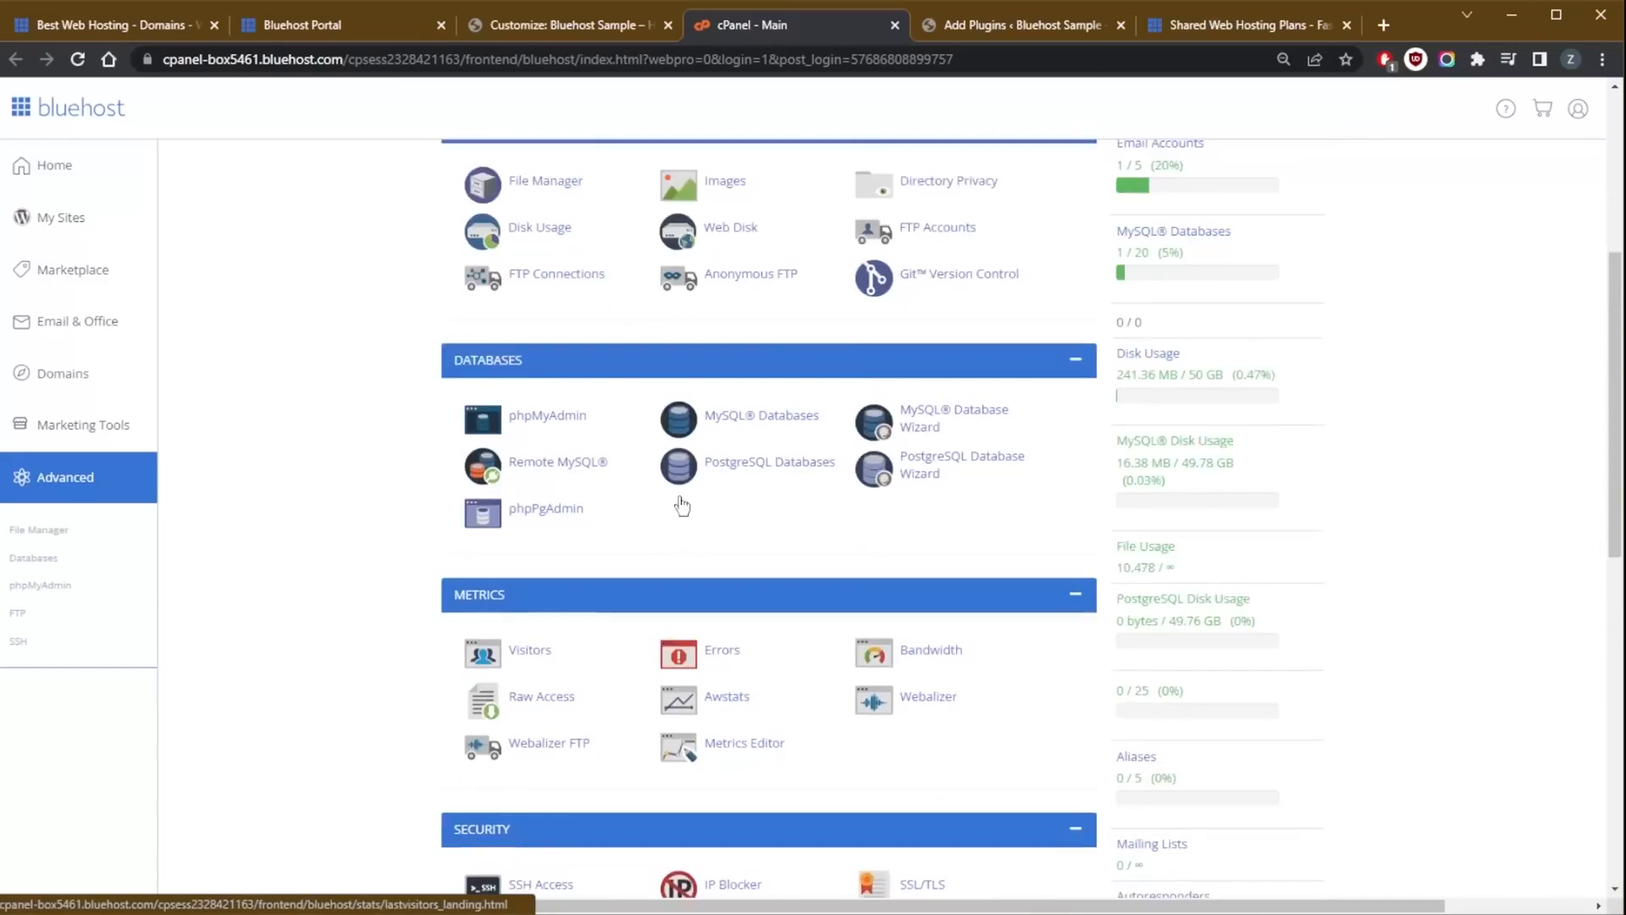
- Switch to the shared hosting plans and scroll through the Basic, Plus, Choice Plus and Pro cards
left_click(1245, 25)
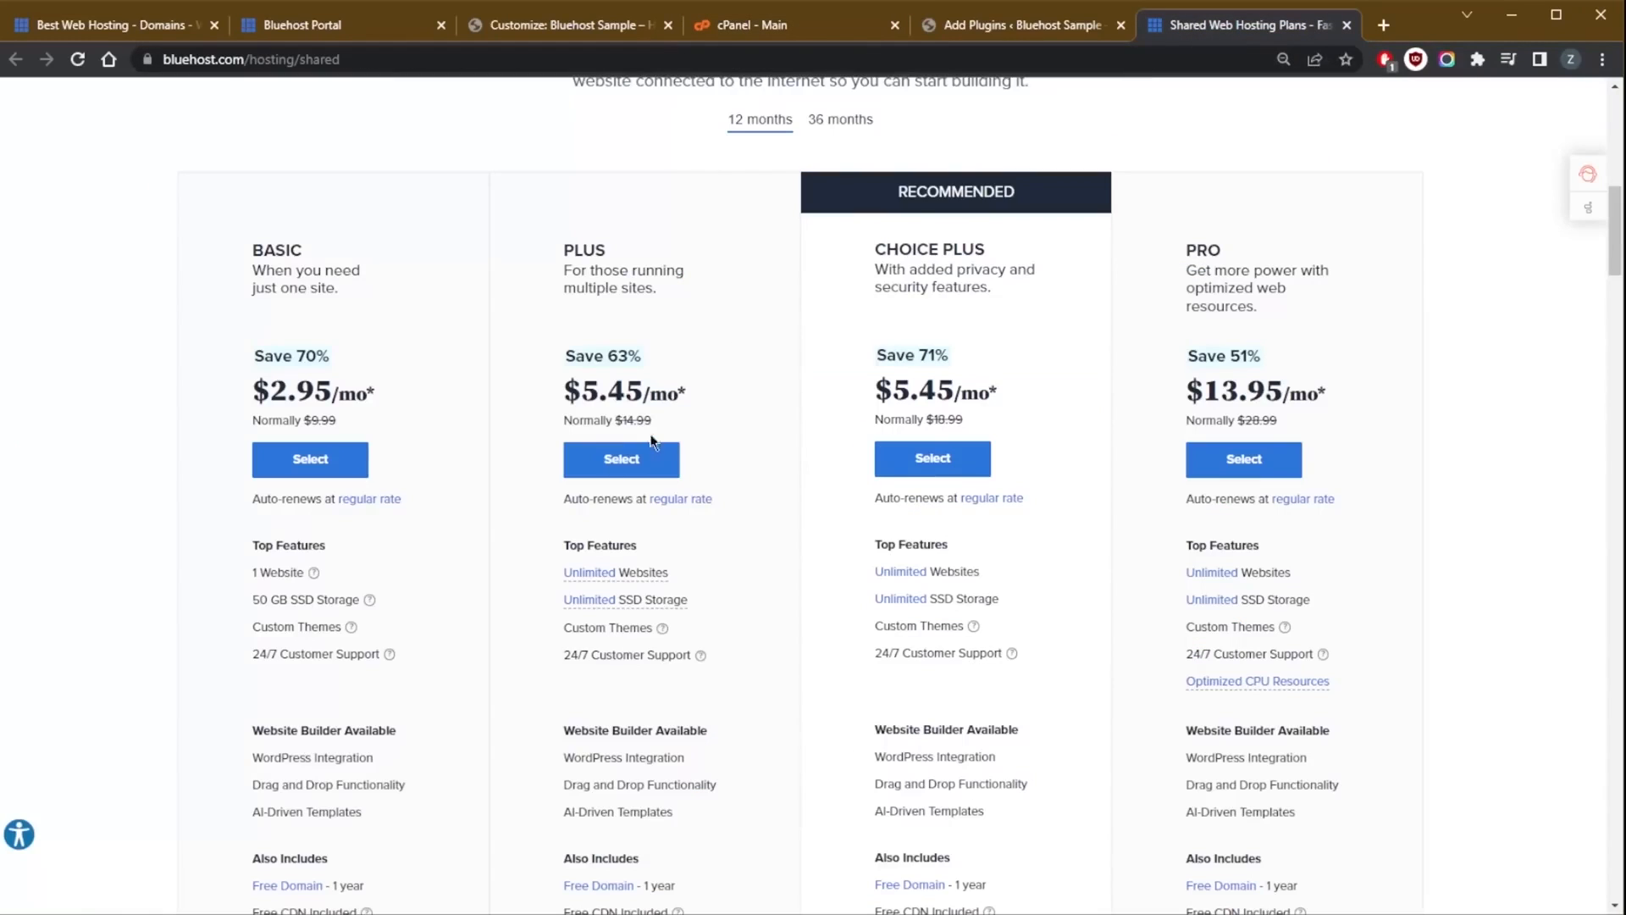
mouse_move(461, 523)
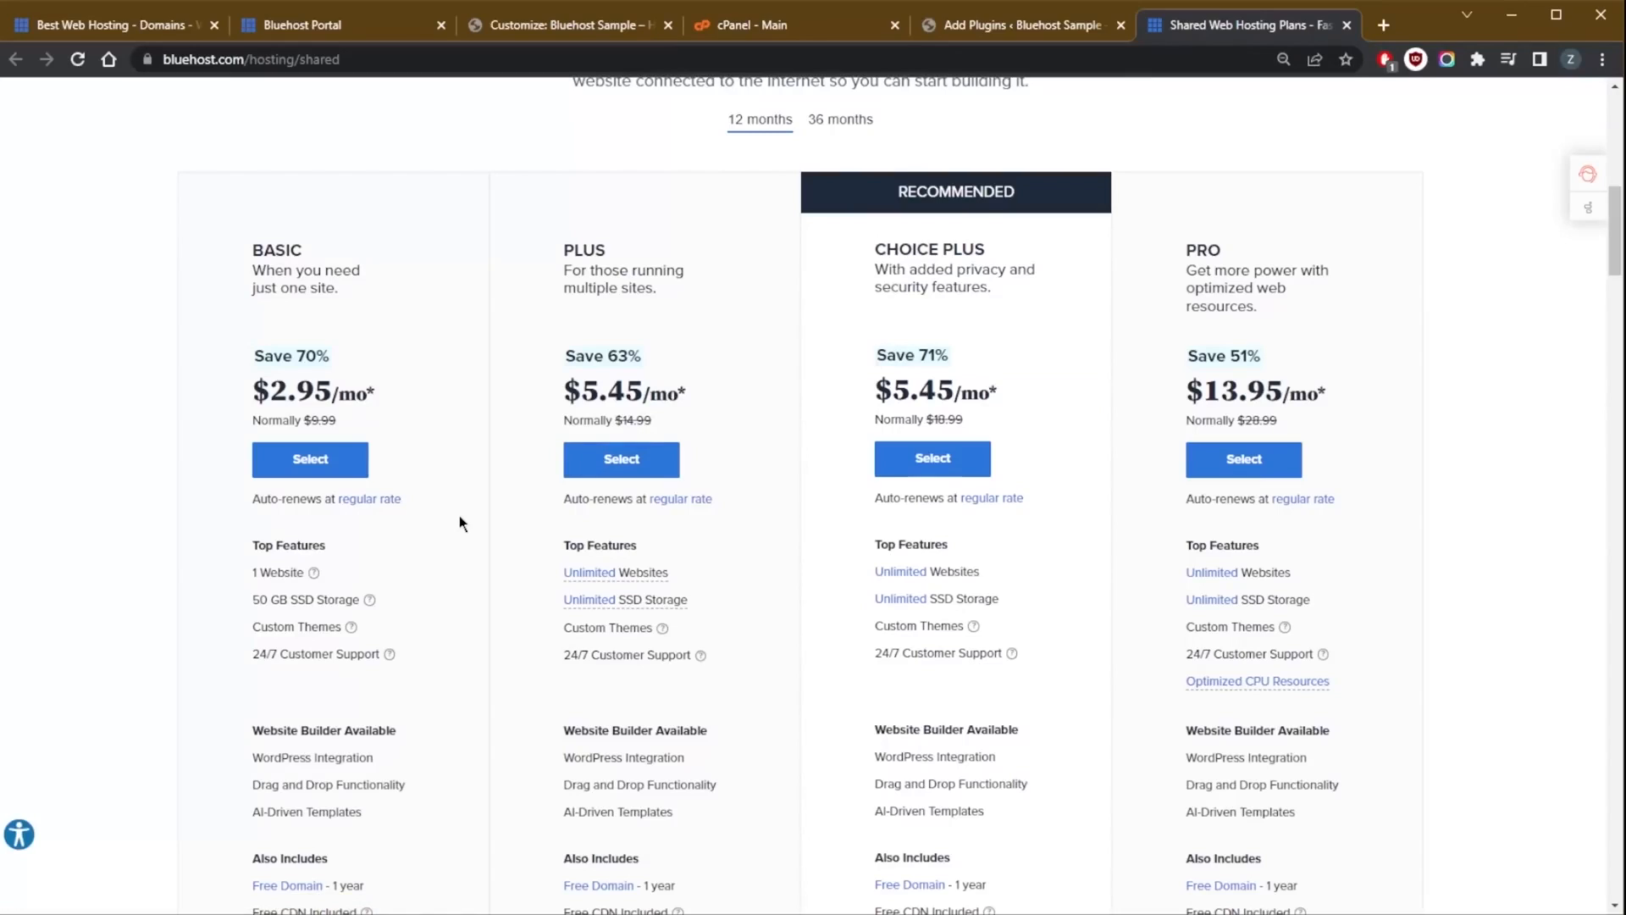
mouse_move(507, 537)
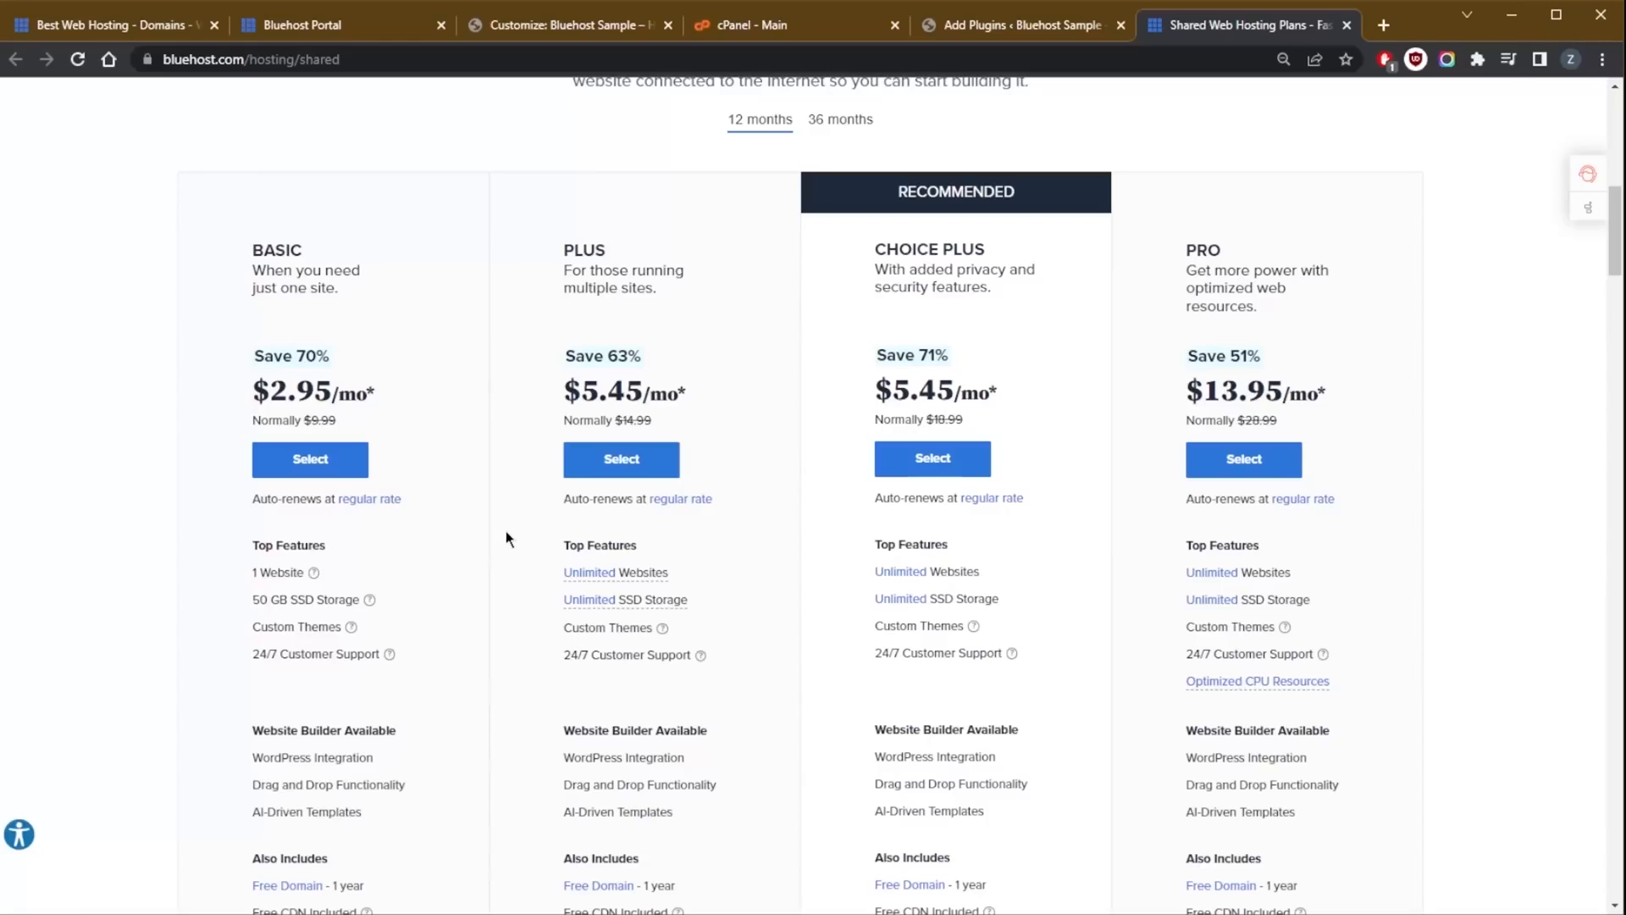
mouse_move(465, 598)
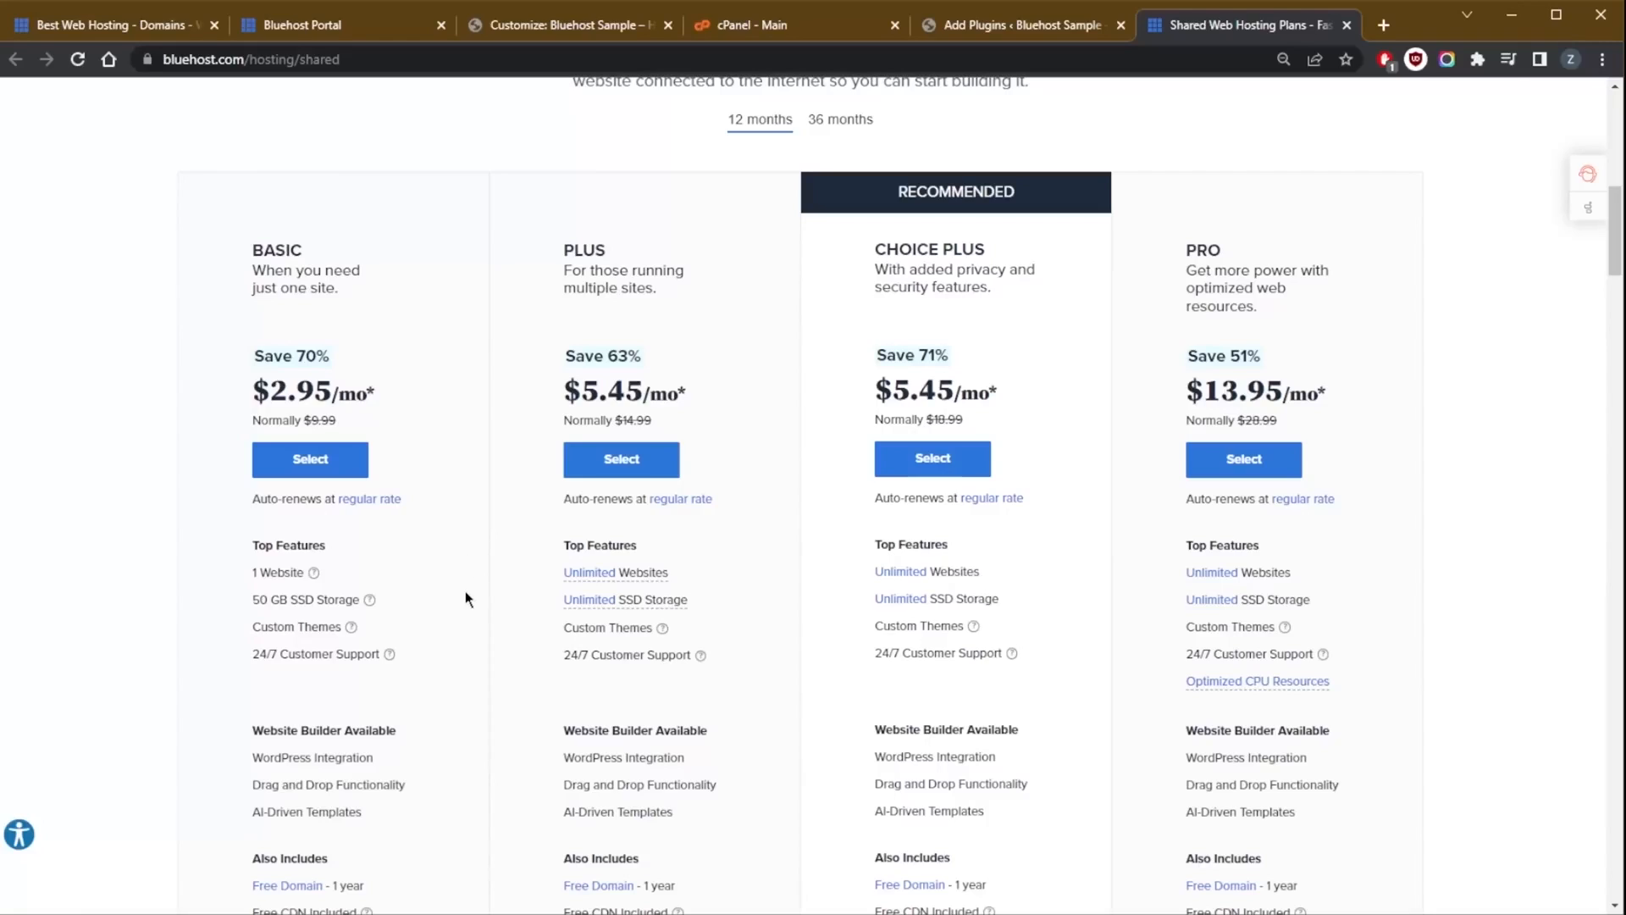
mouse_move(479, 608)
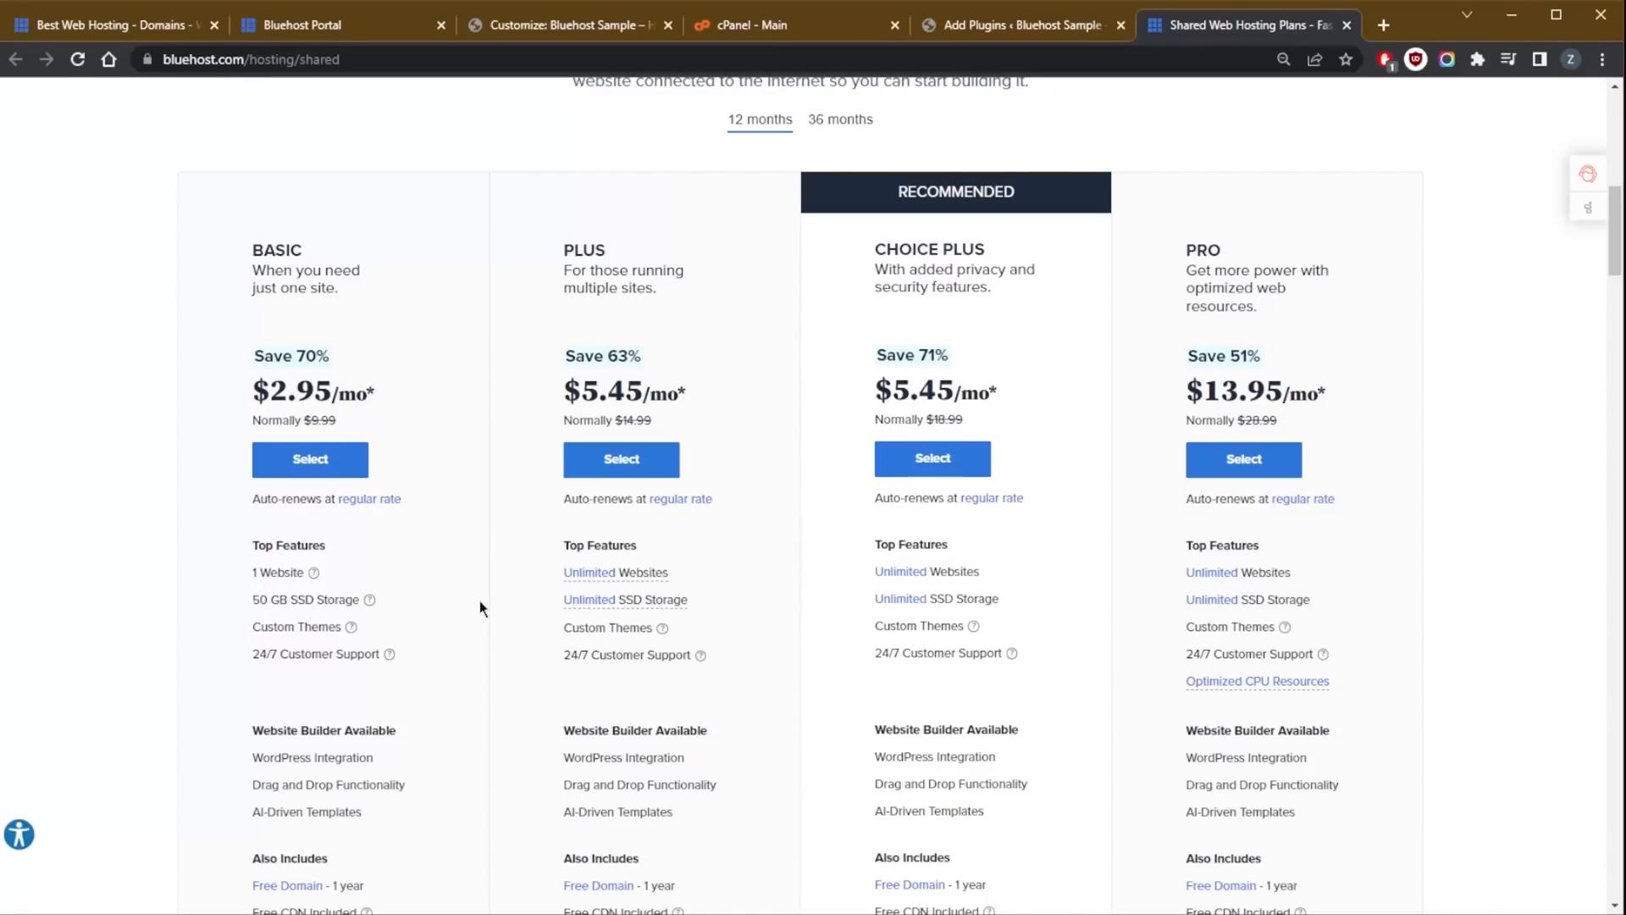
mouse_move(384, 623)
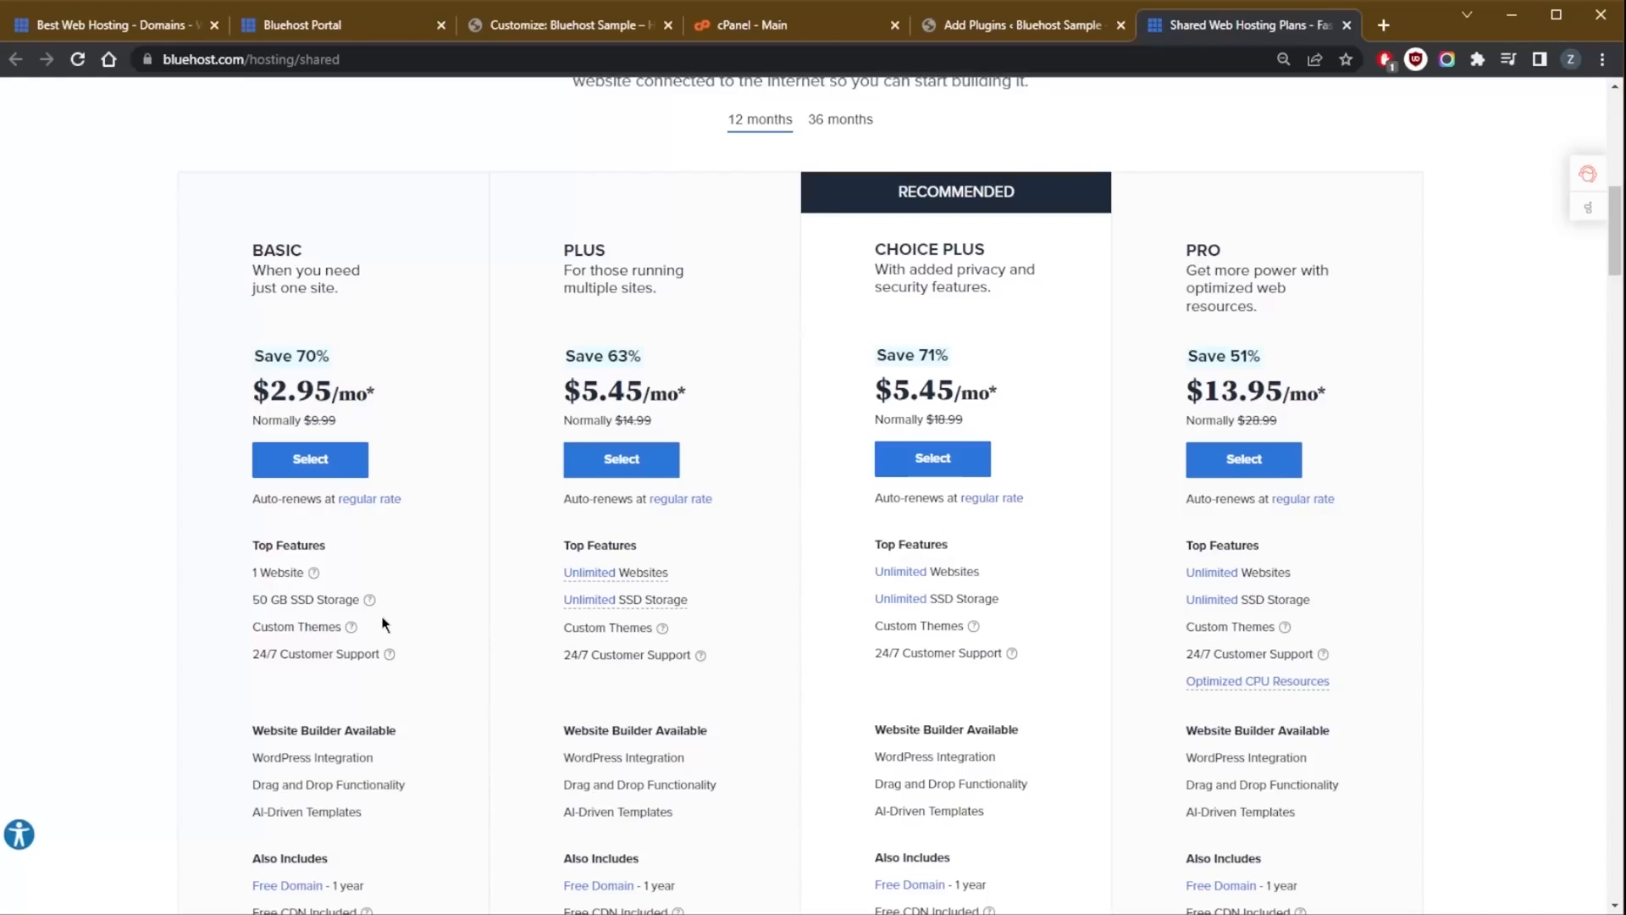
mouse_move(773, 616)
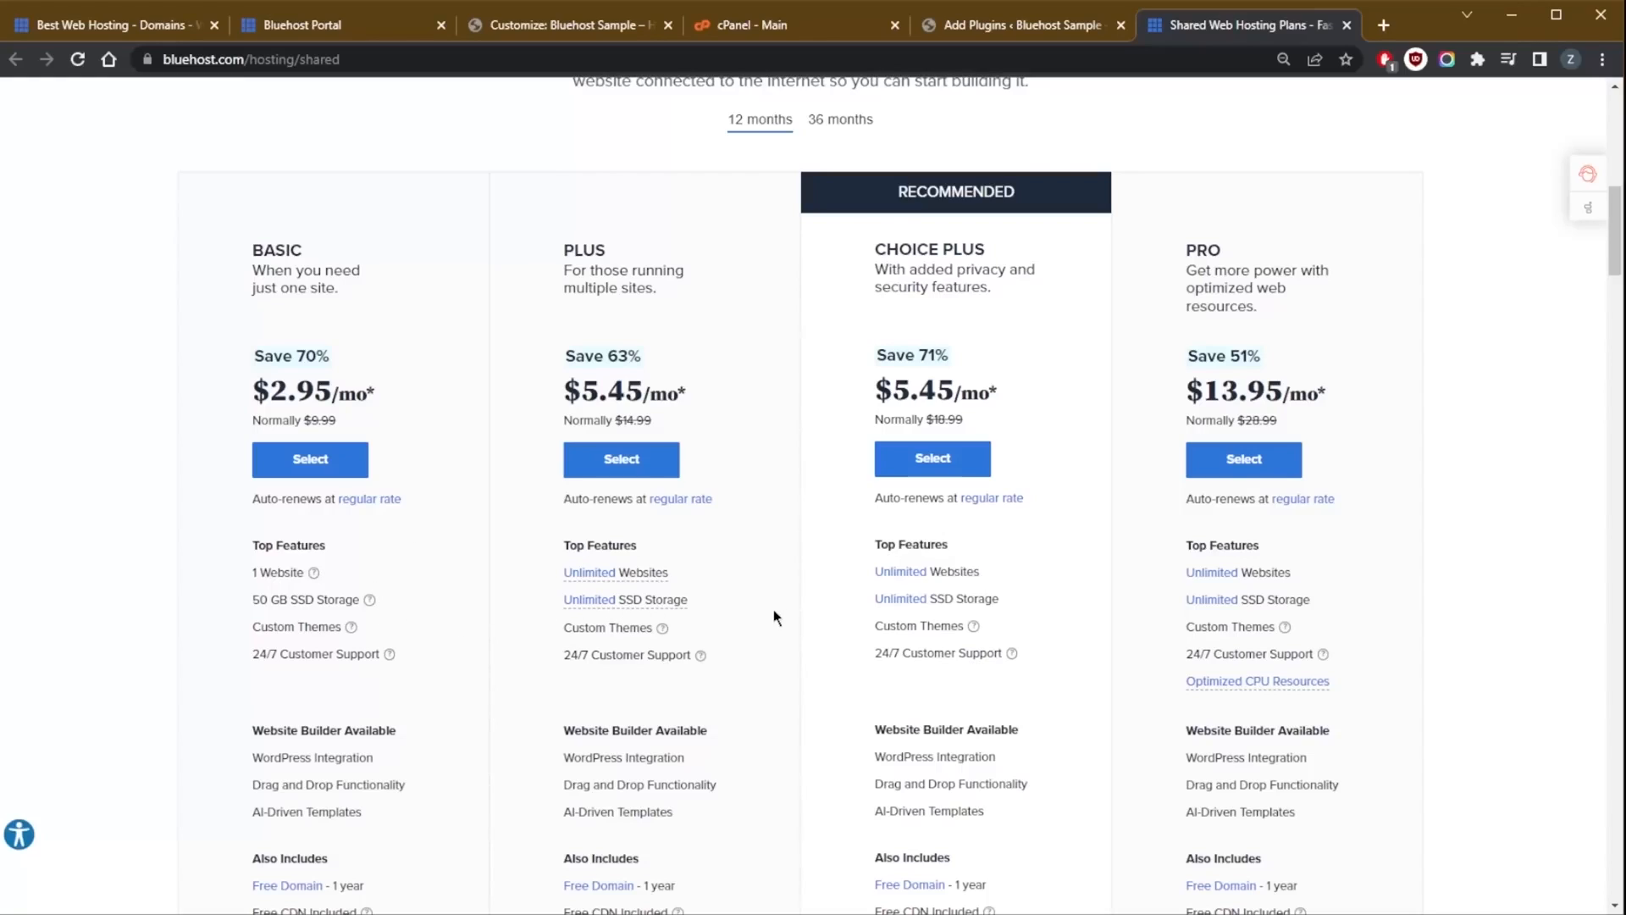
mouse_move(723, 581)
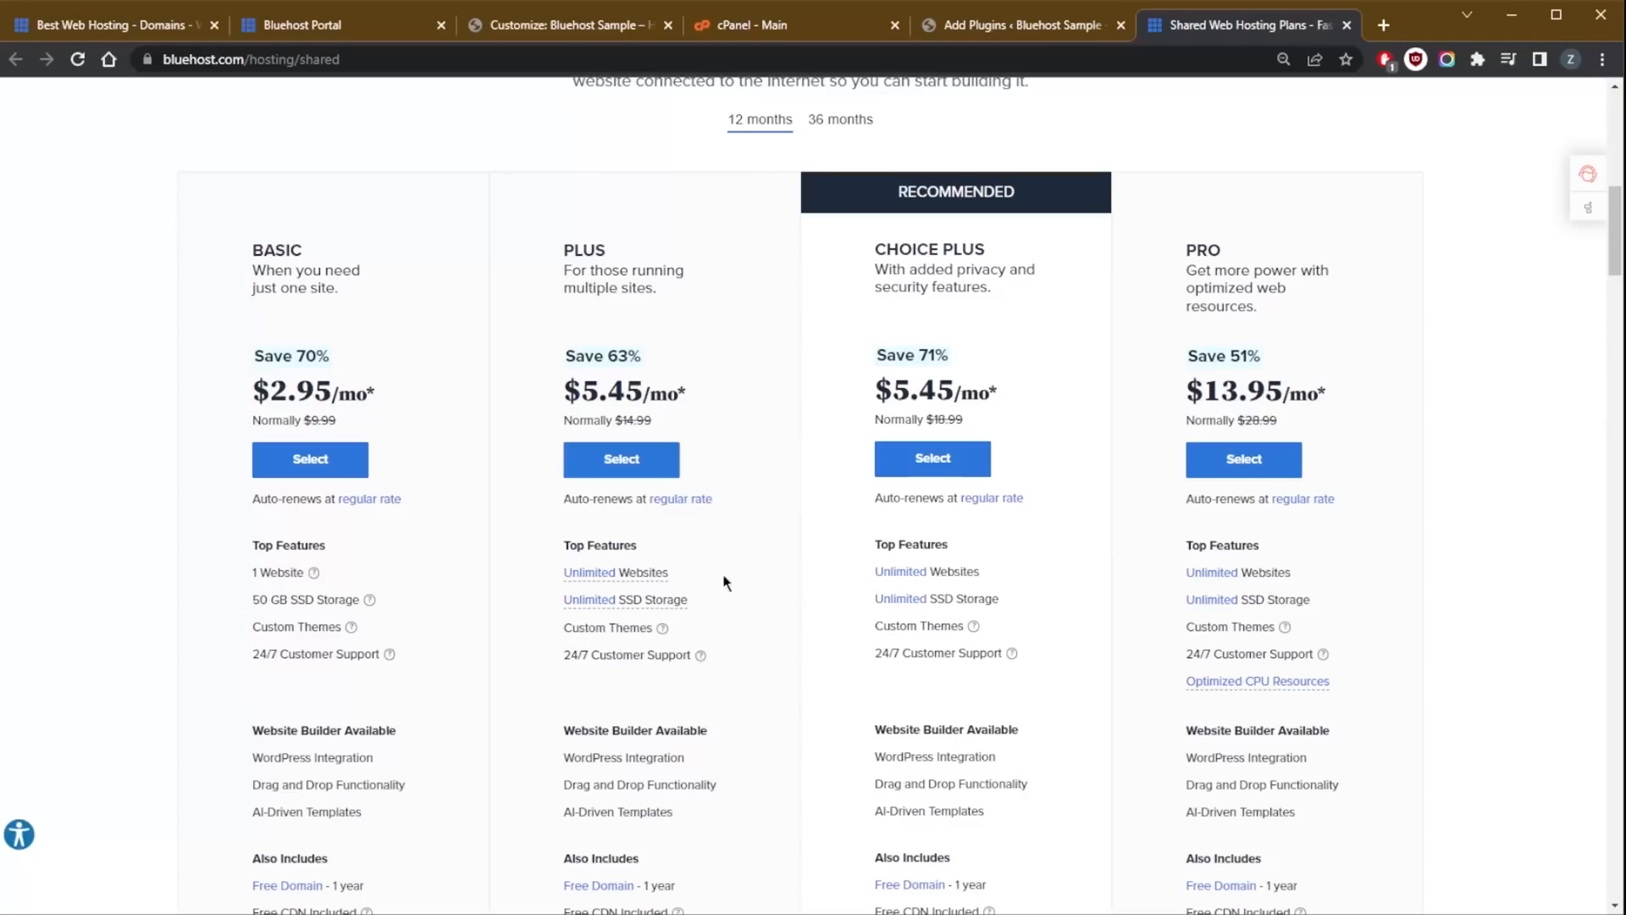
mouse_move(703, 618)
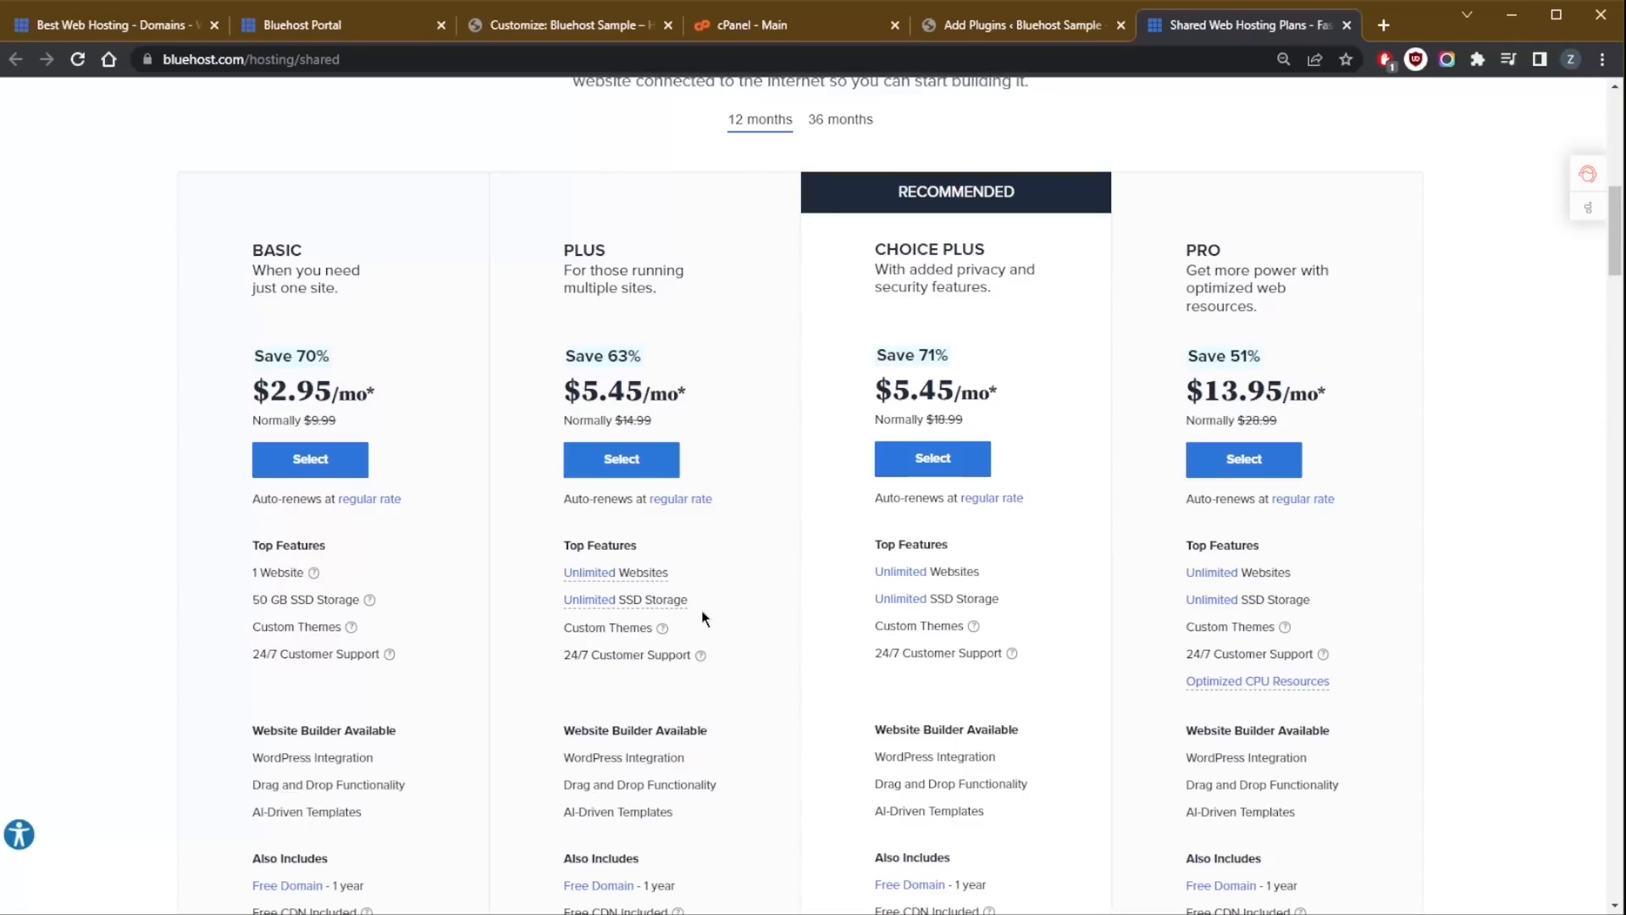
mouse_move(870, 483)
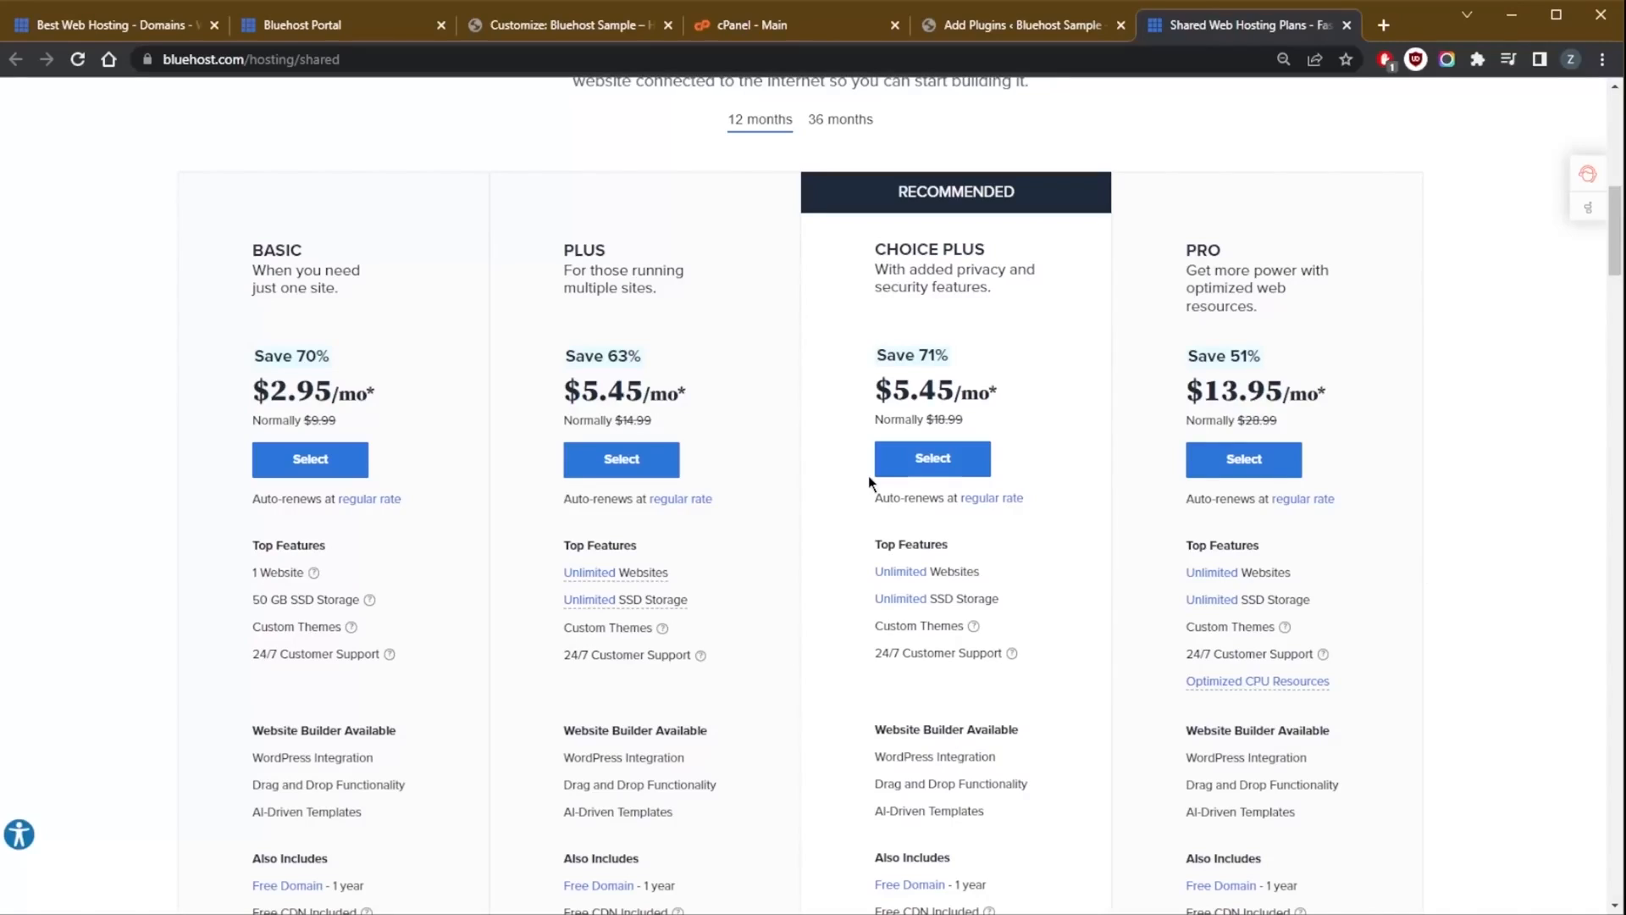
mouse_move(380, 473)
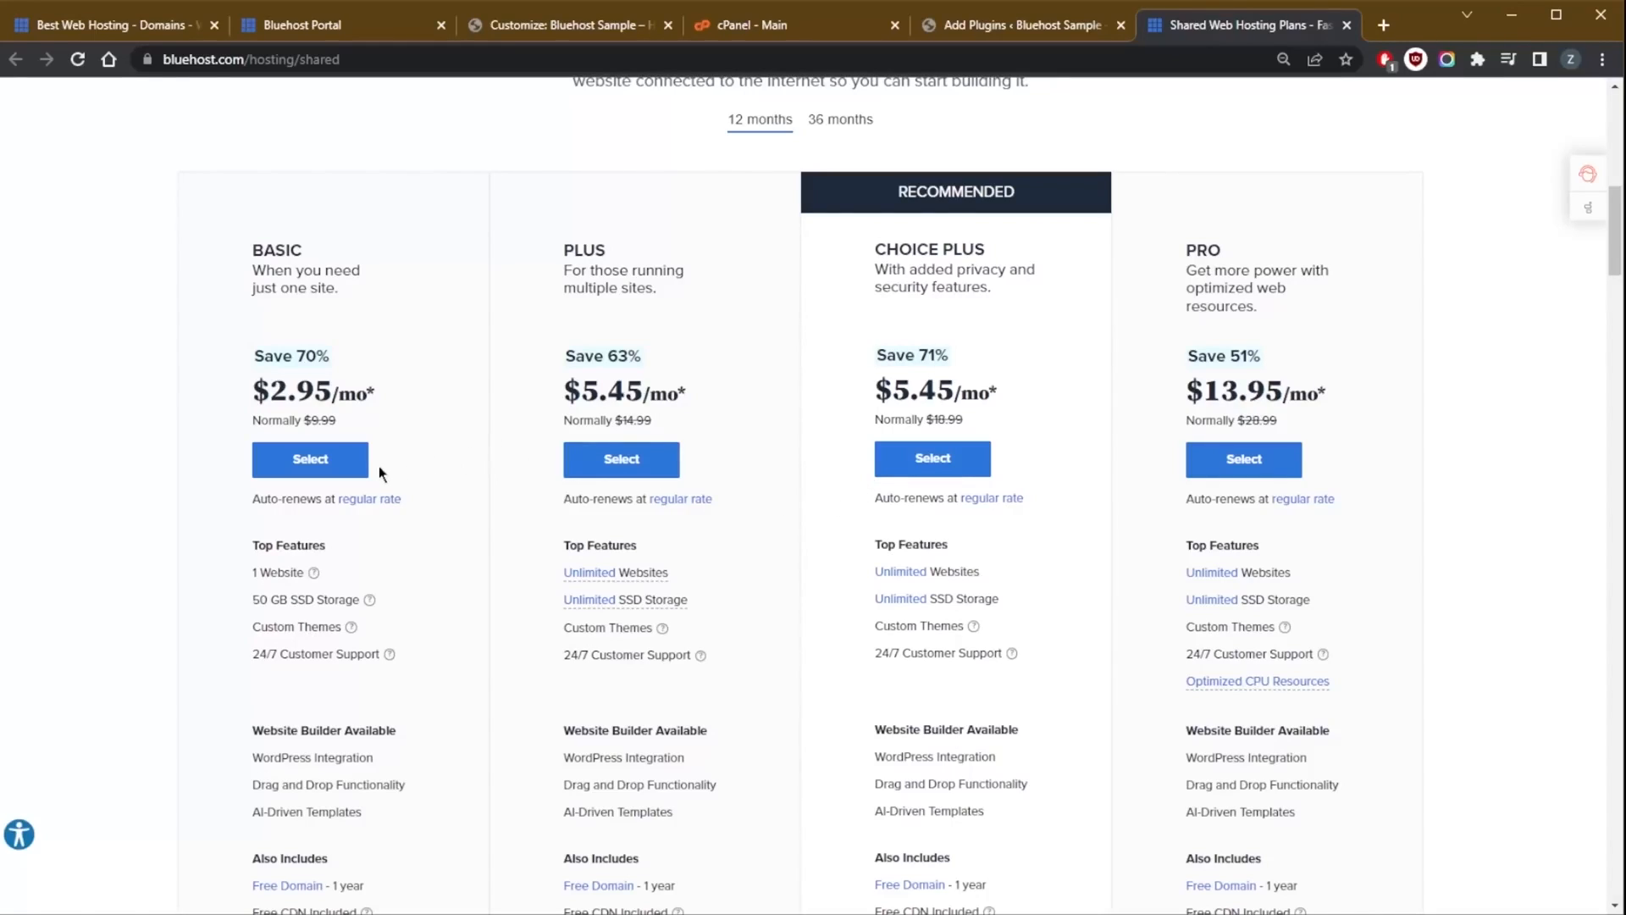
mouse_move(449, 501)
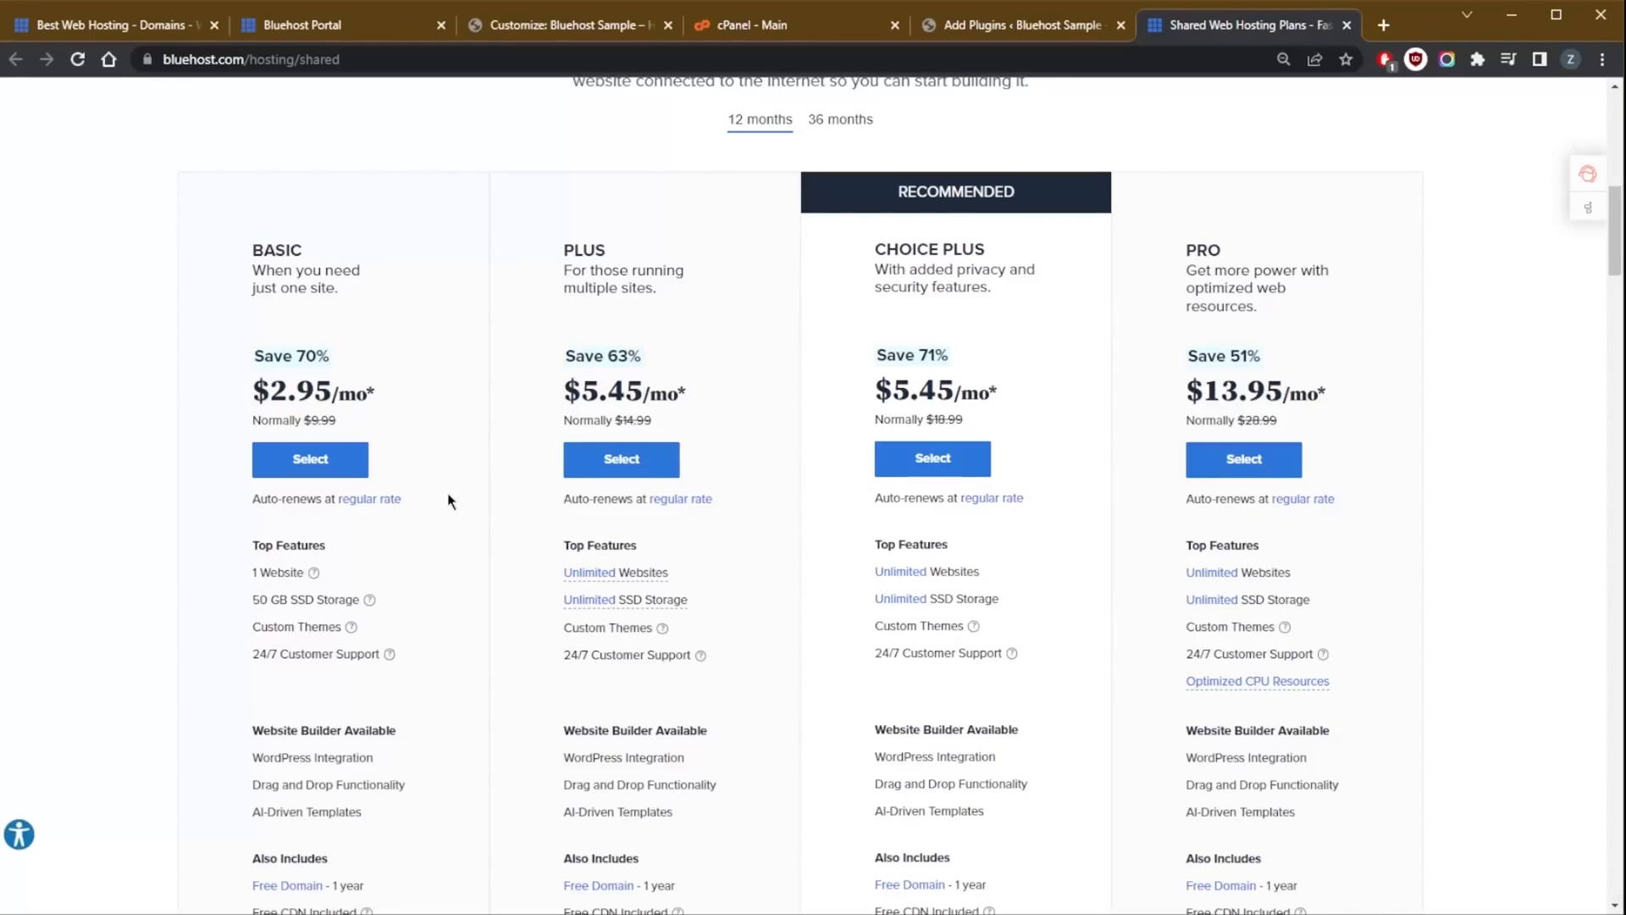
scroll("down", 3)
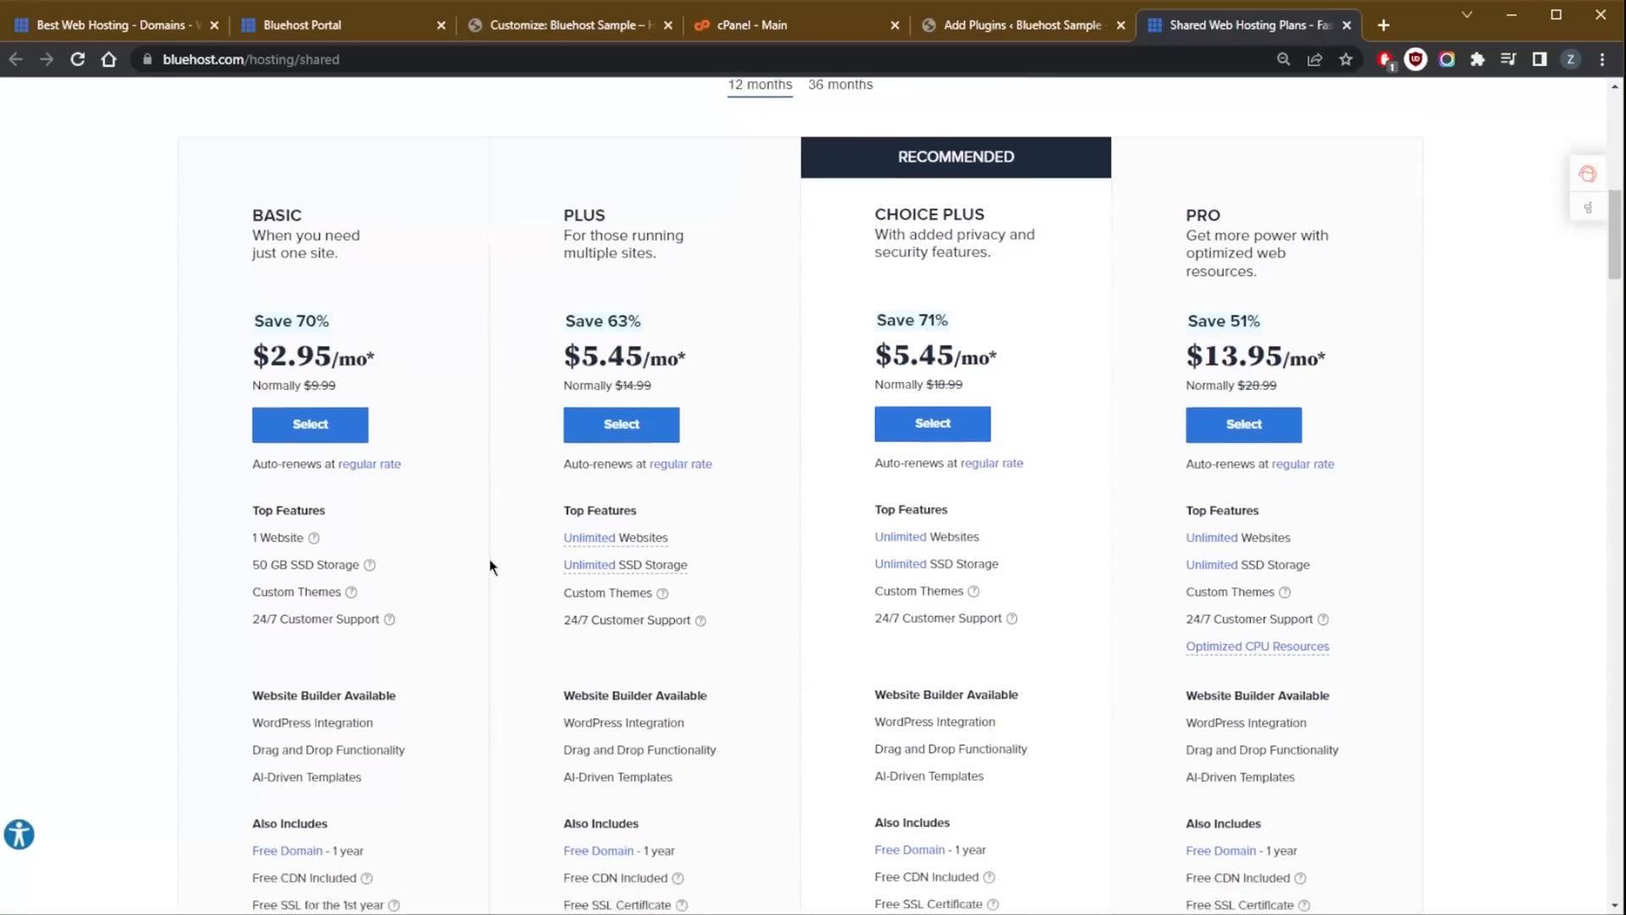
scroll("down", 3)
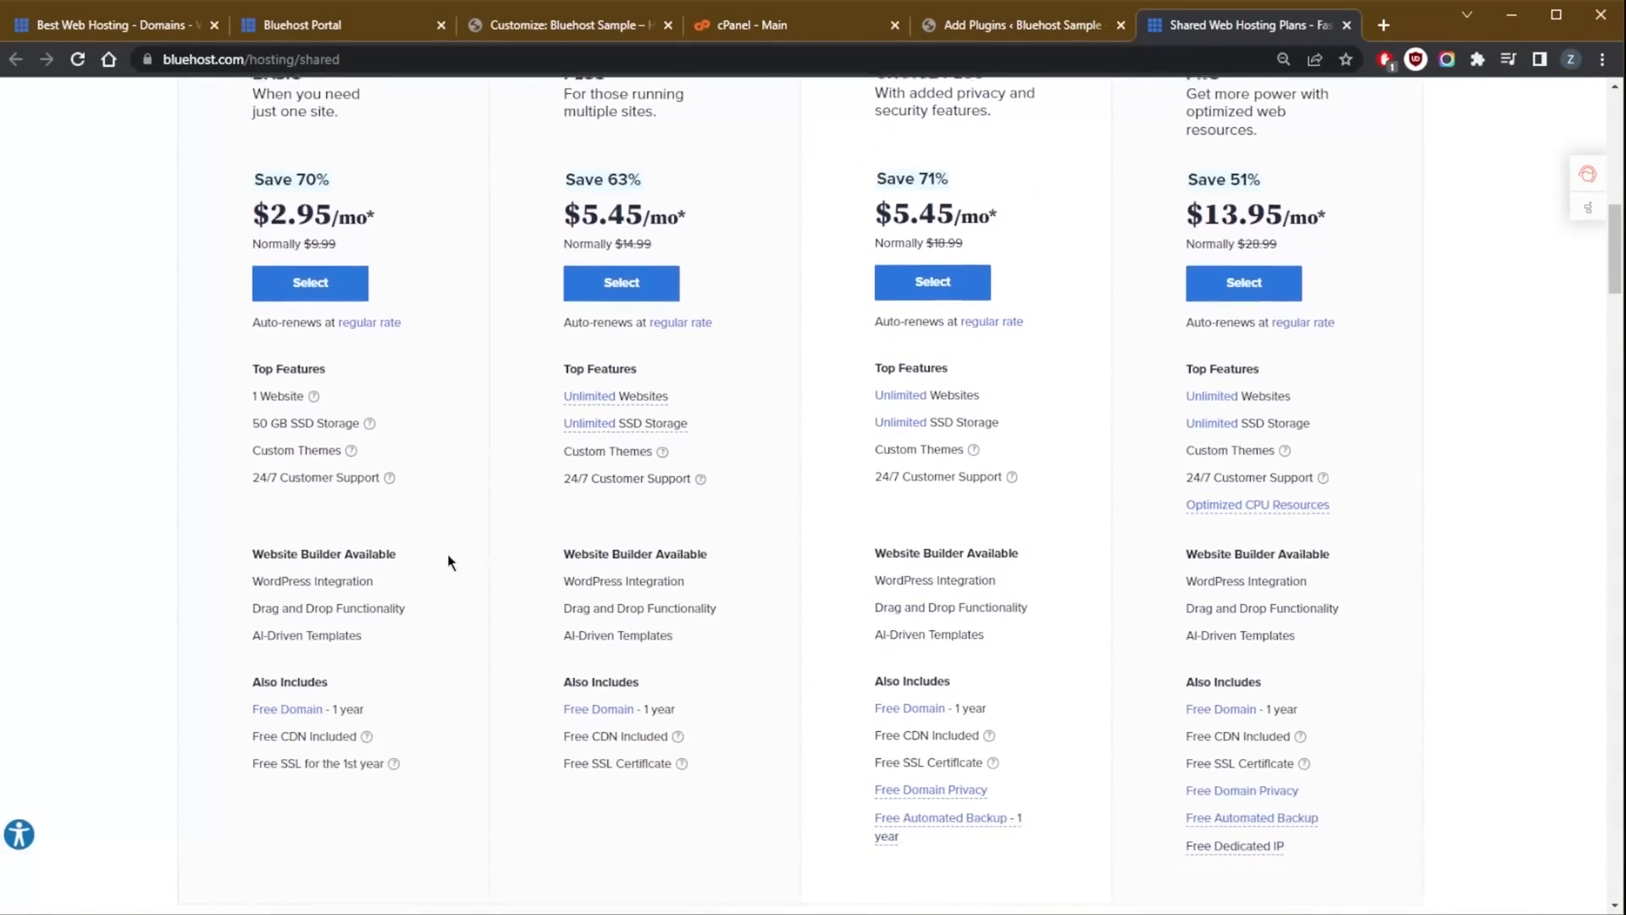
scroll("up", 3)
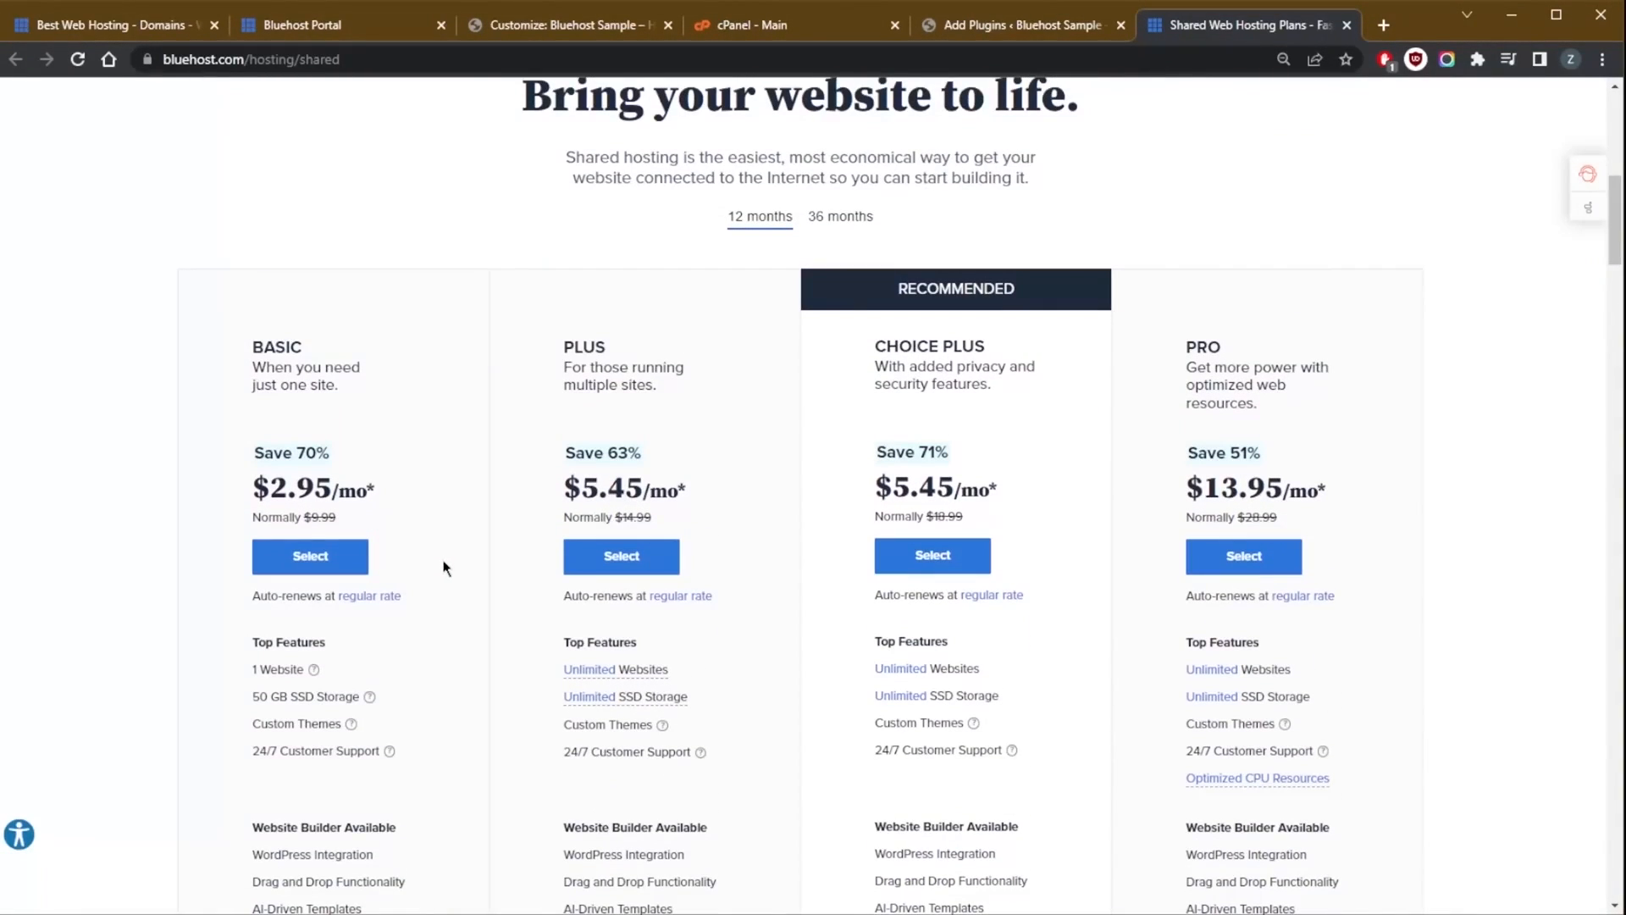
mouse_move(449, 585)
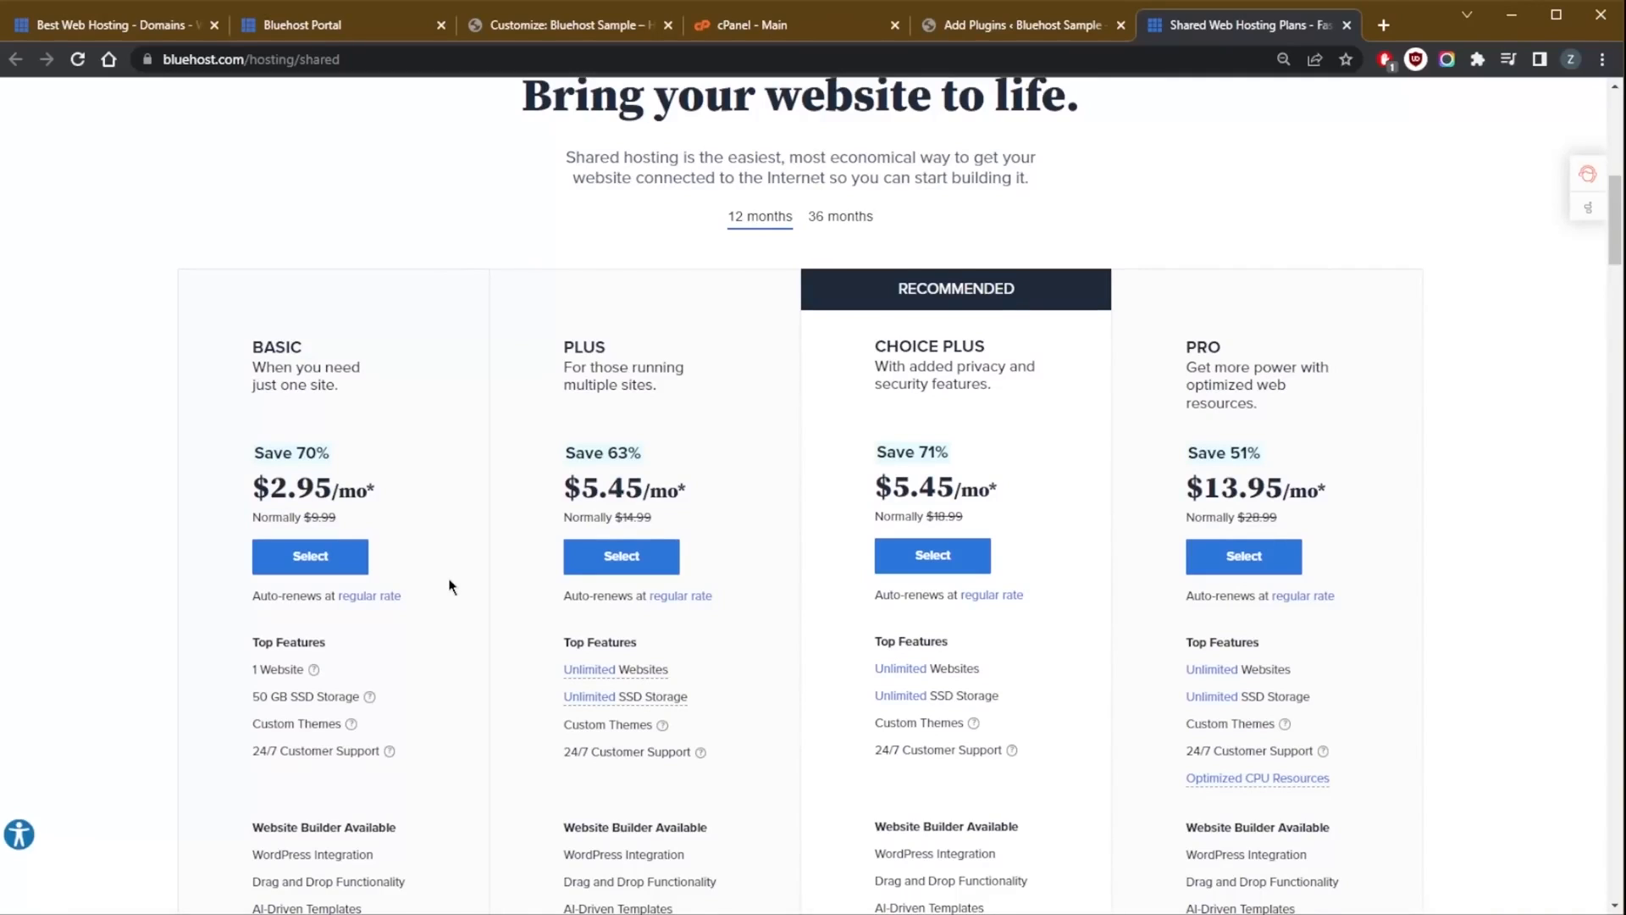
scroll("down", 3)
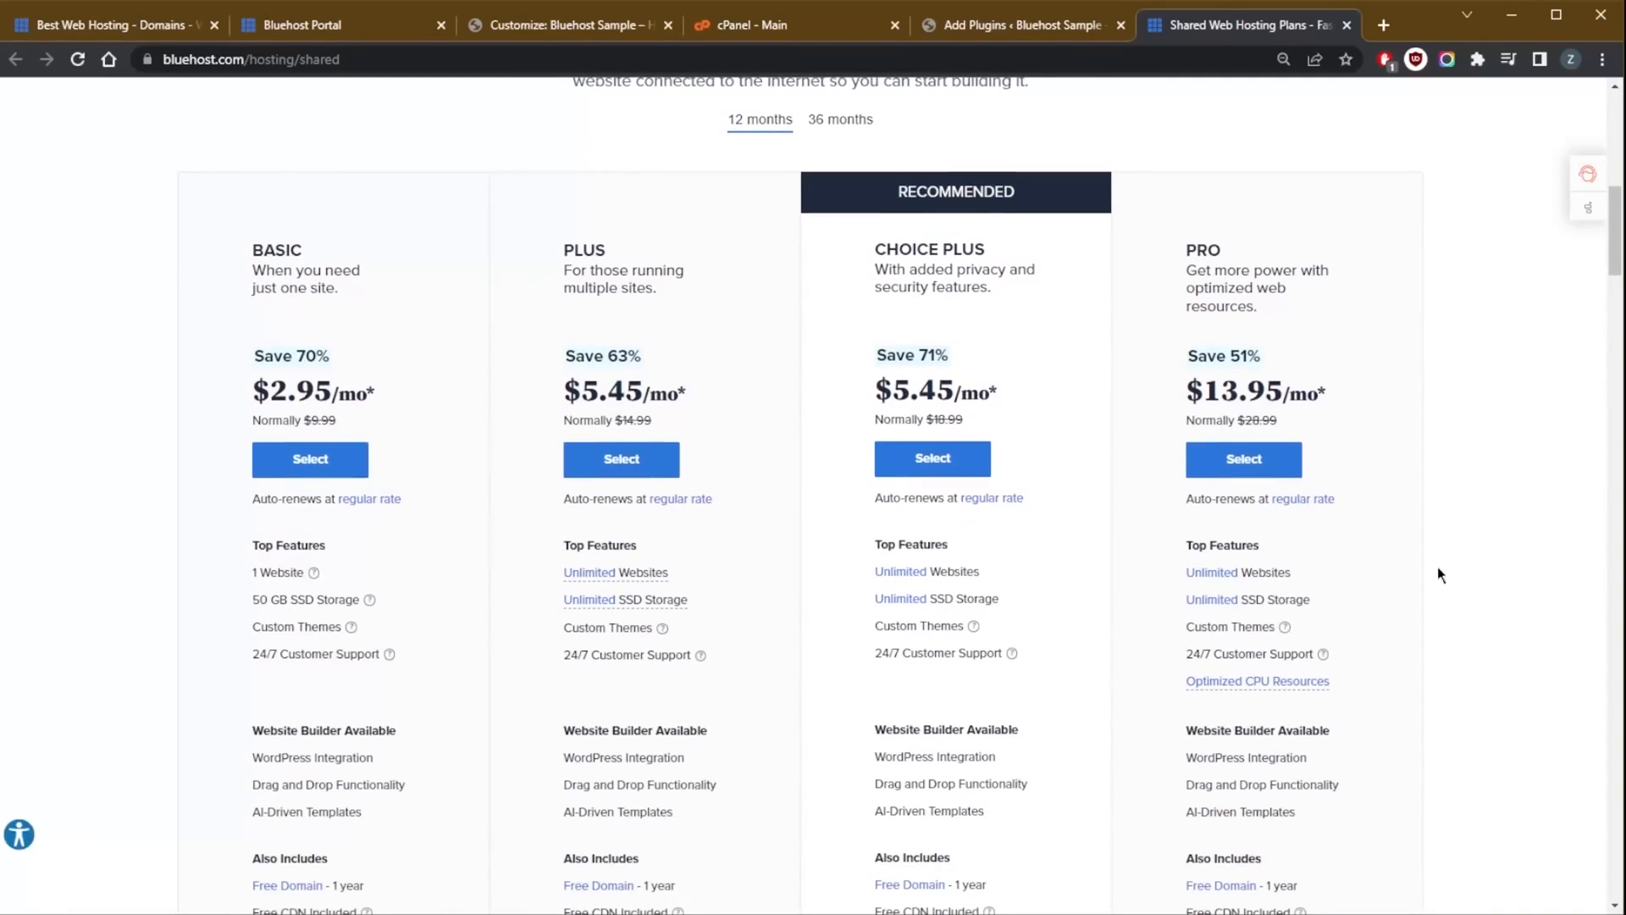
mouse_move(881, 552)
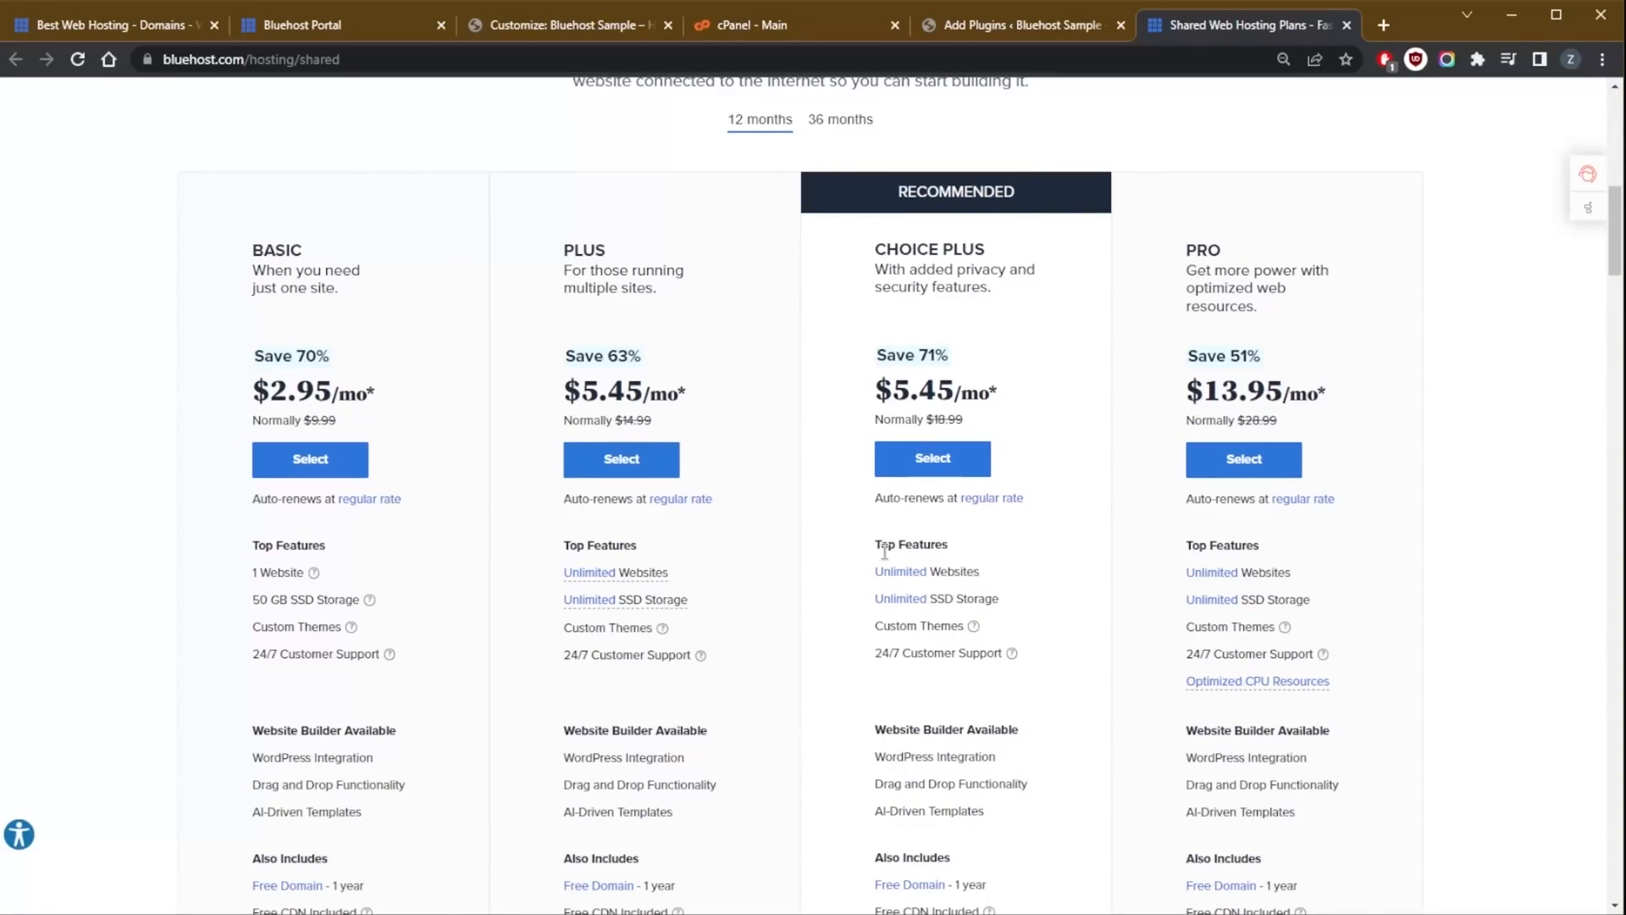
mouse_move(808, 493)
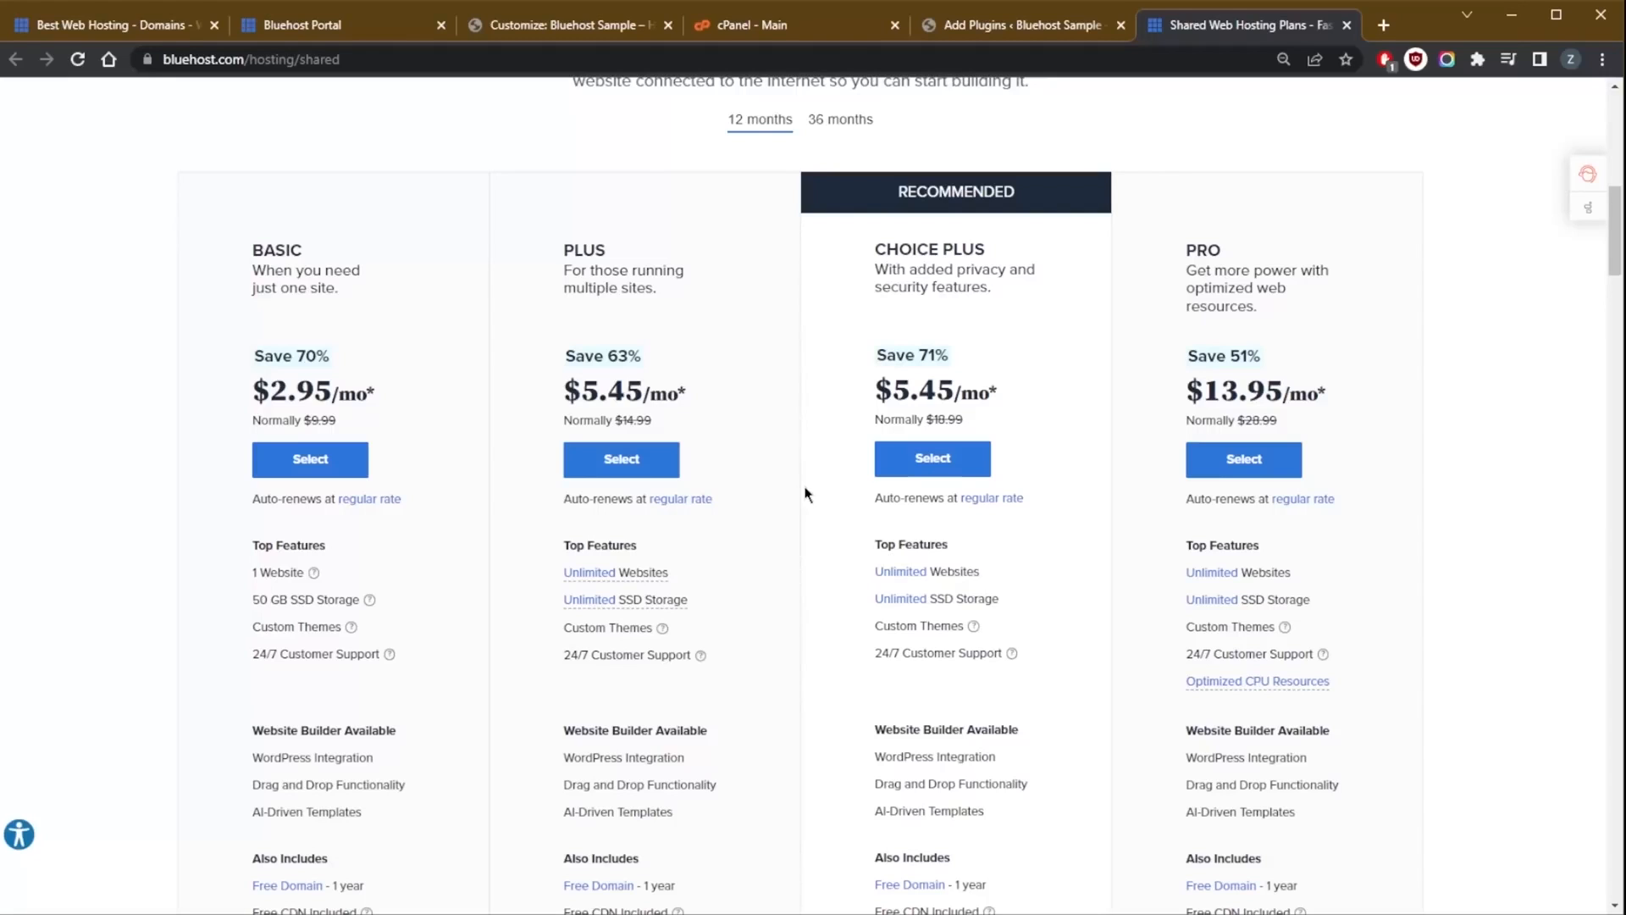
scroll("up", 3)
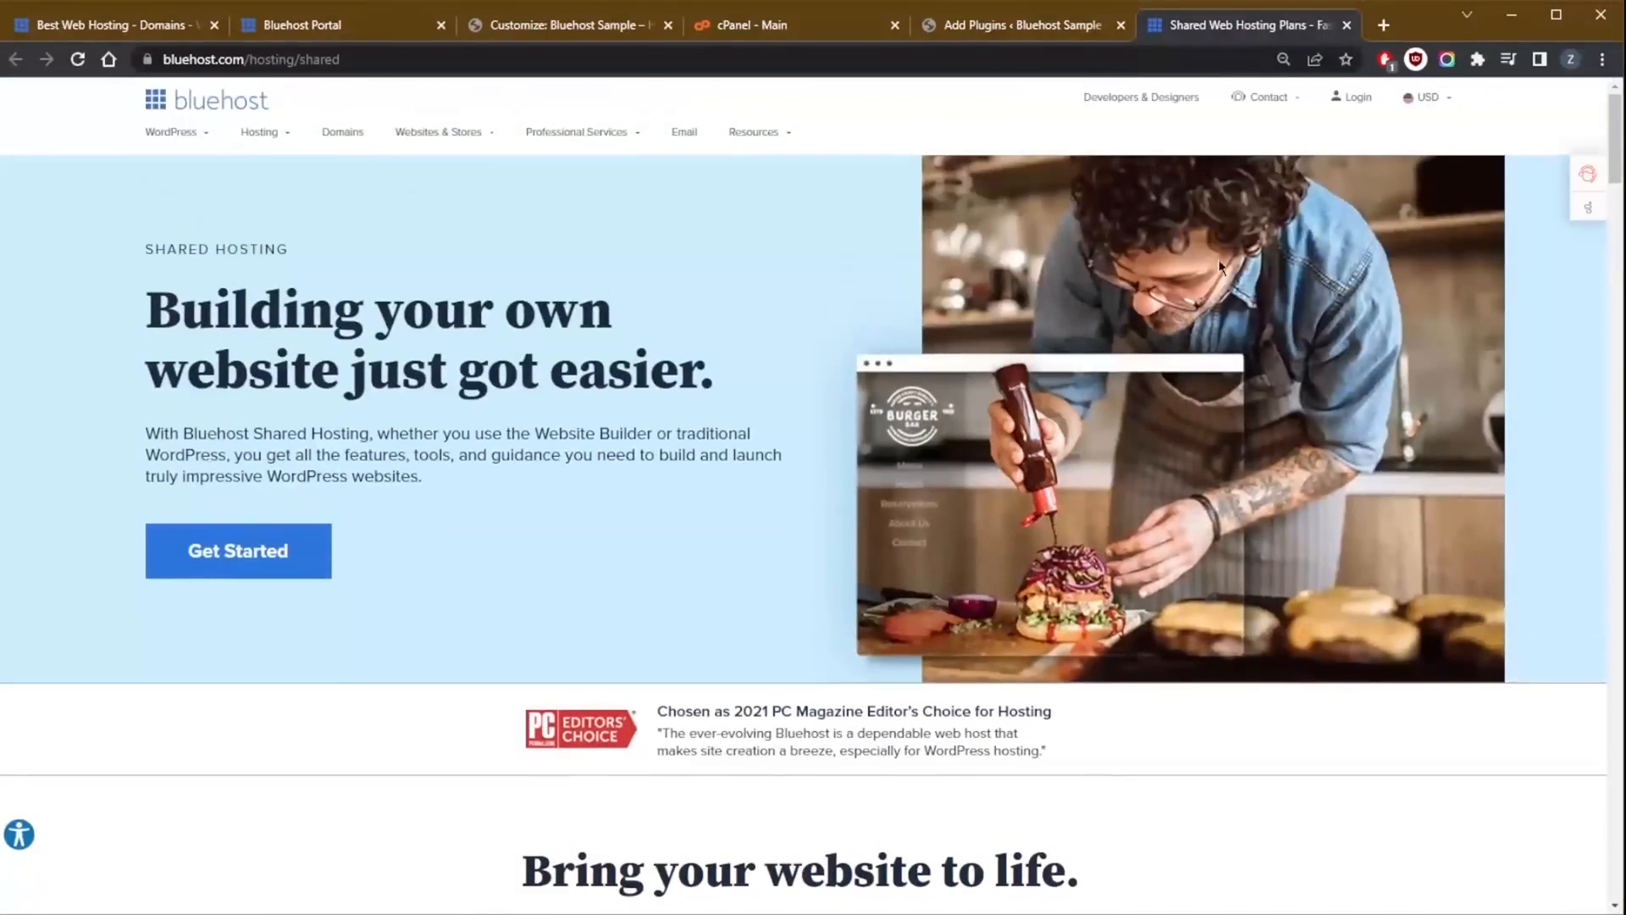
left_click(1267, 97)
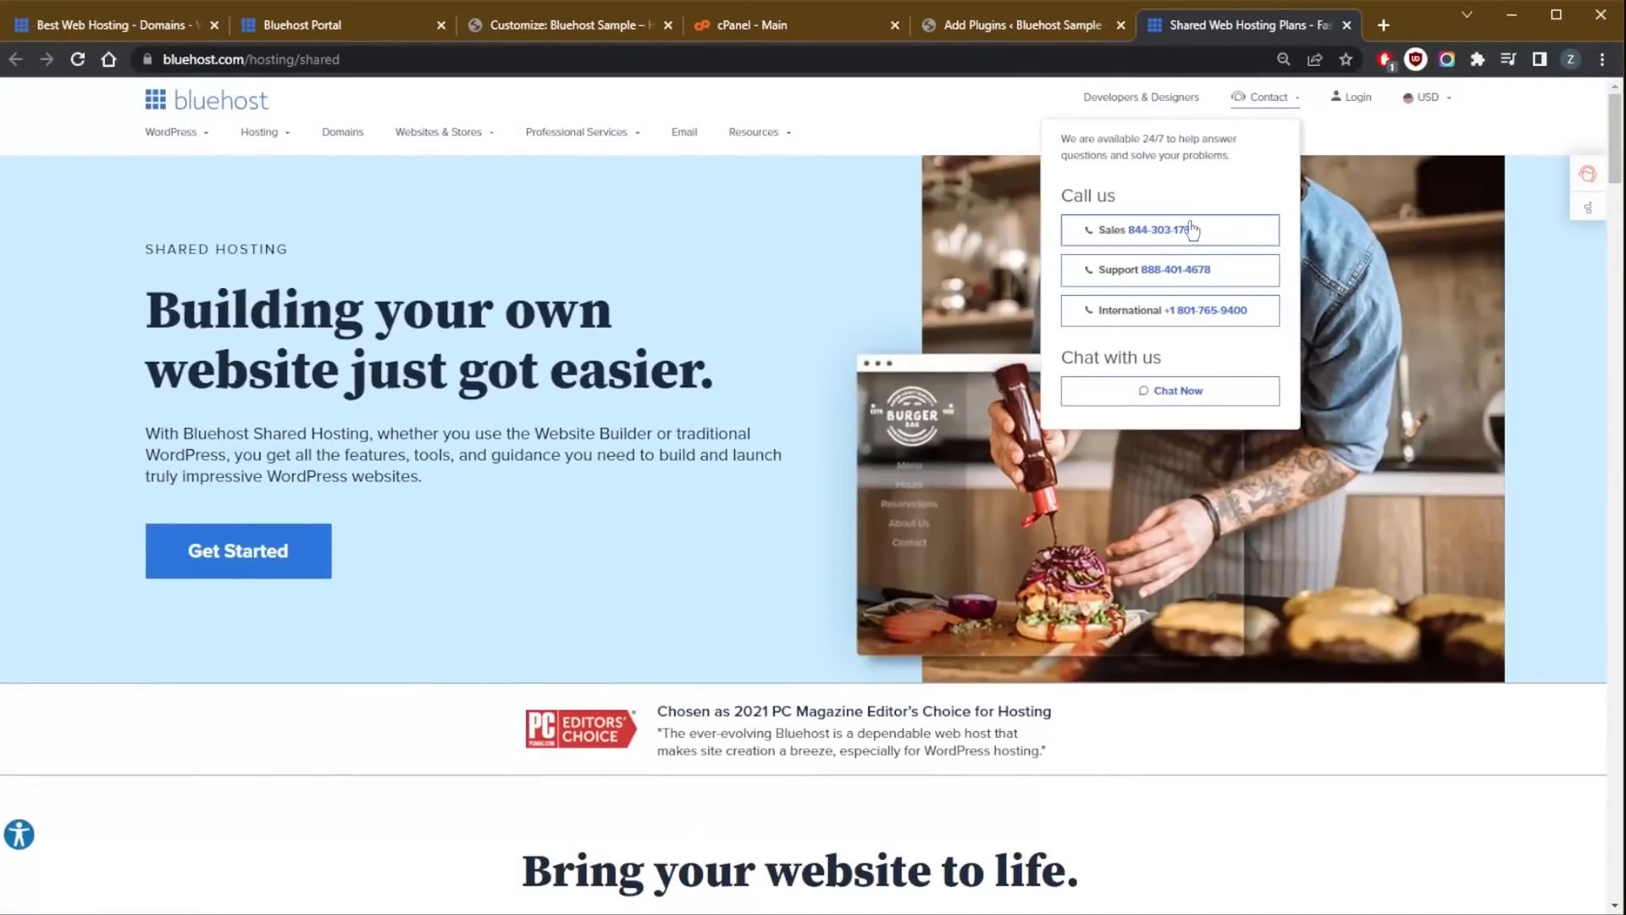
mouse_move(1168, 405)
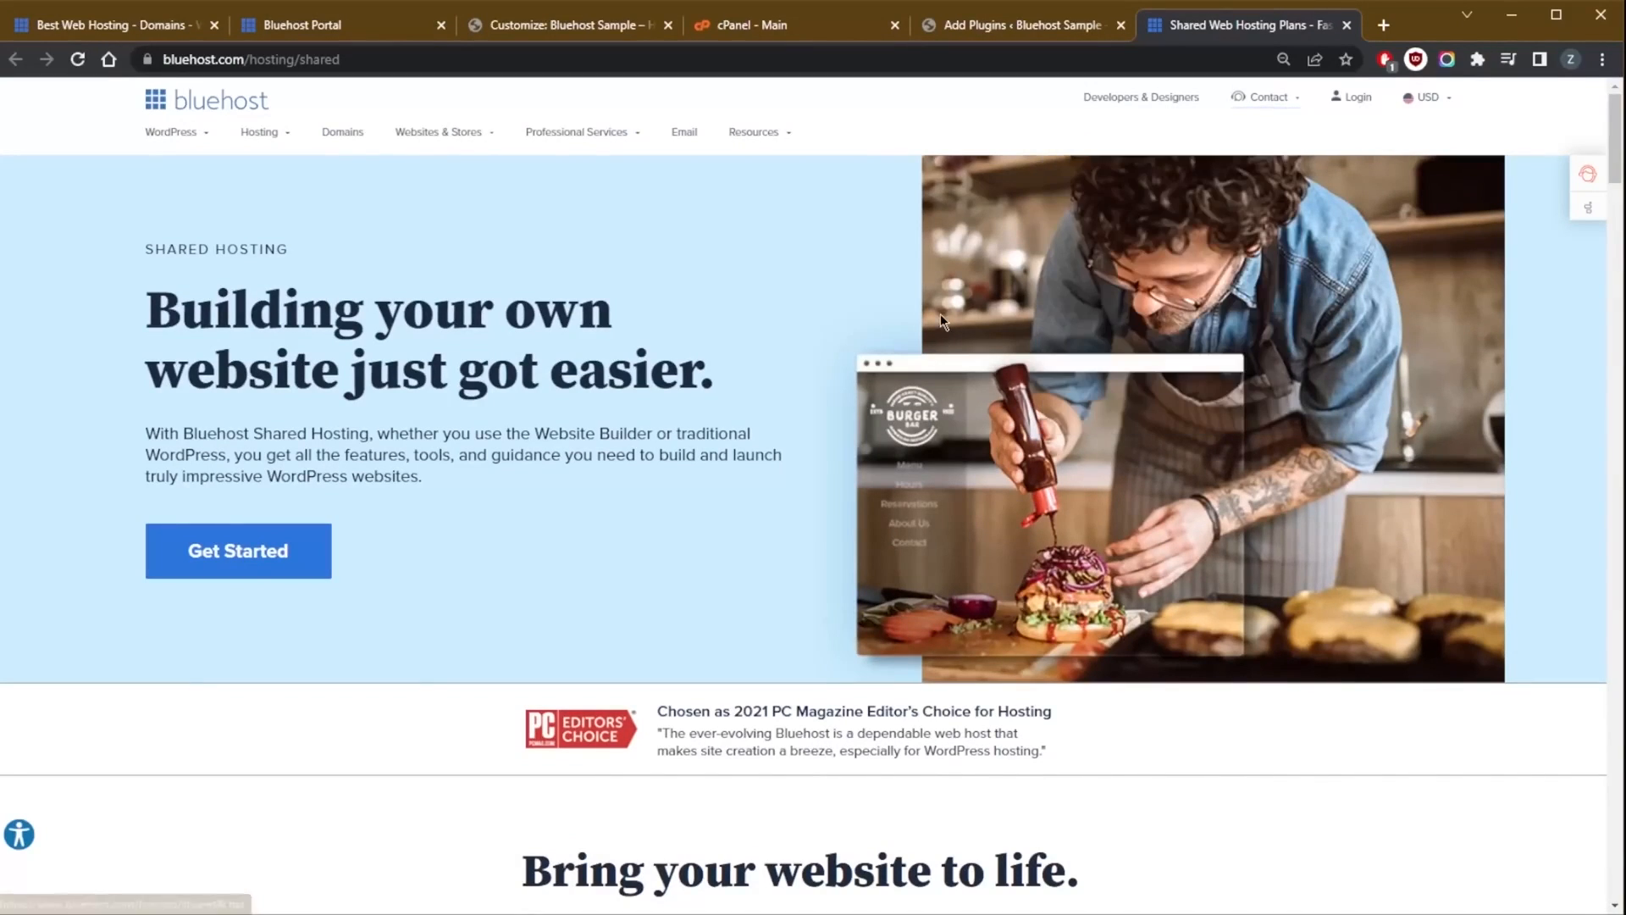
left_click(1268, 97)
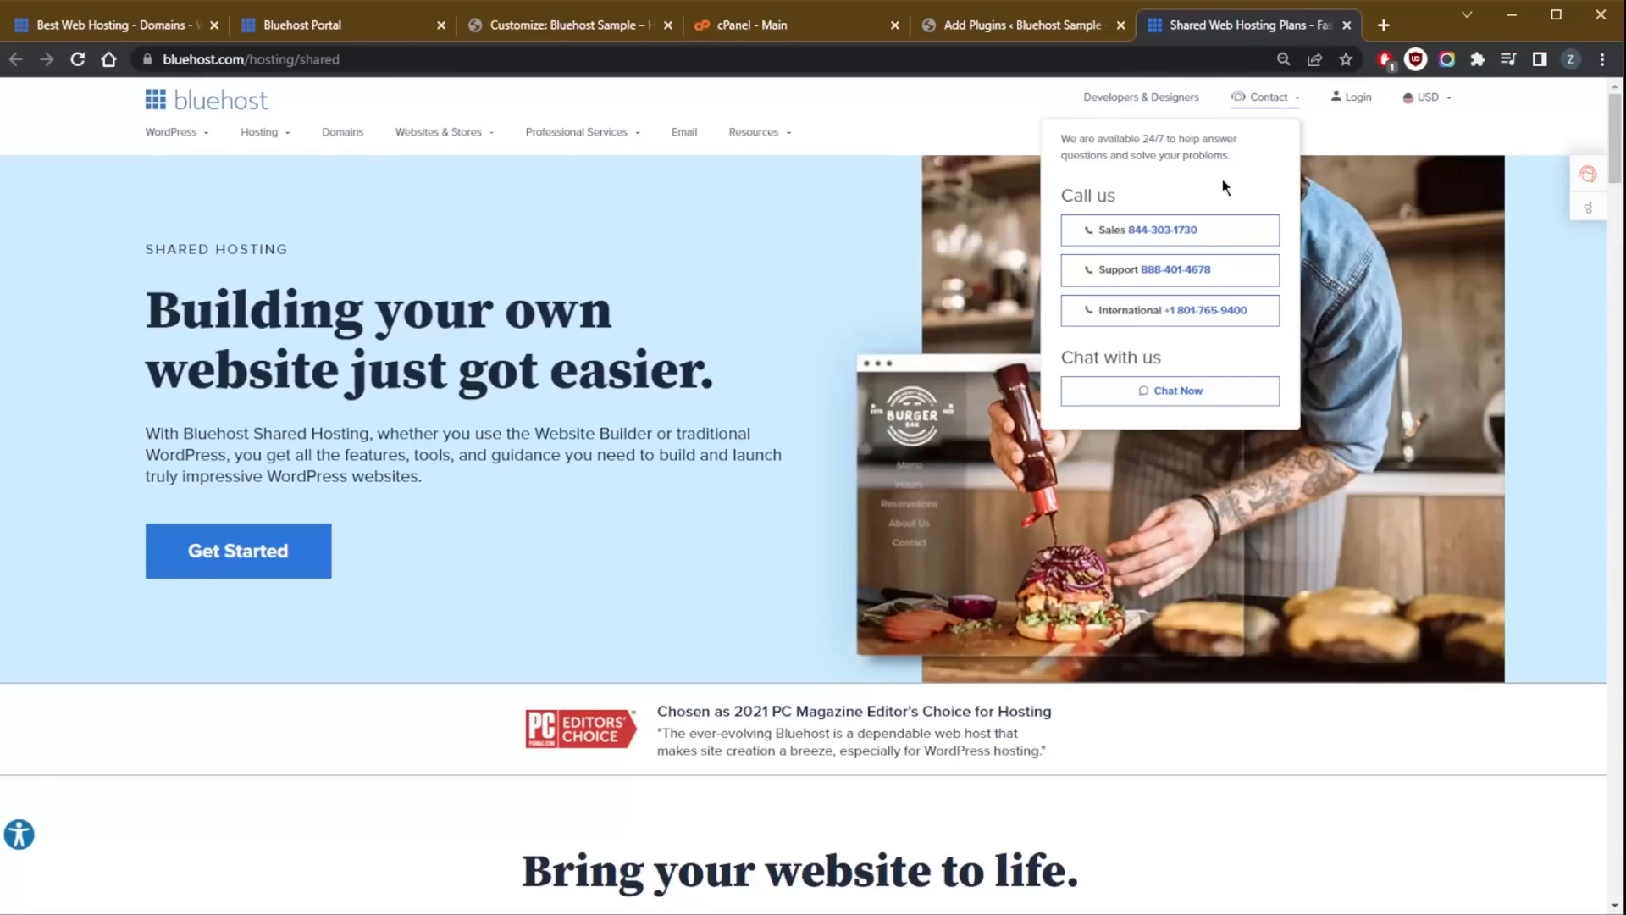
mouse_move(1187, 206)
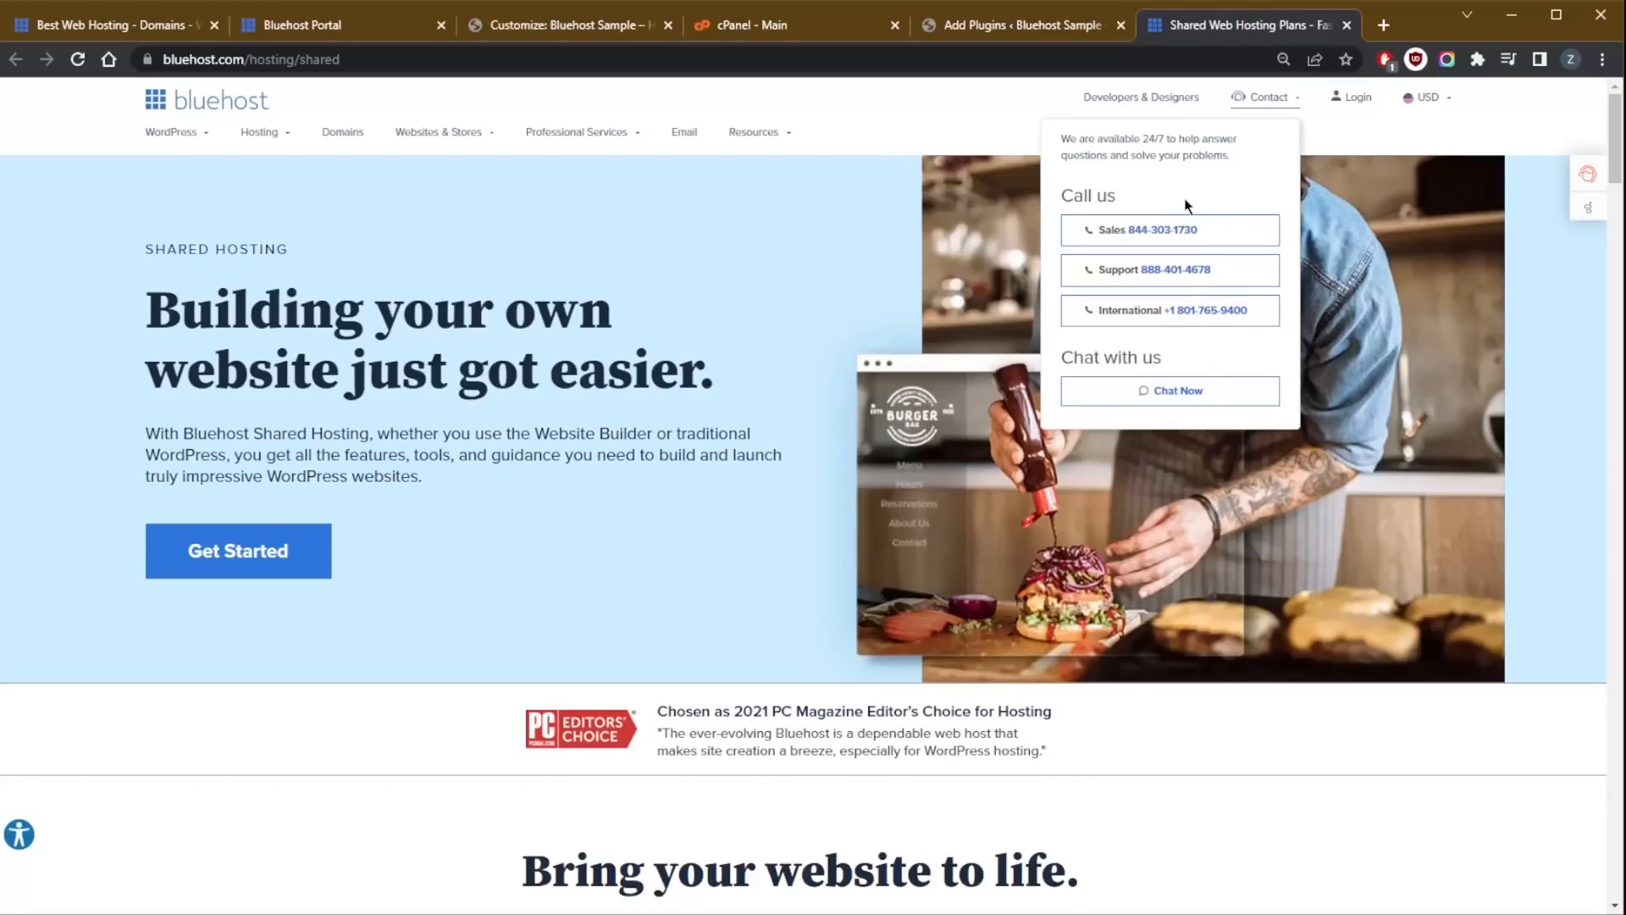
mouse_move(1197, 253)
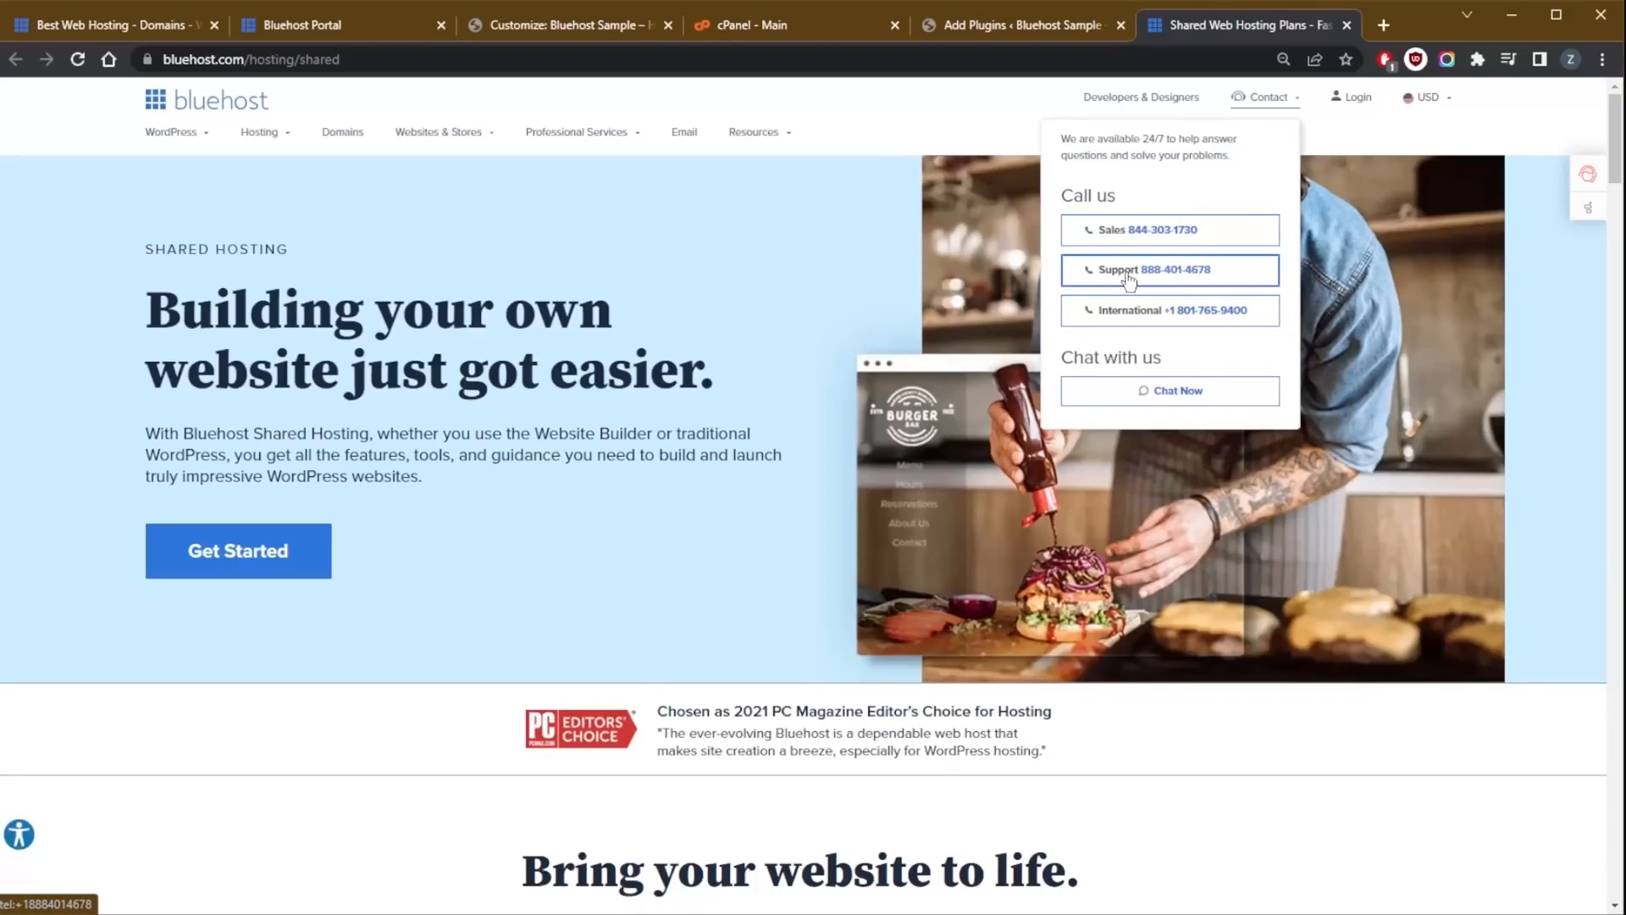
mouse_move(1125, 281)
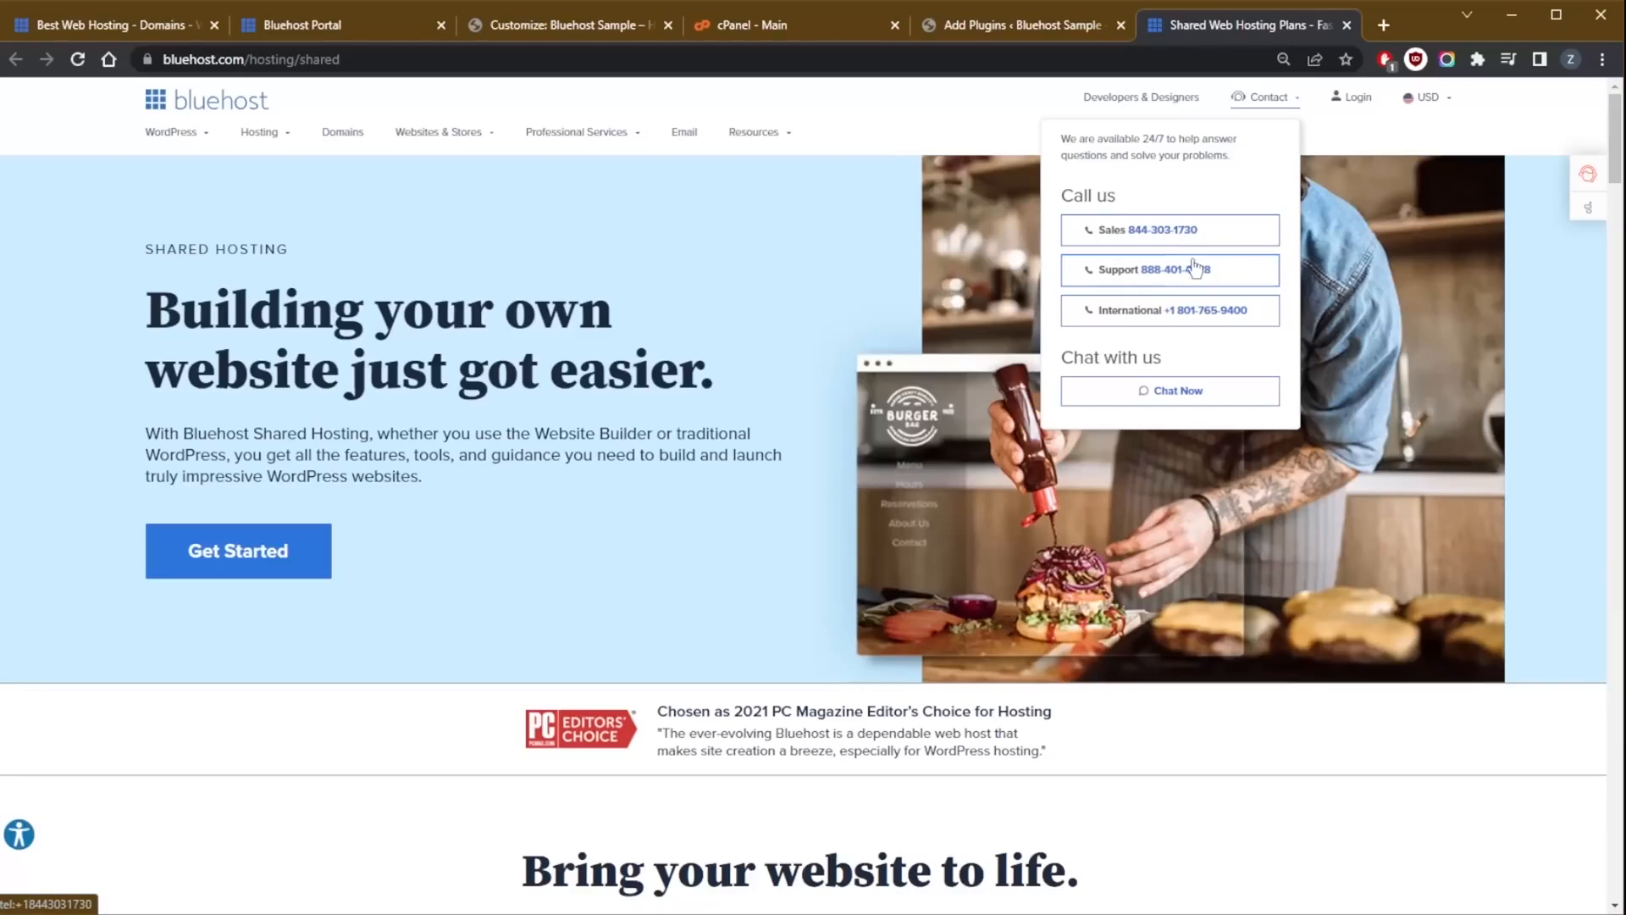
mouse_move(1145, 229)
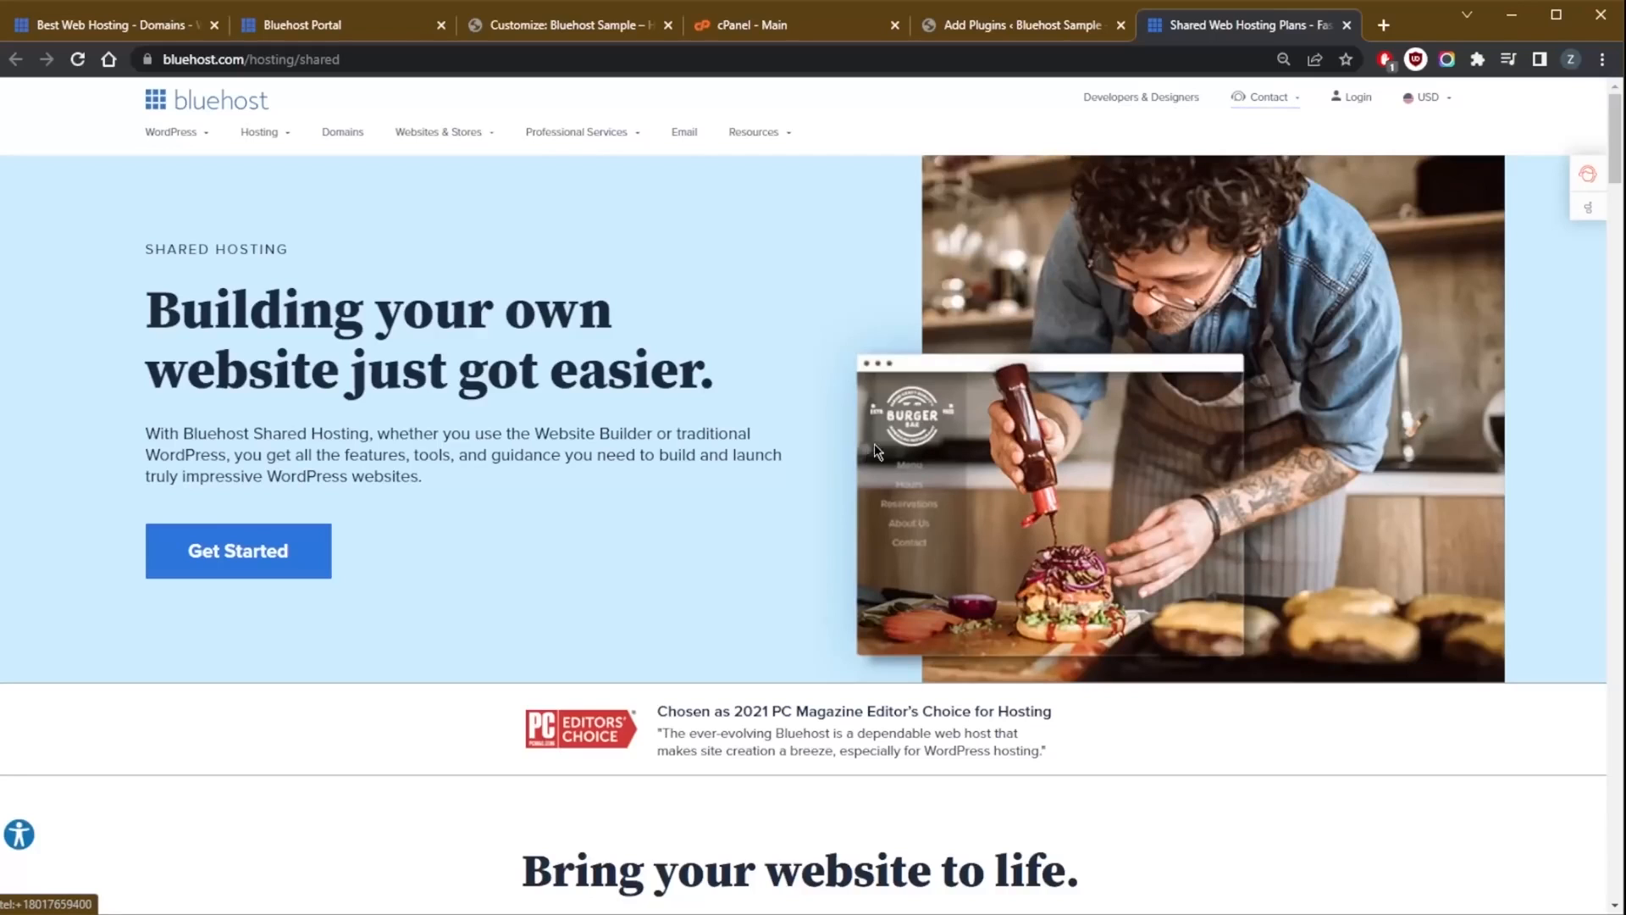
mouse_move(1290, 129)
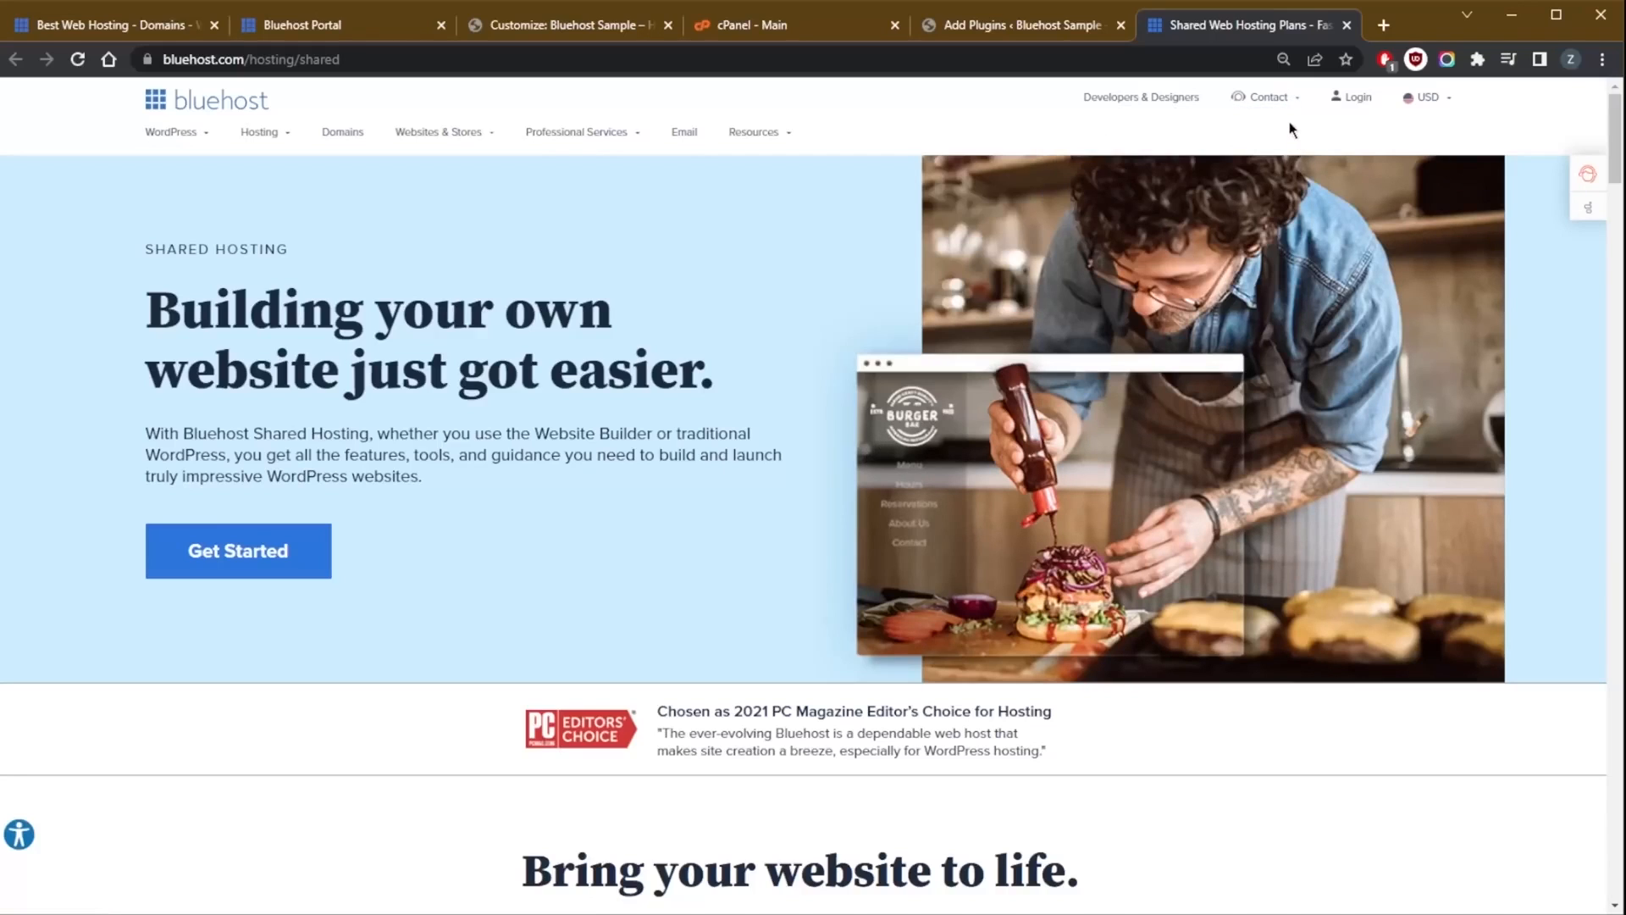
scroll("down", 3)
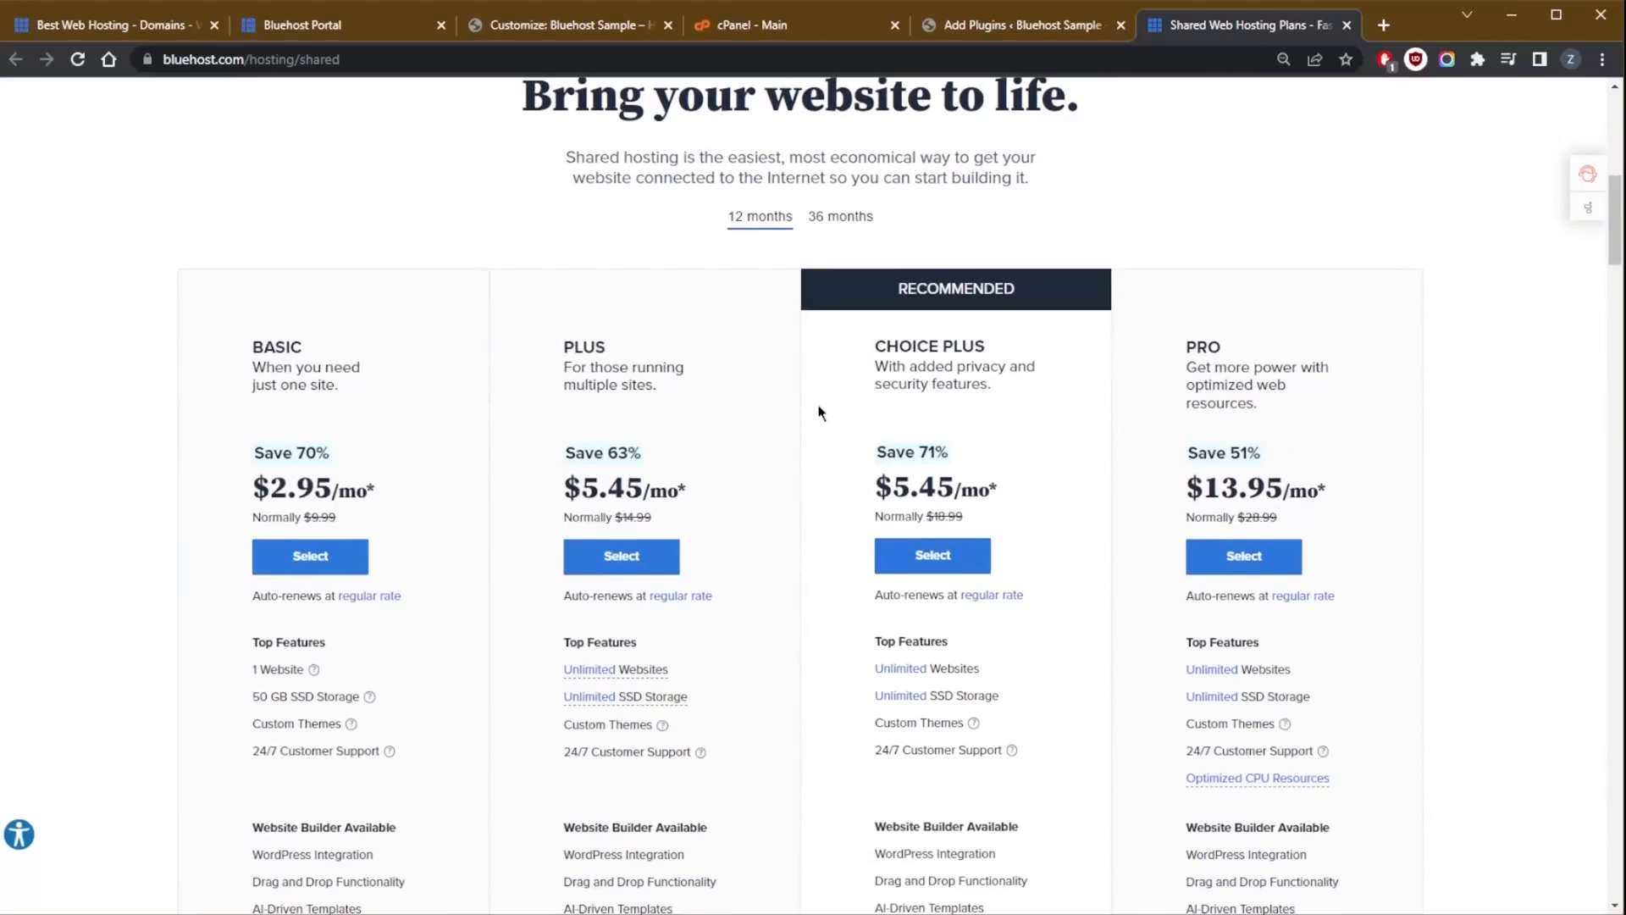
scroll("down", 3)
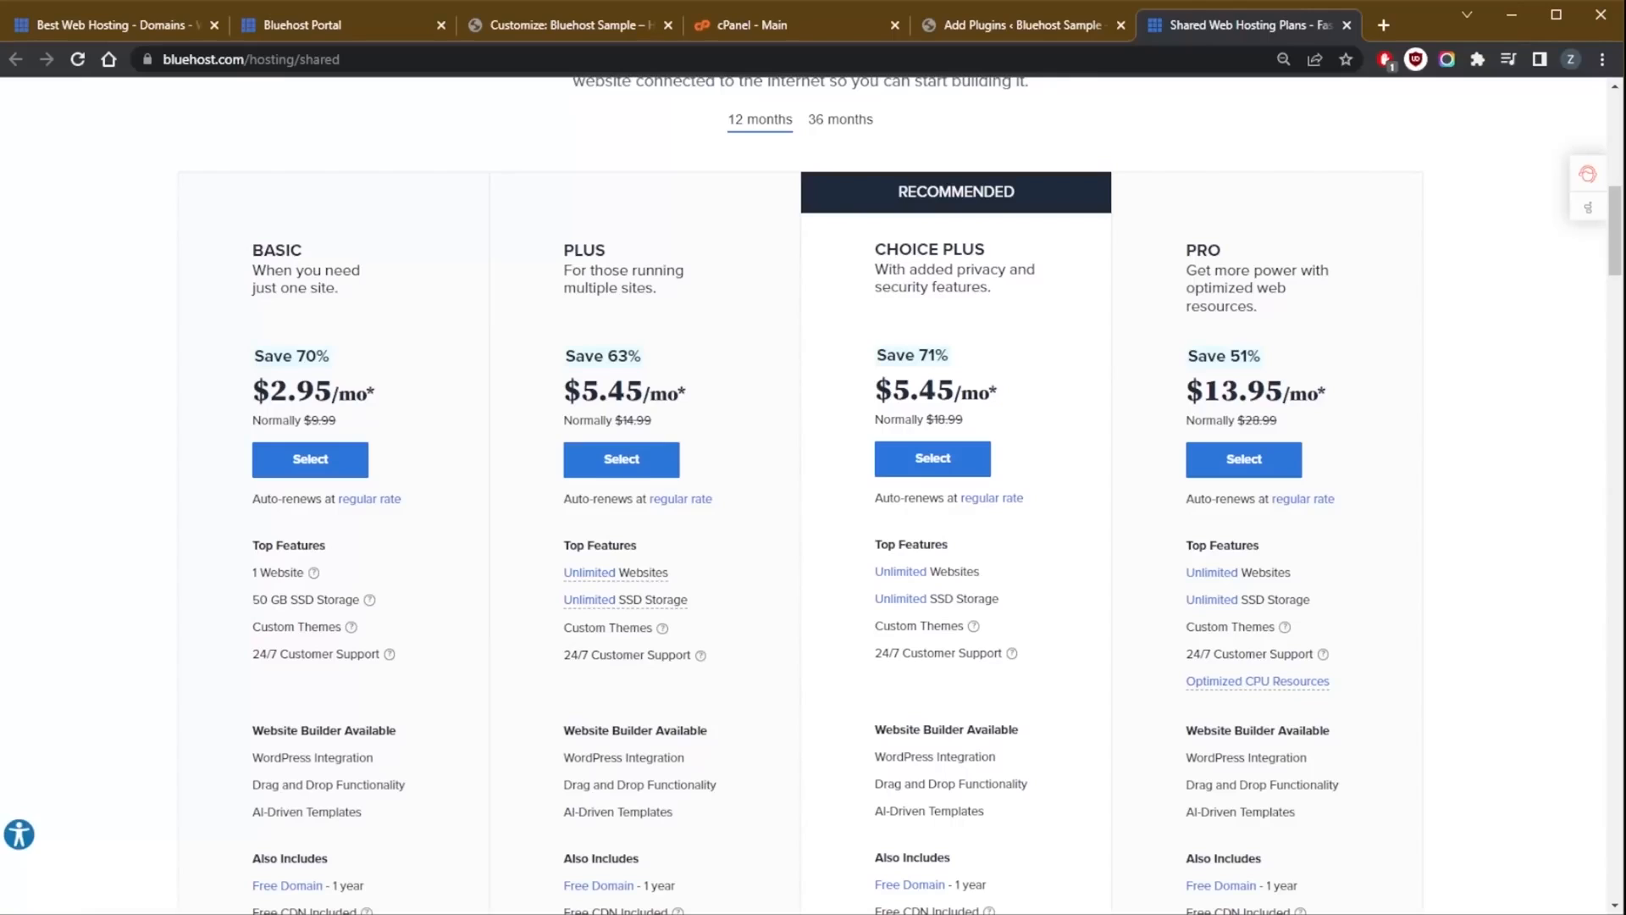
mouse_move(752, 228)
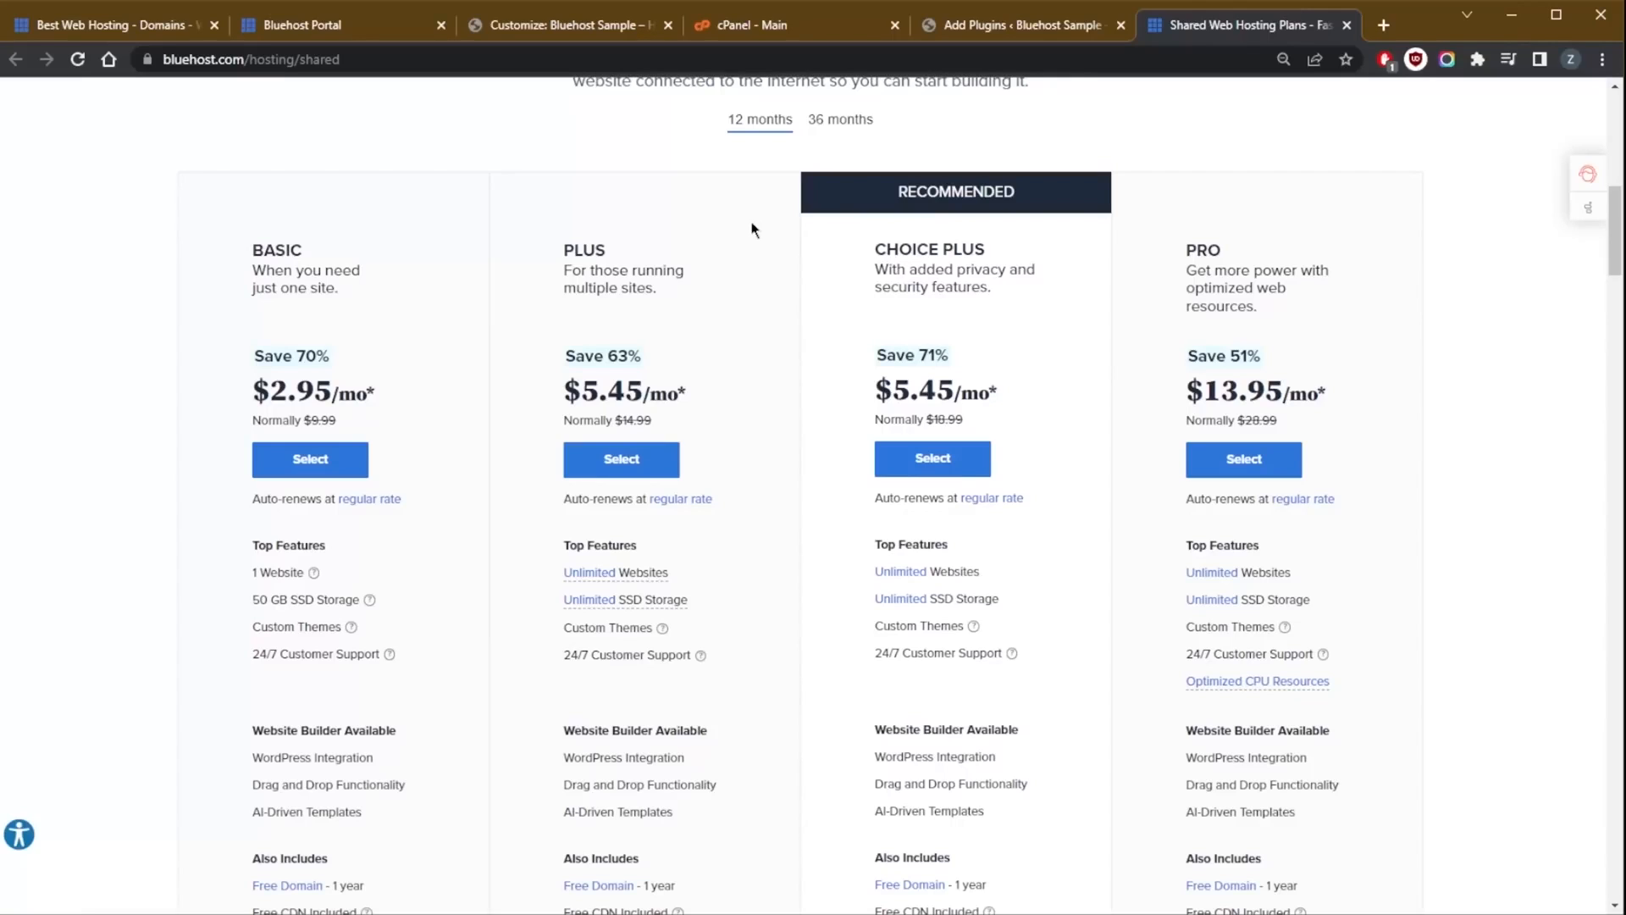
left_click(343, 26)
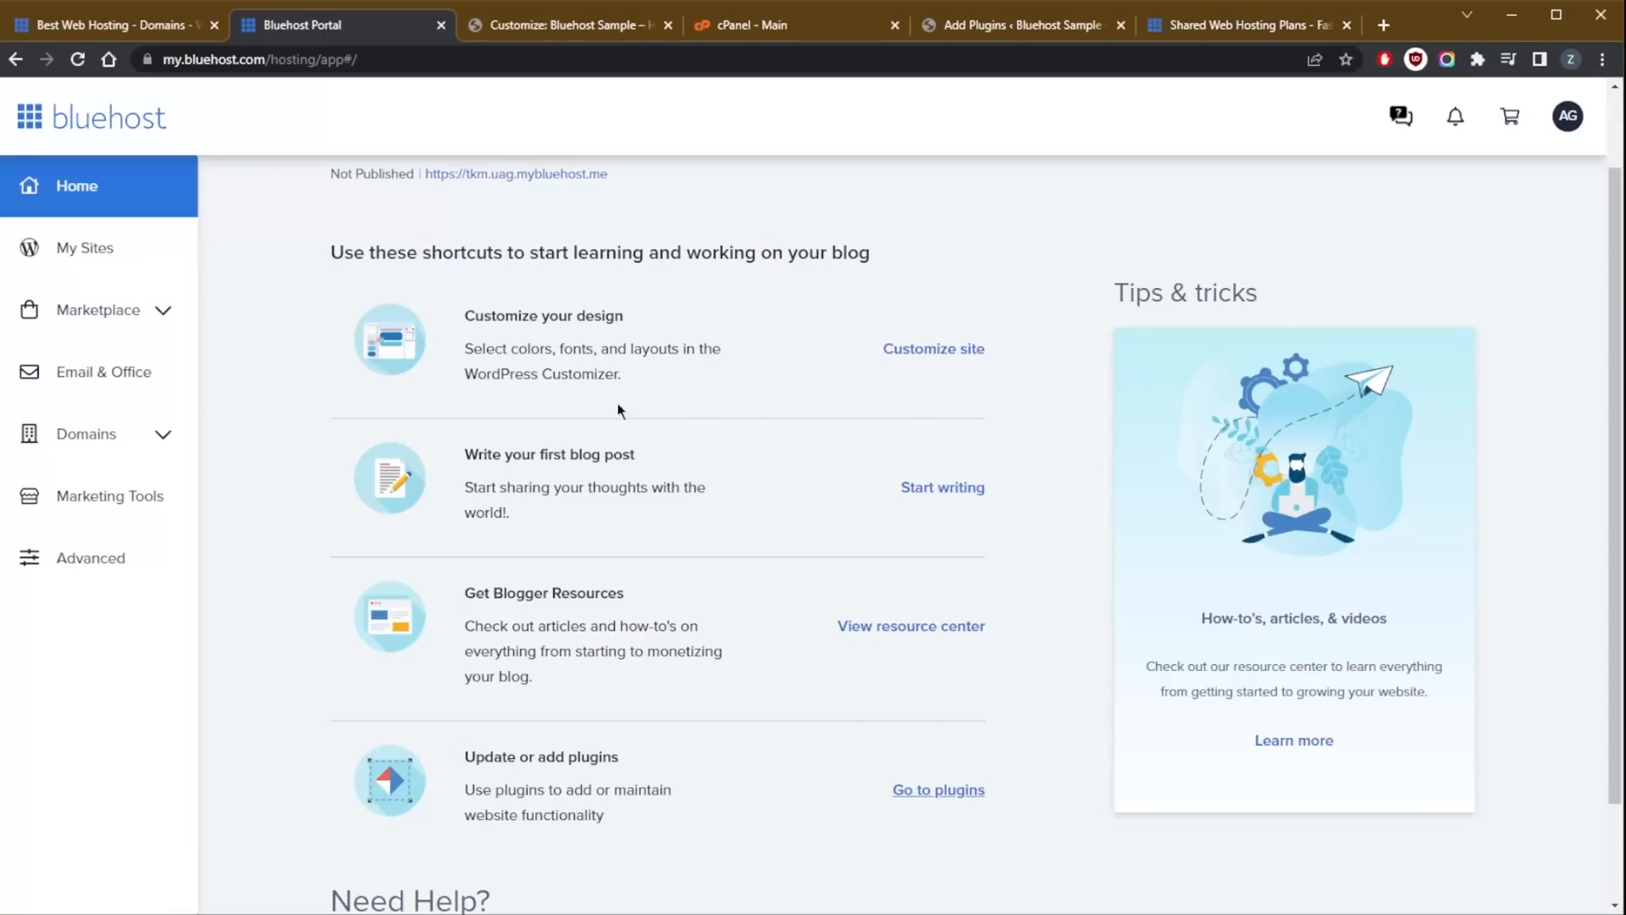
left_click(1243, 24)
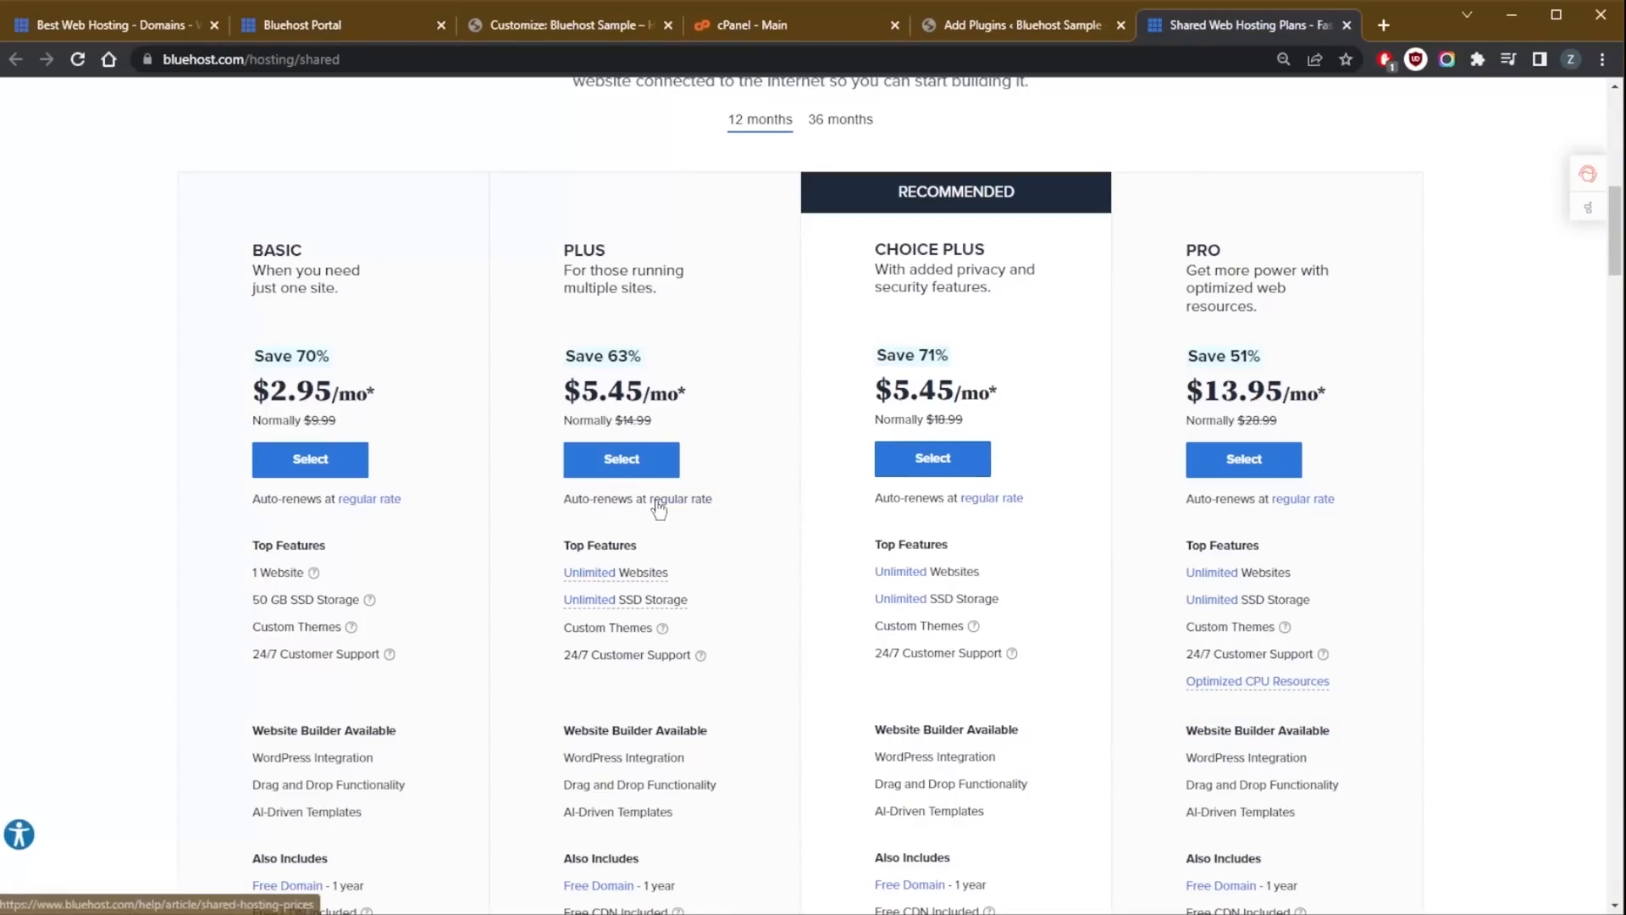
mouse_move(220, 147)
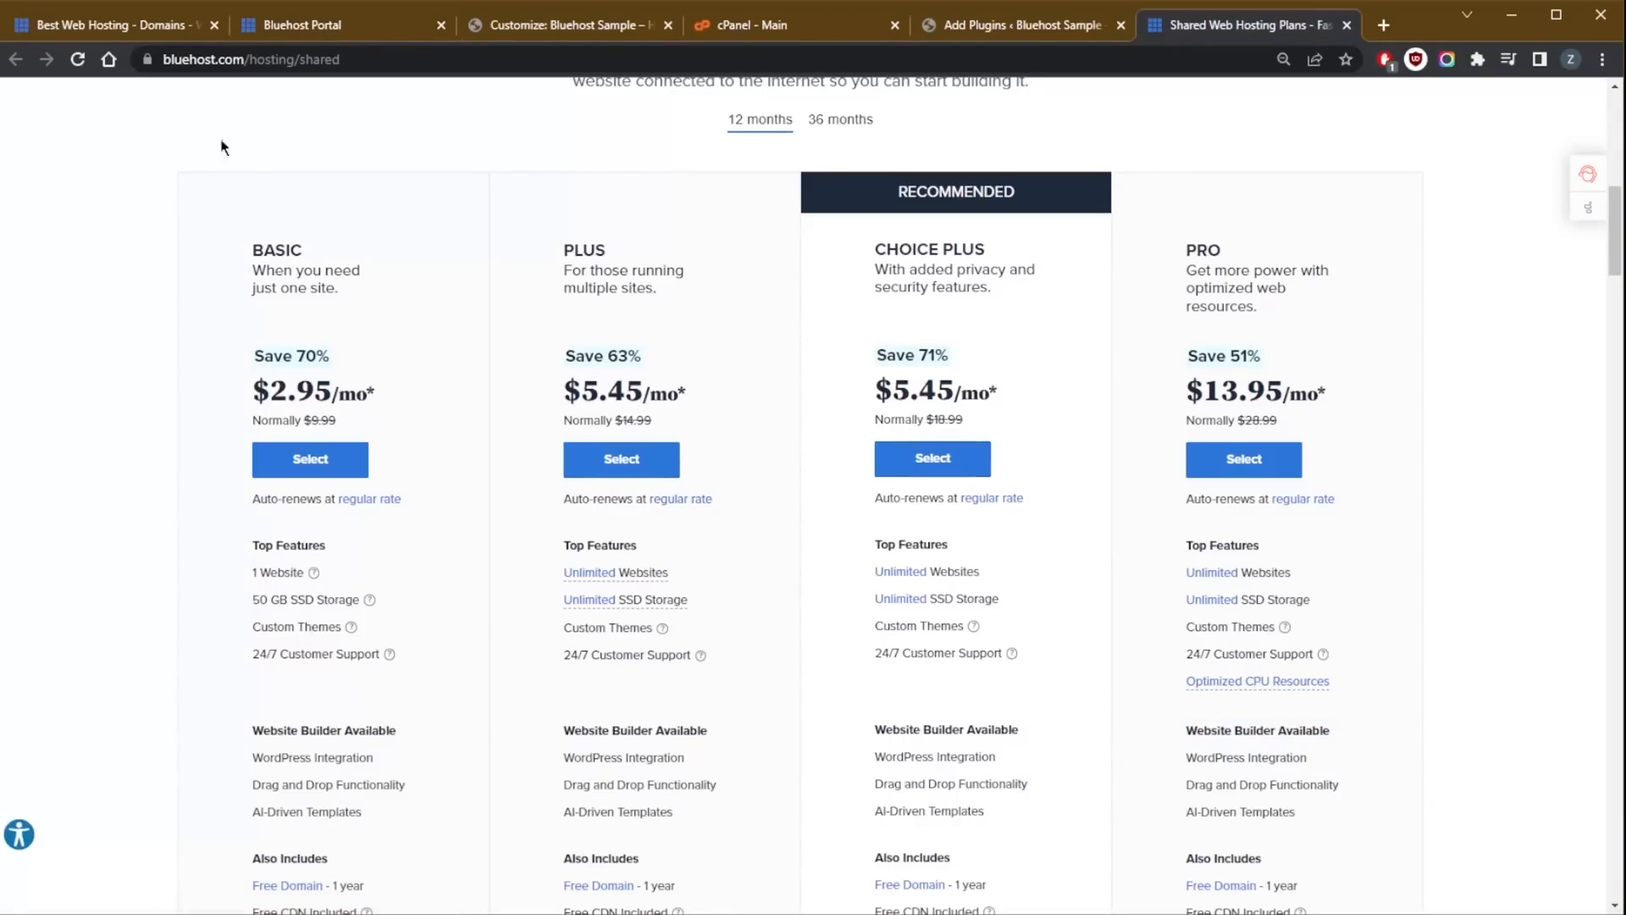
mouse_move(154, 75)
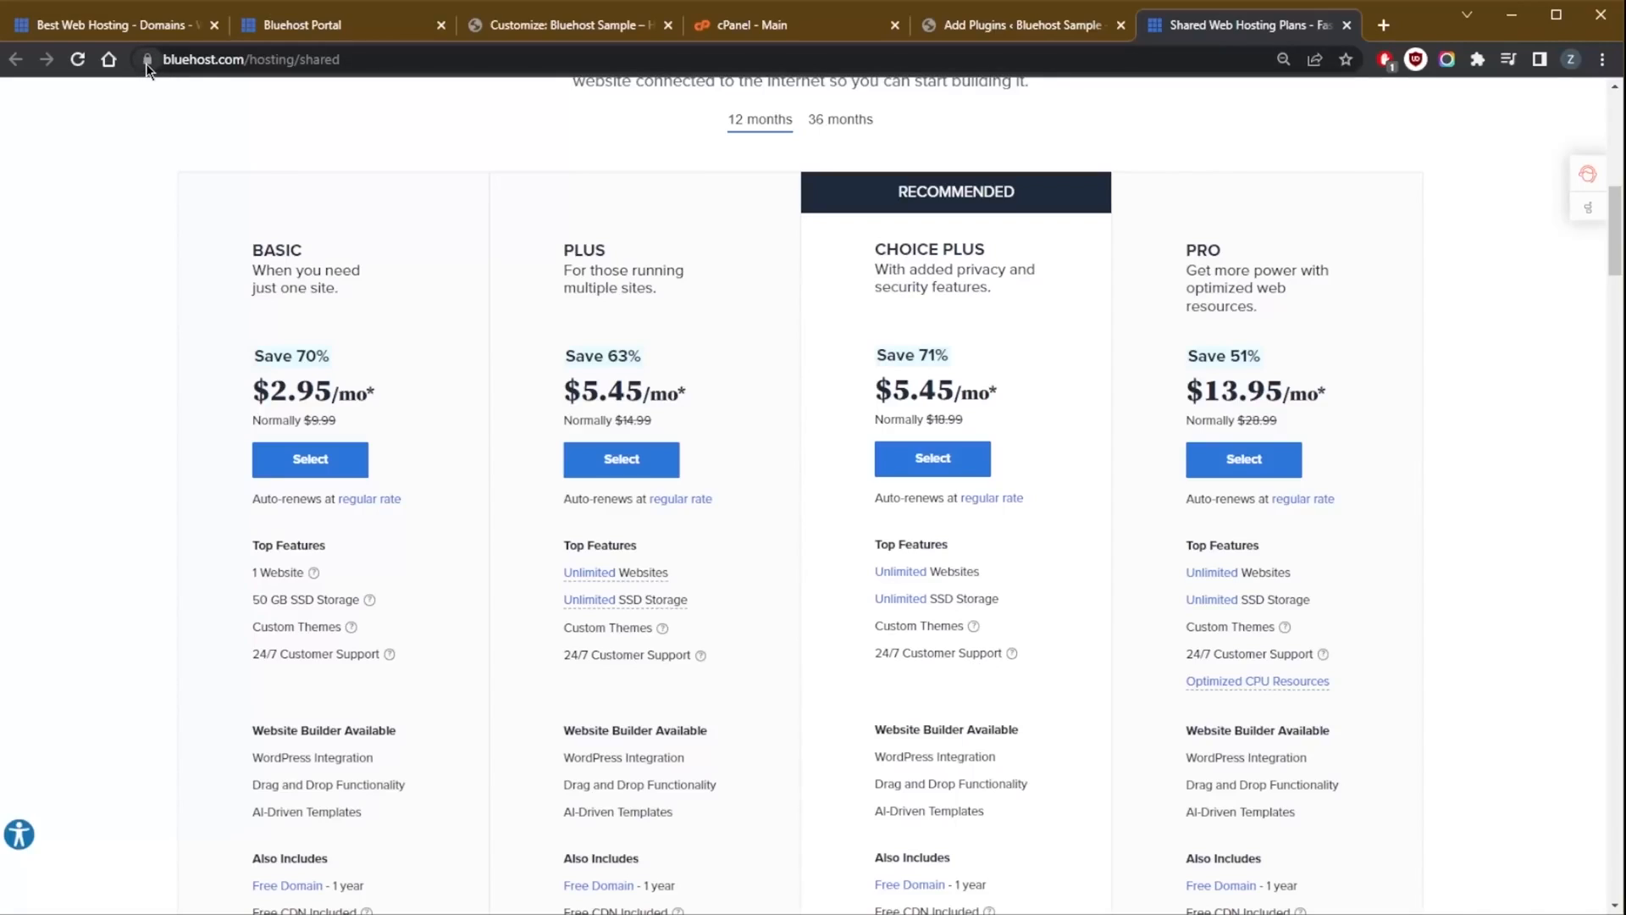
mouse_move(146, 59)
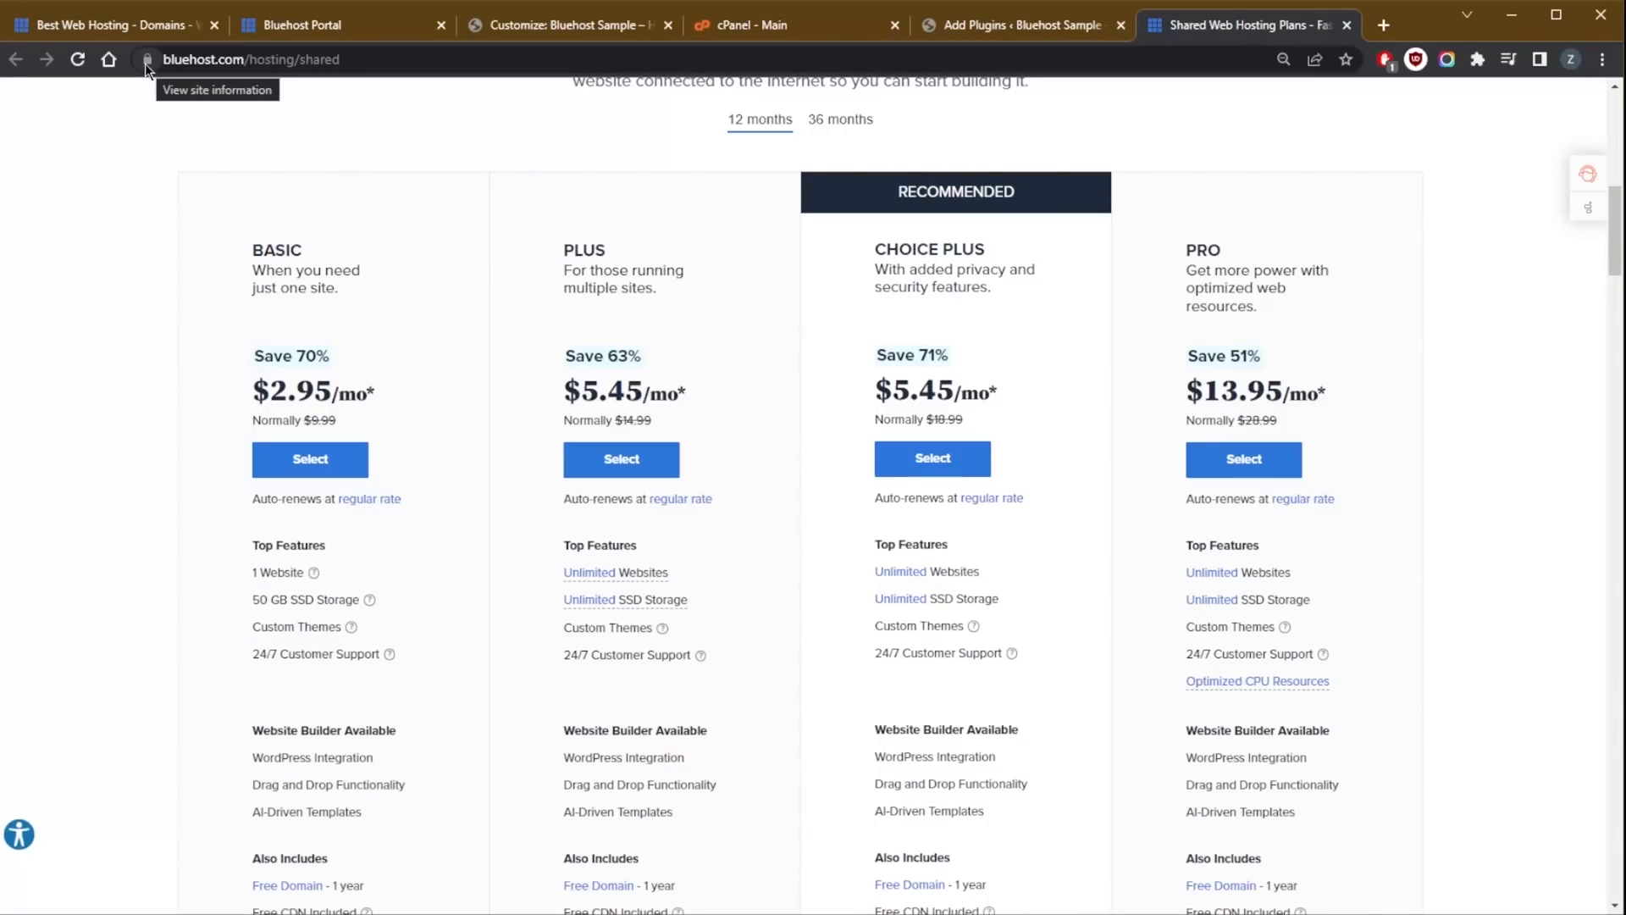
mouse_move(146, 59)
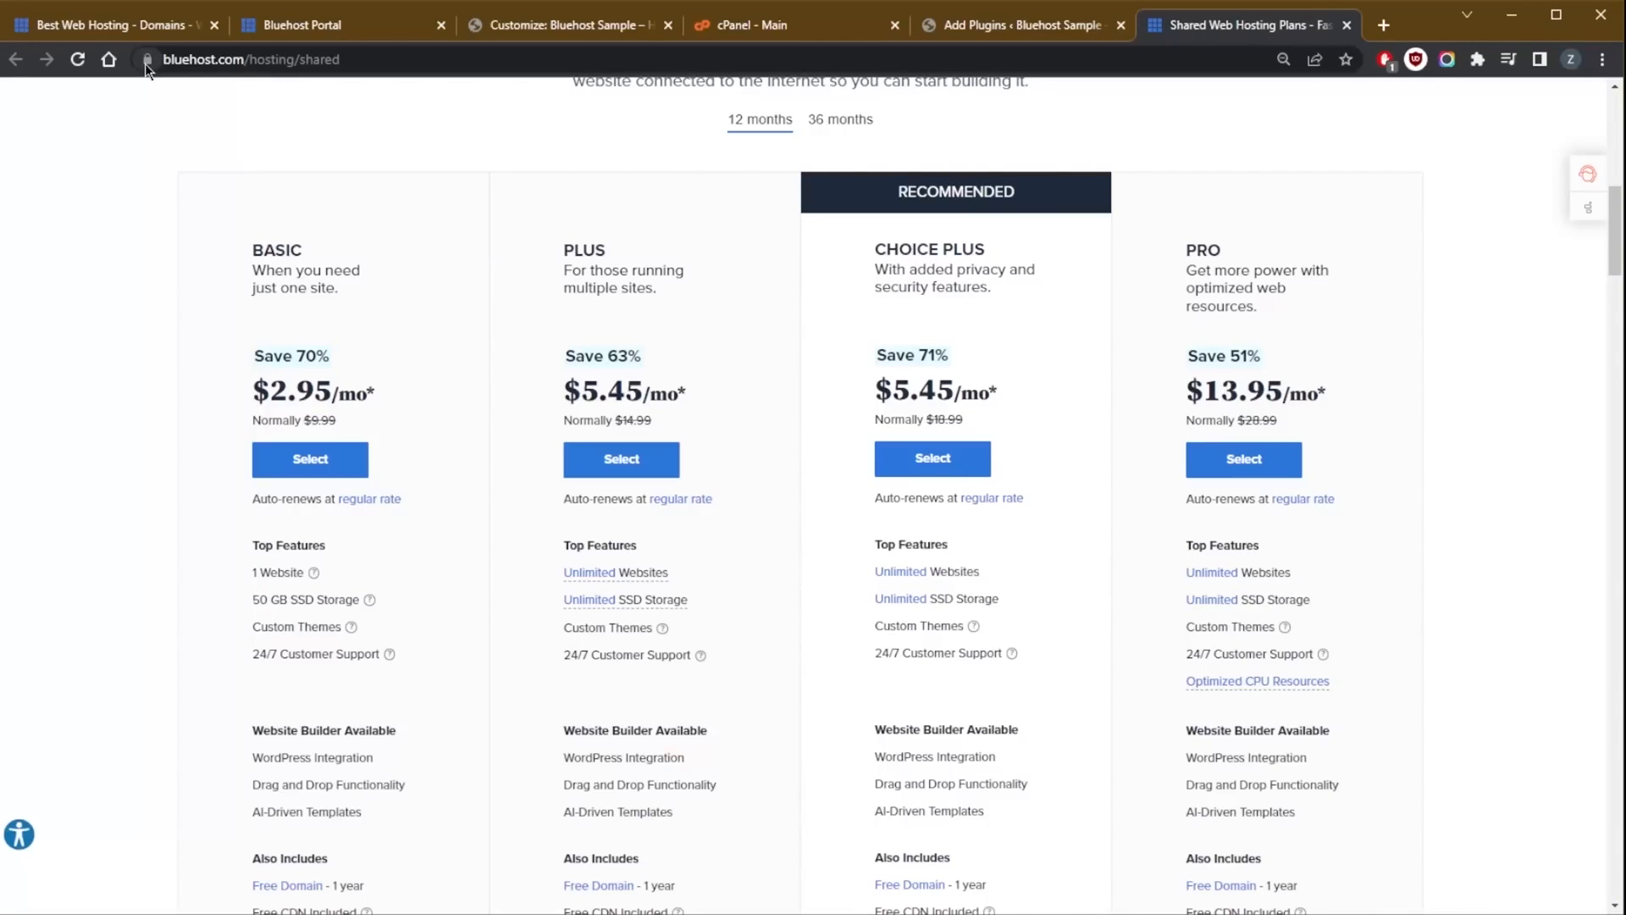
mouse_move(439, 403)
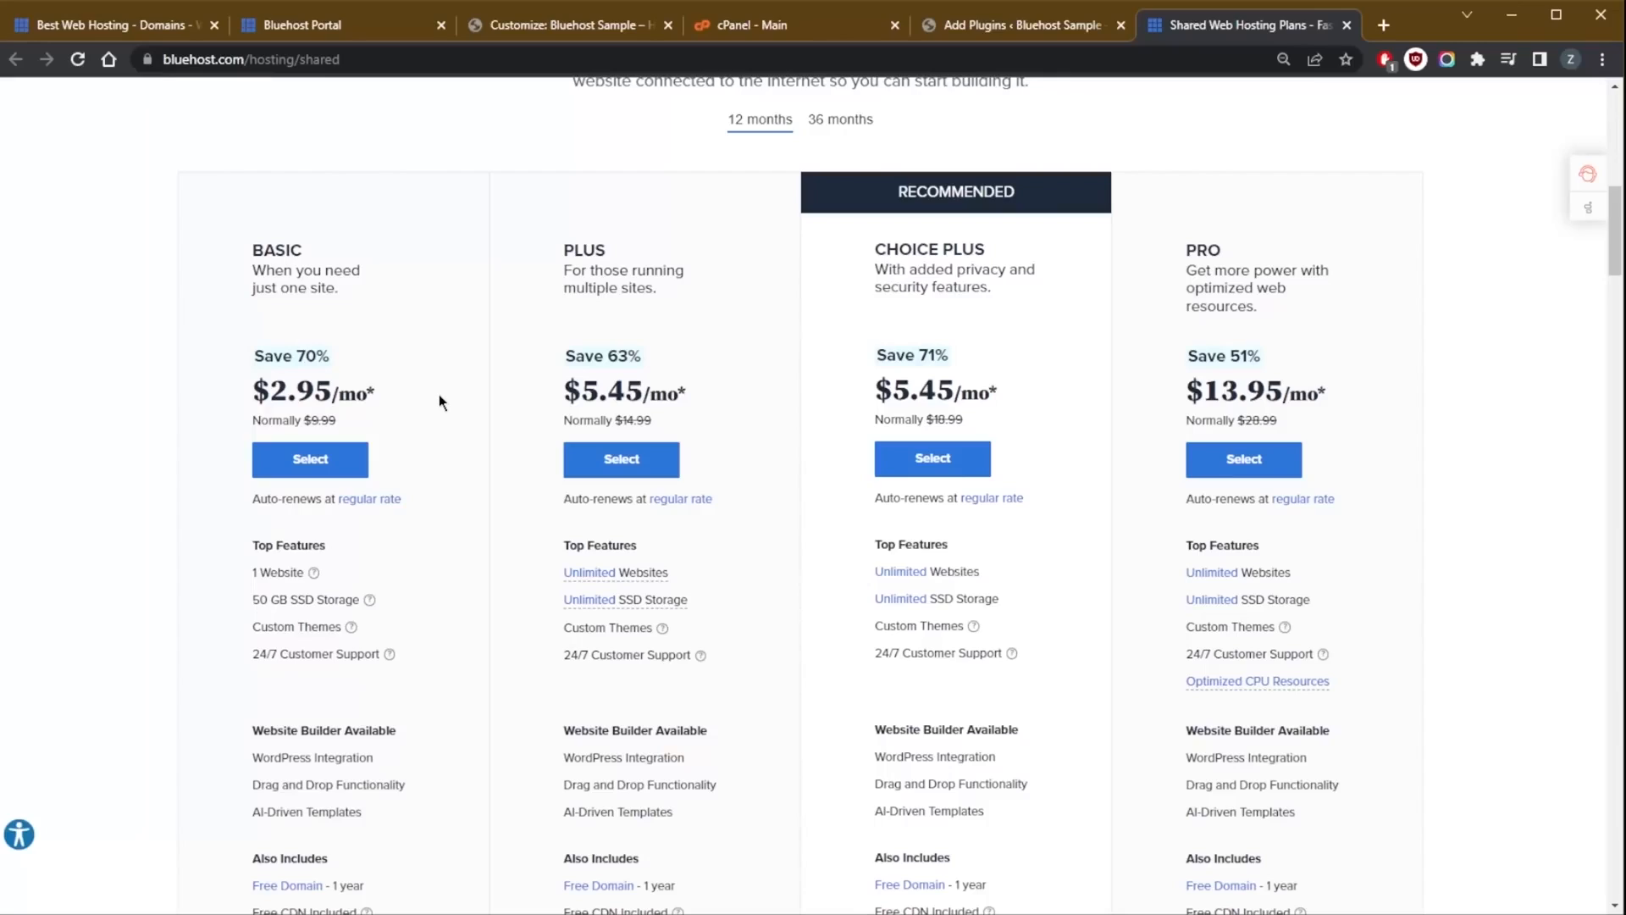
mouse_move(501, 415)
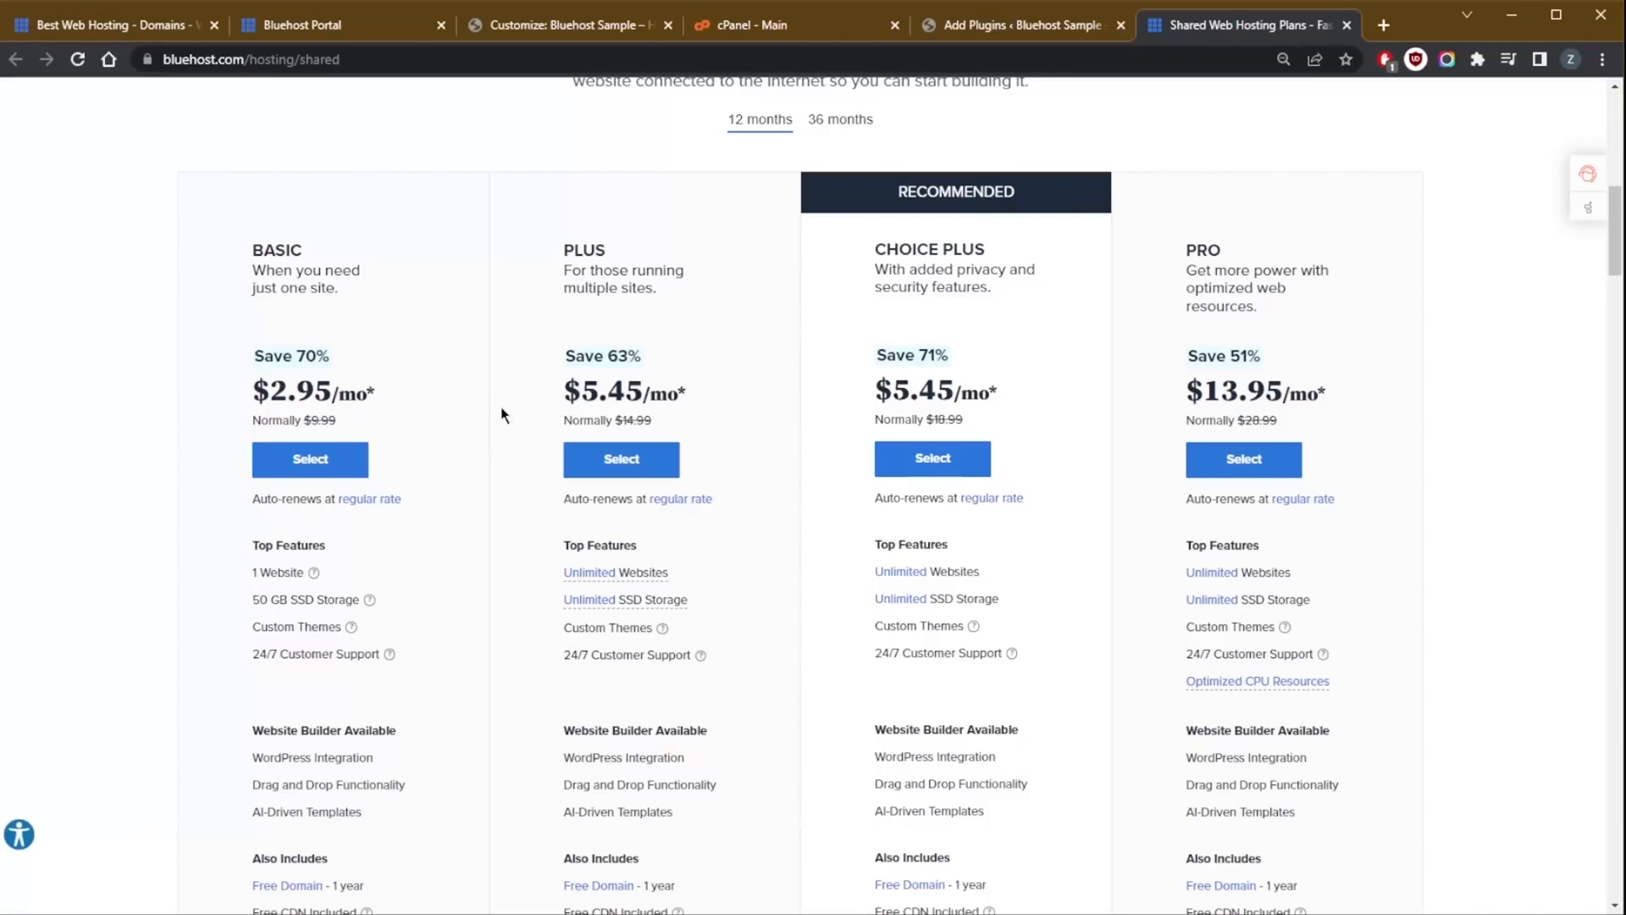
mouse_move(461, 342)
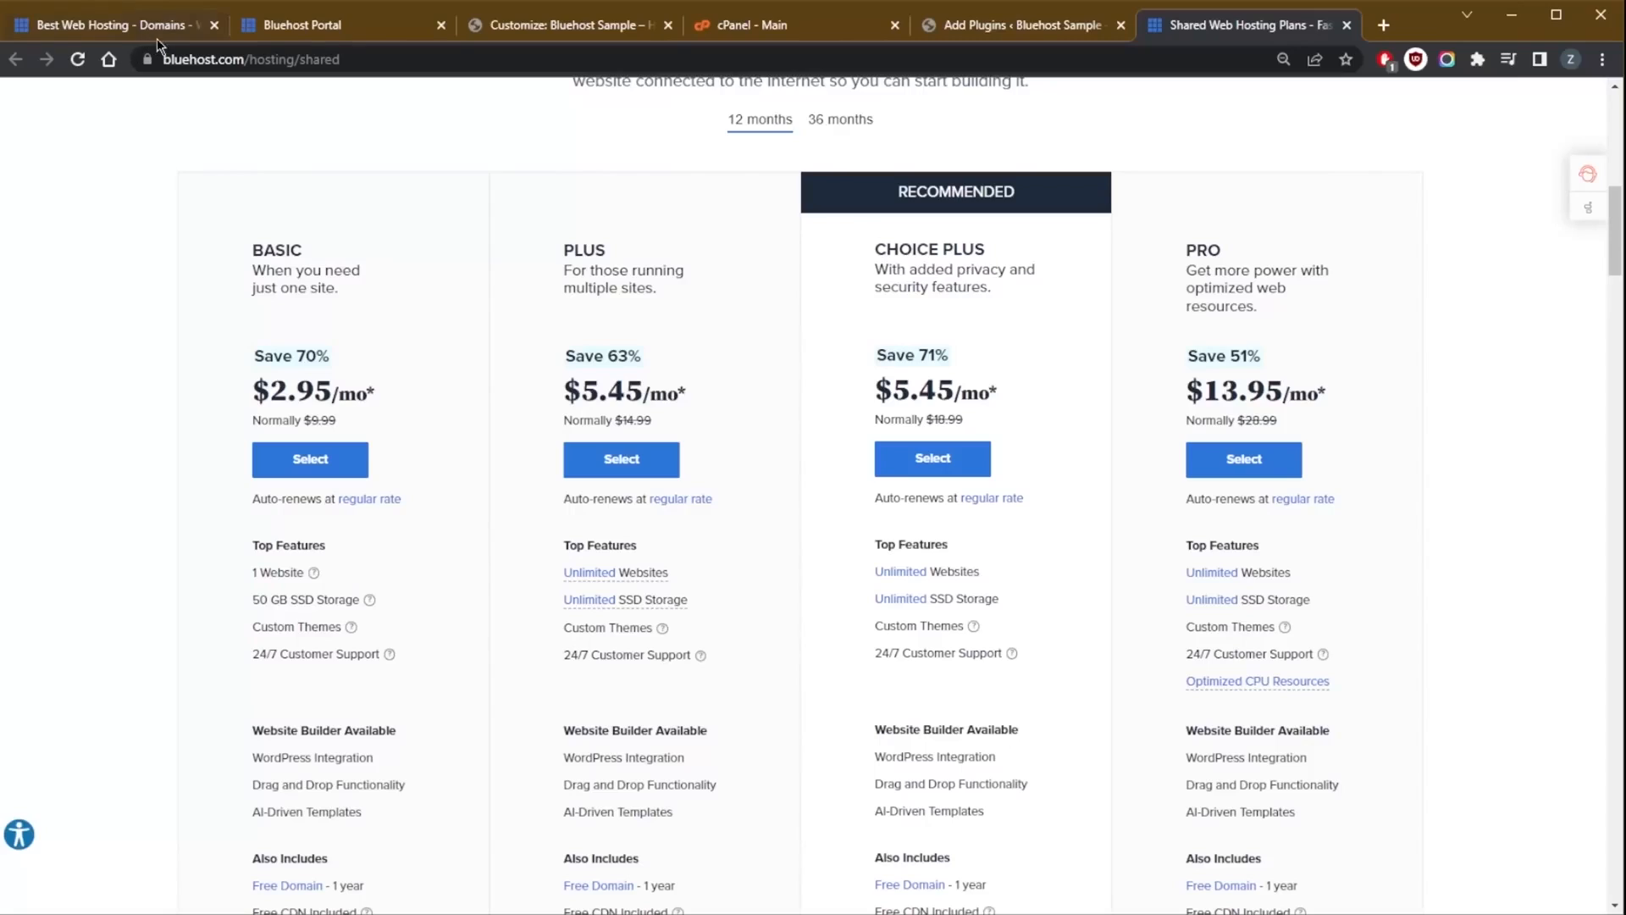
mouse_move(149, 59)
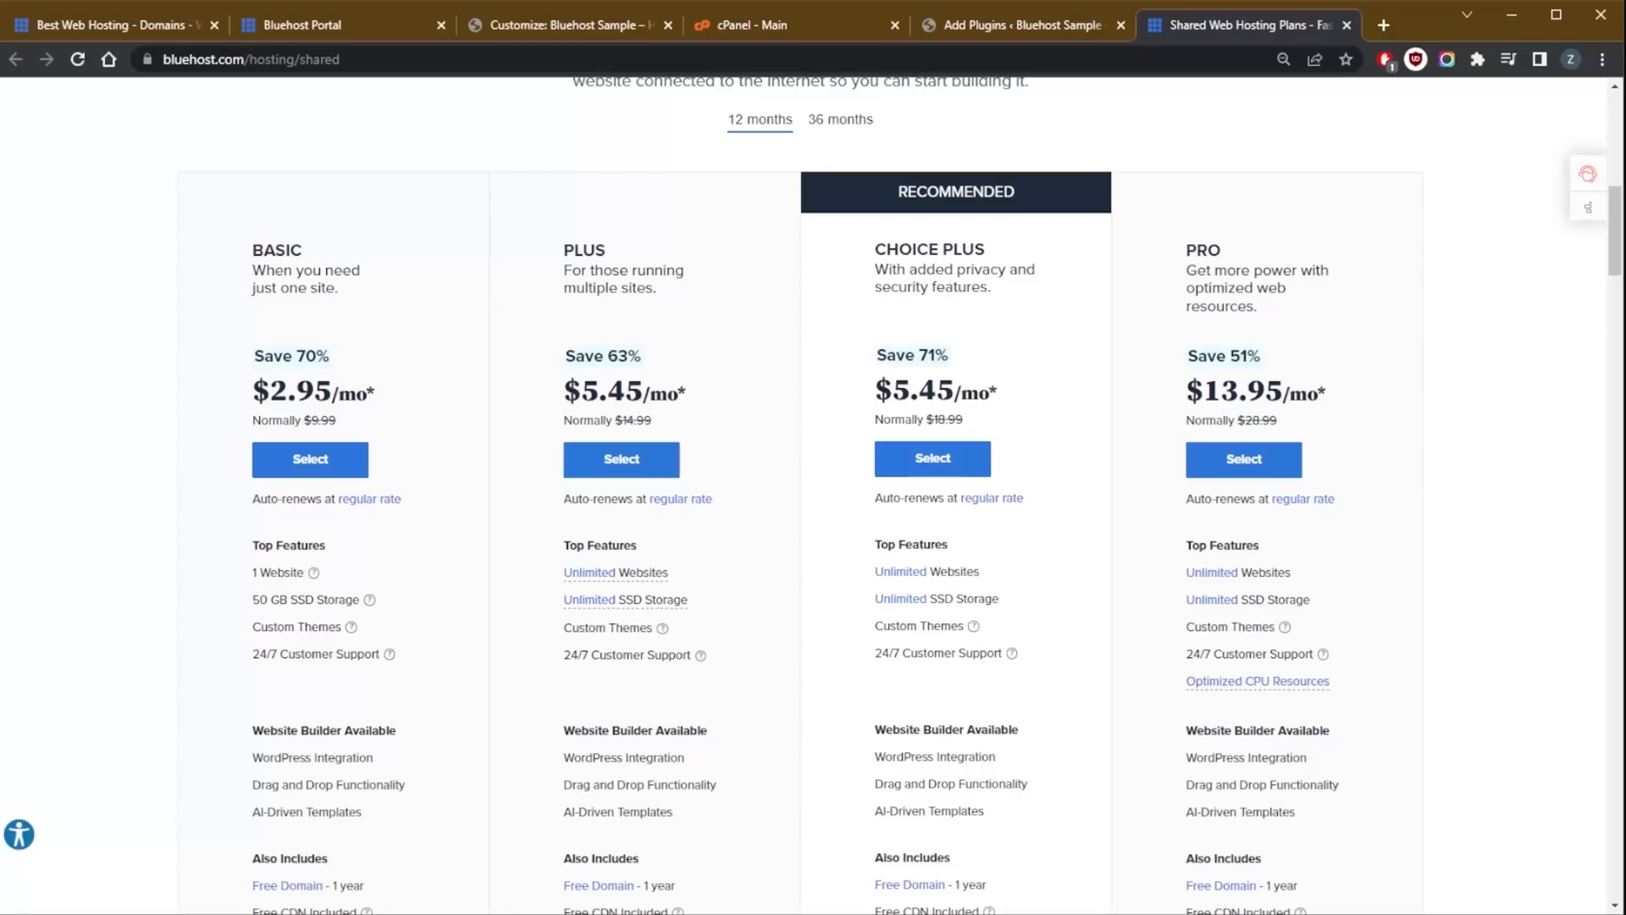
mouse_move(1032, 436)
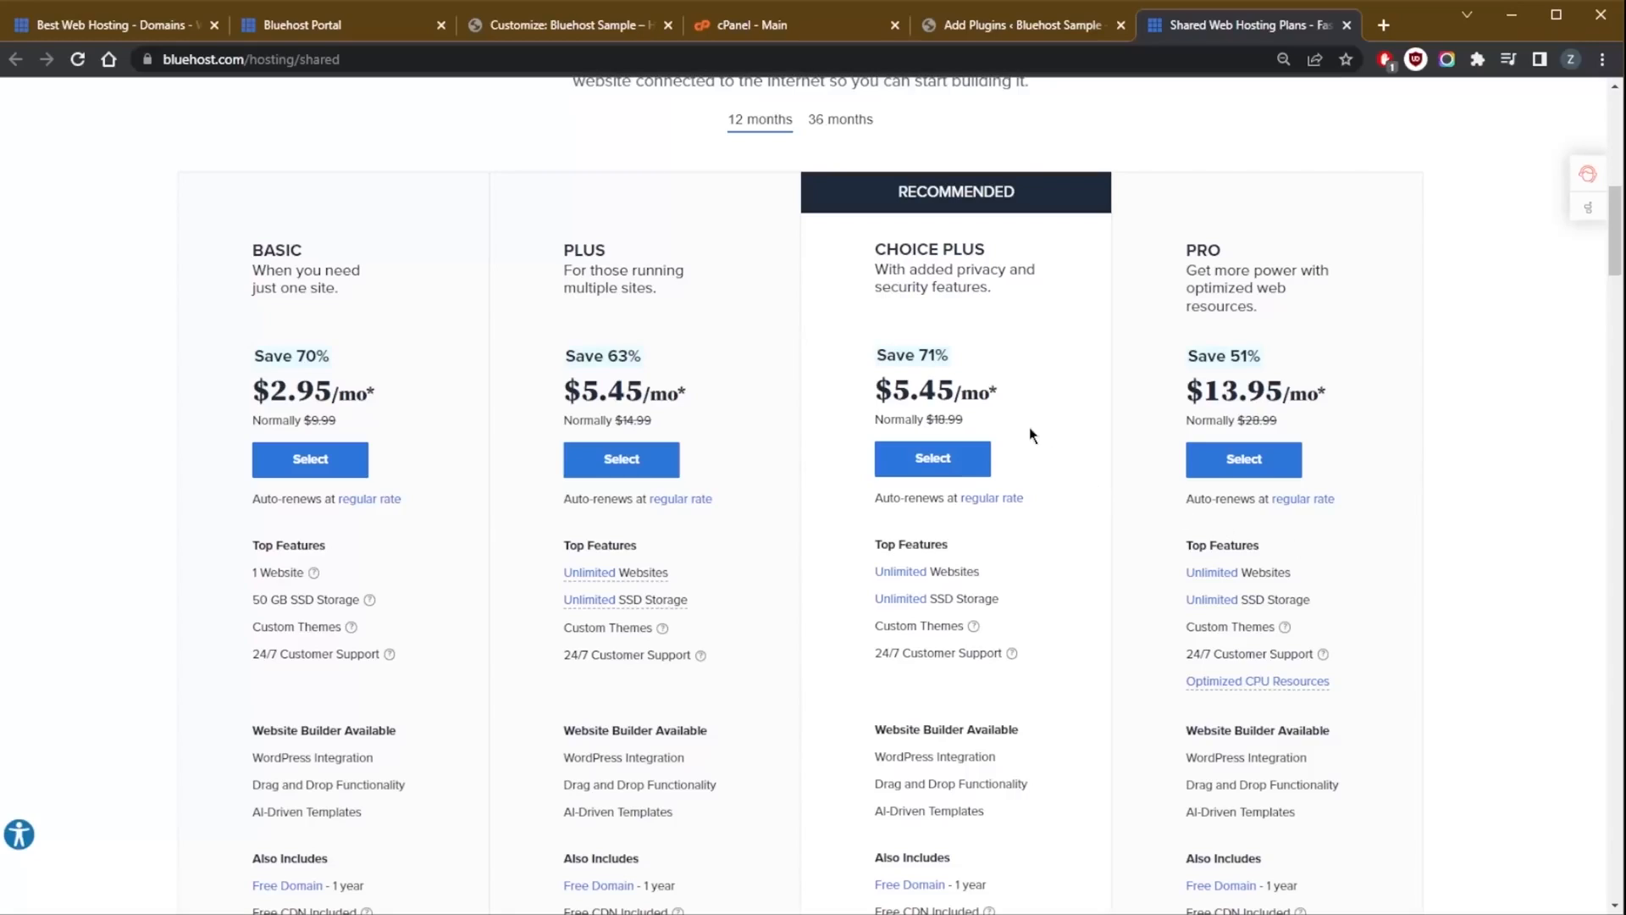
mouse_move(782, 395)
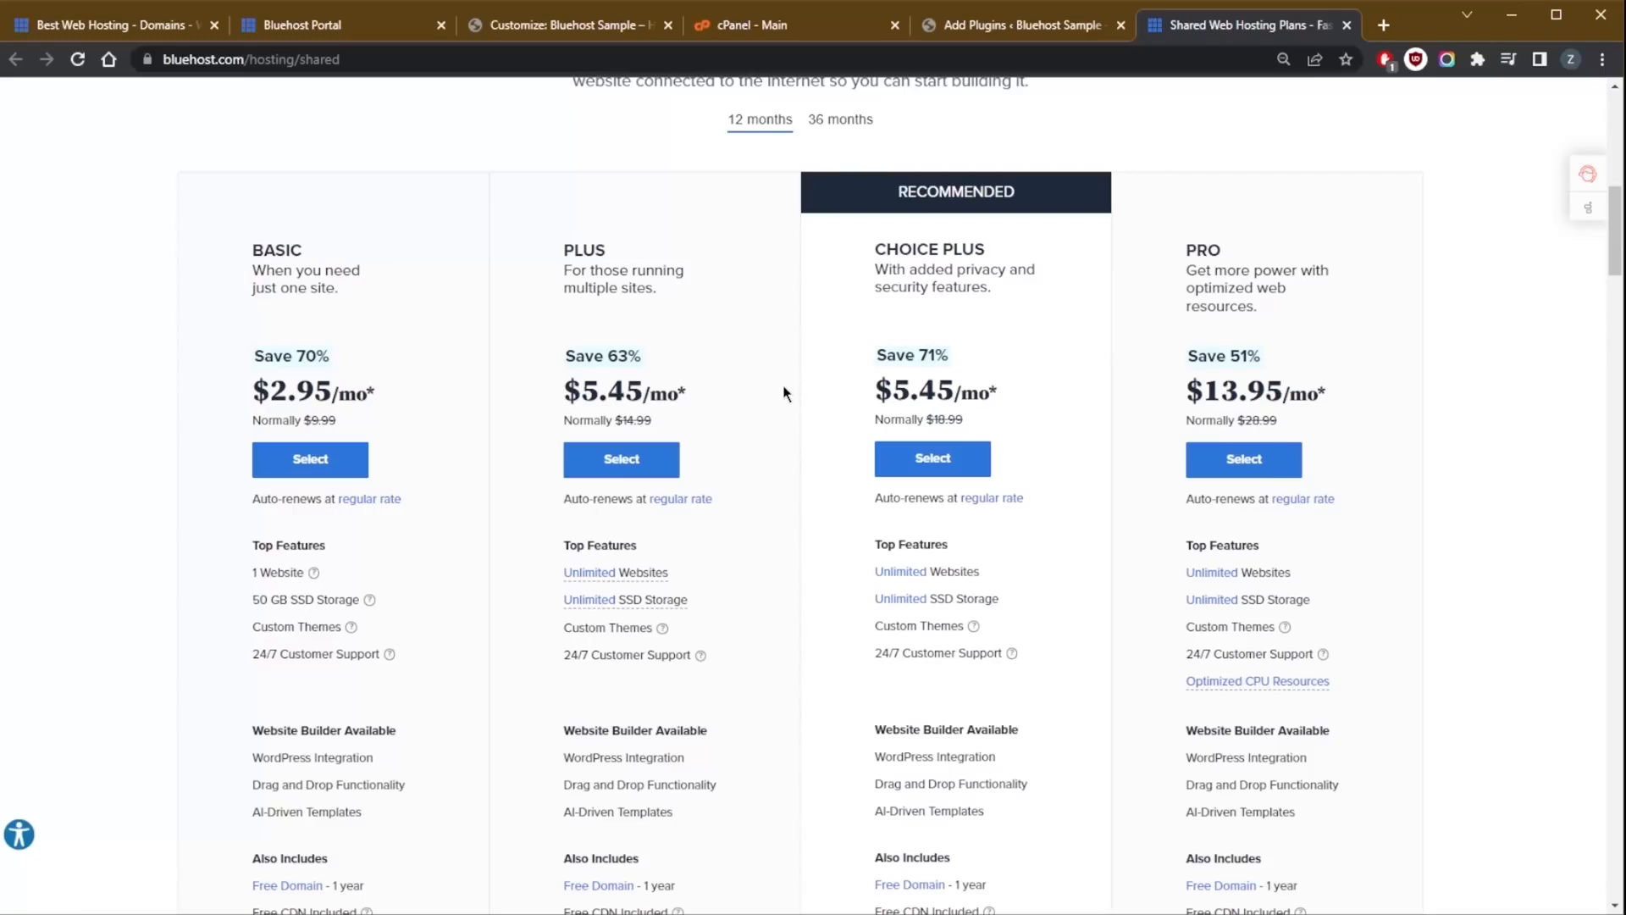
scroll("down", 3)
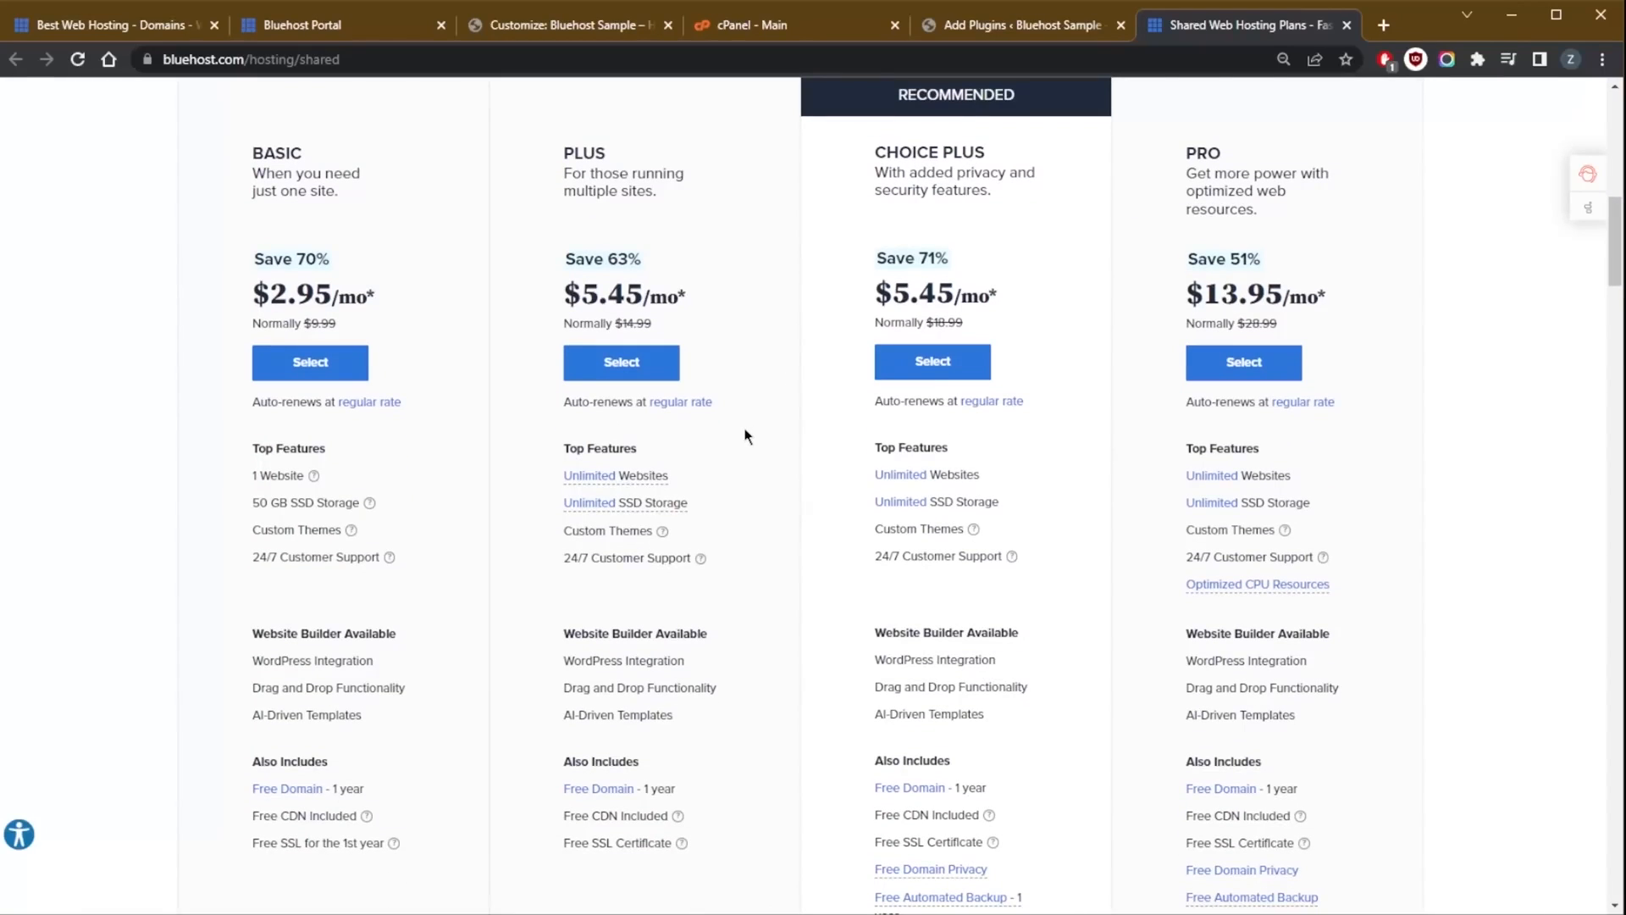
mouse_move(737, 456)
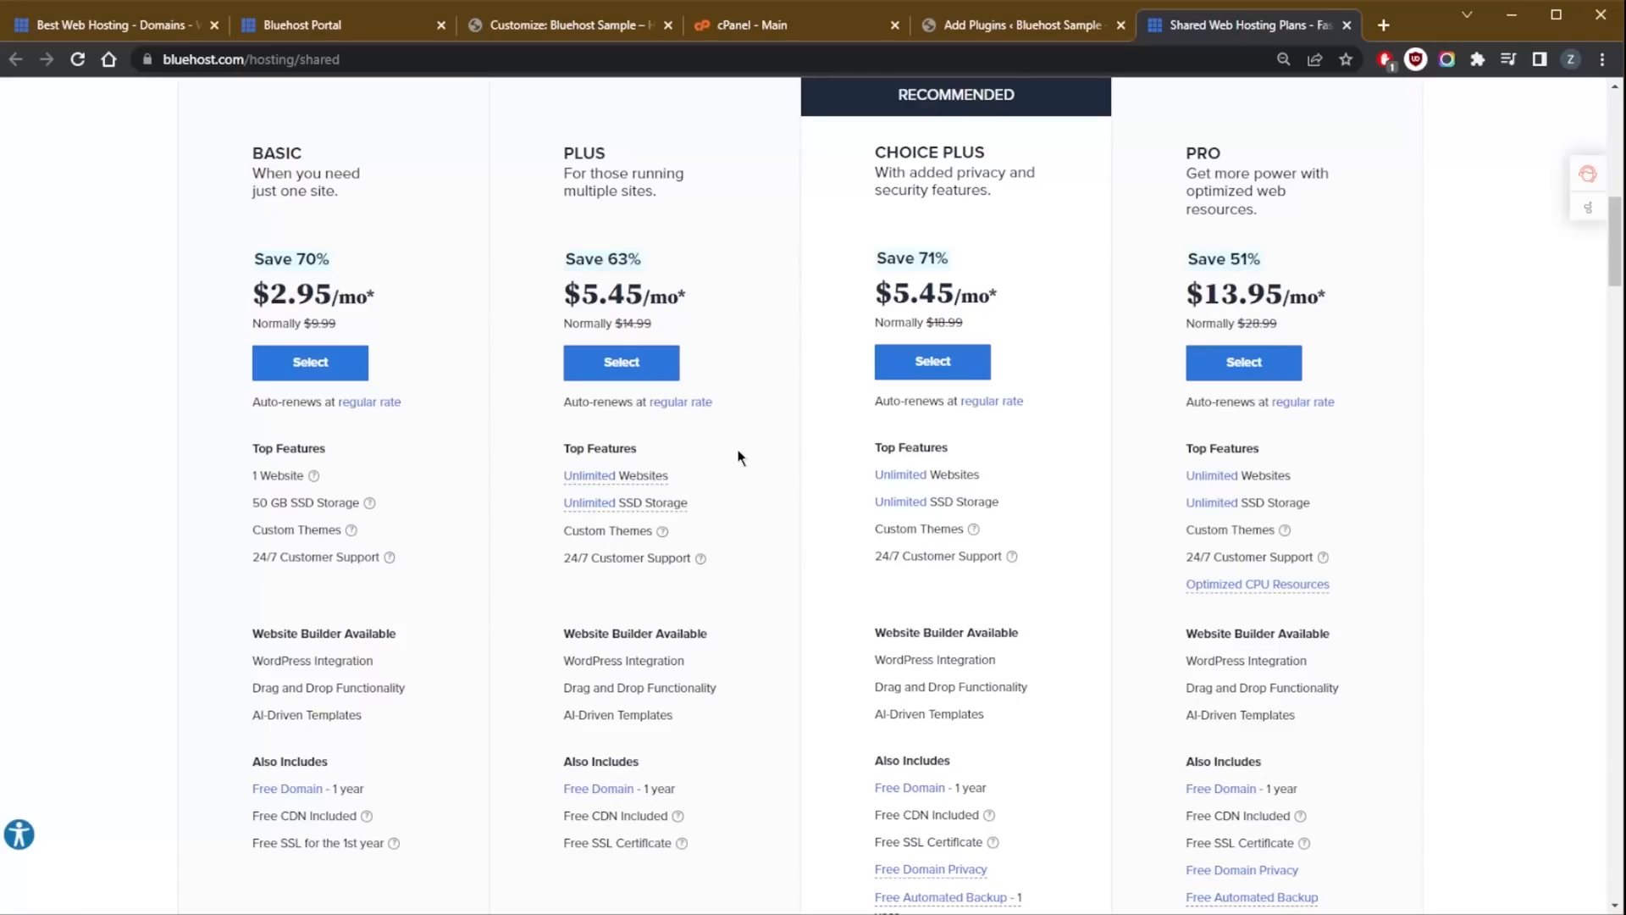
mouse_move(1004, 437)
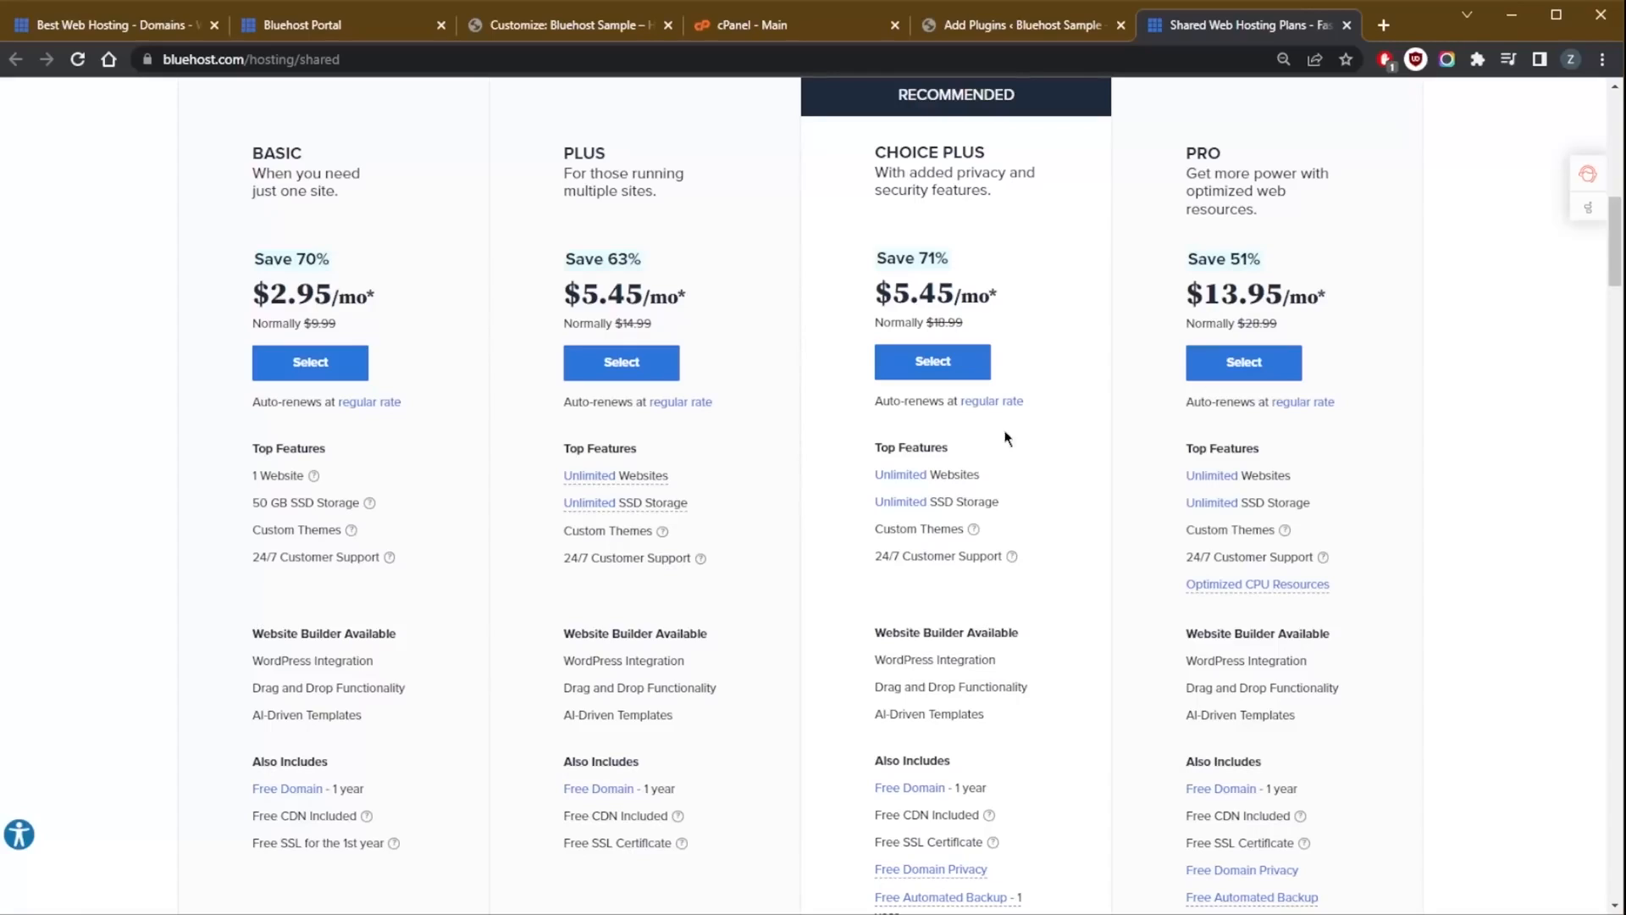
mouse_move(946, 441)
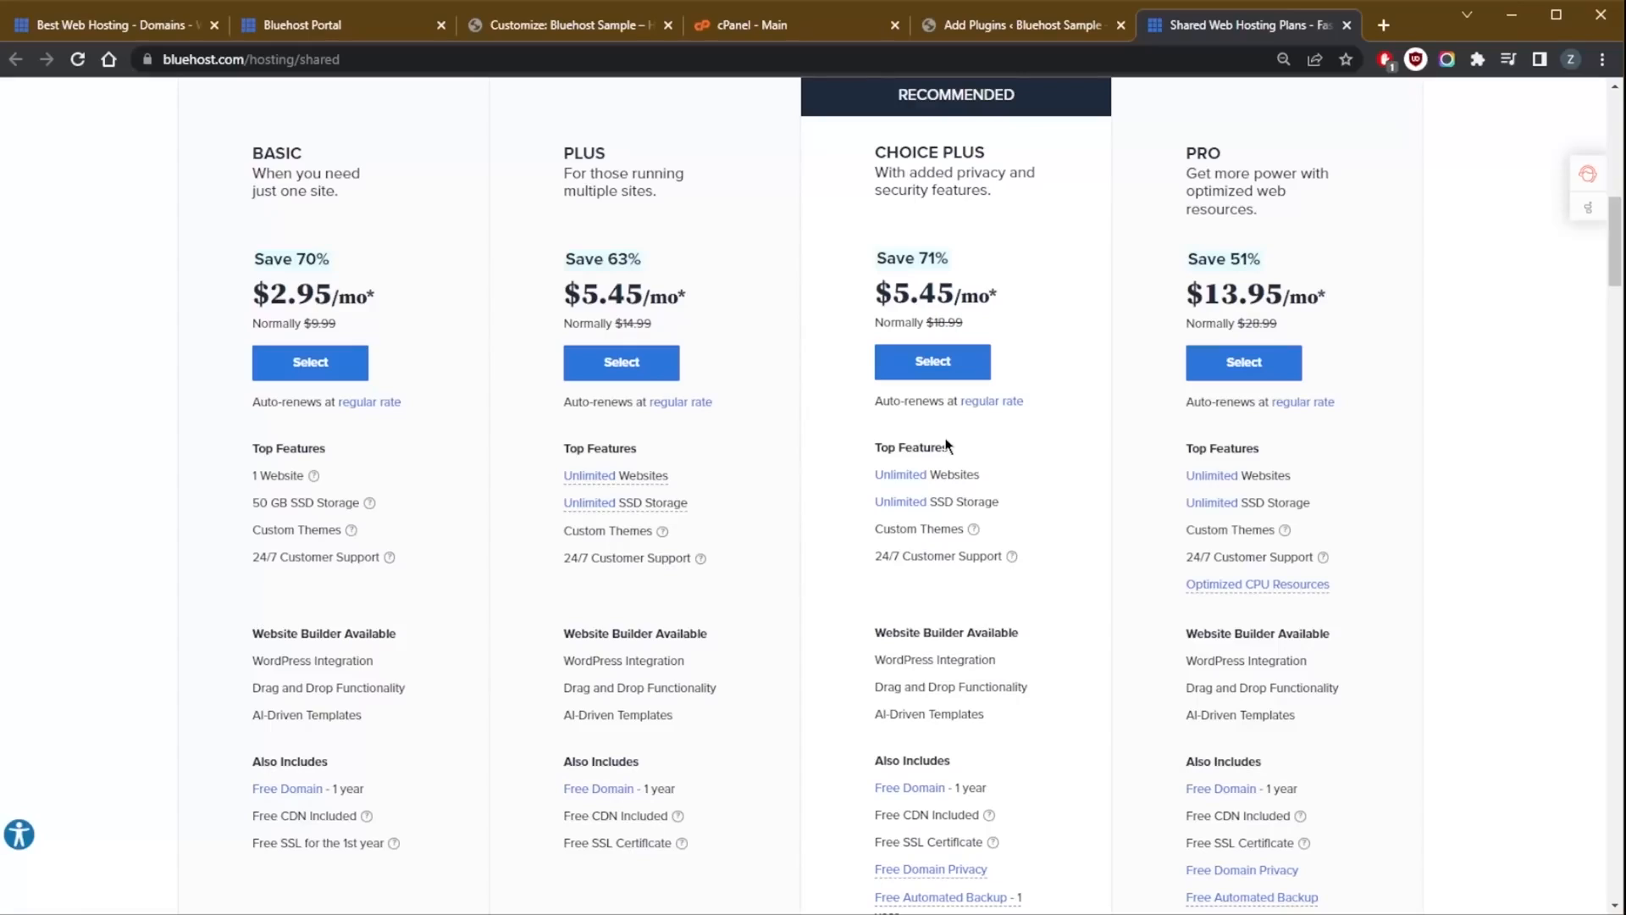
mouse_move(930, 469)
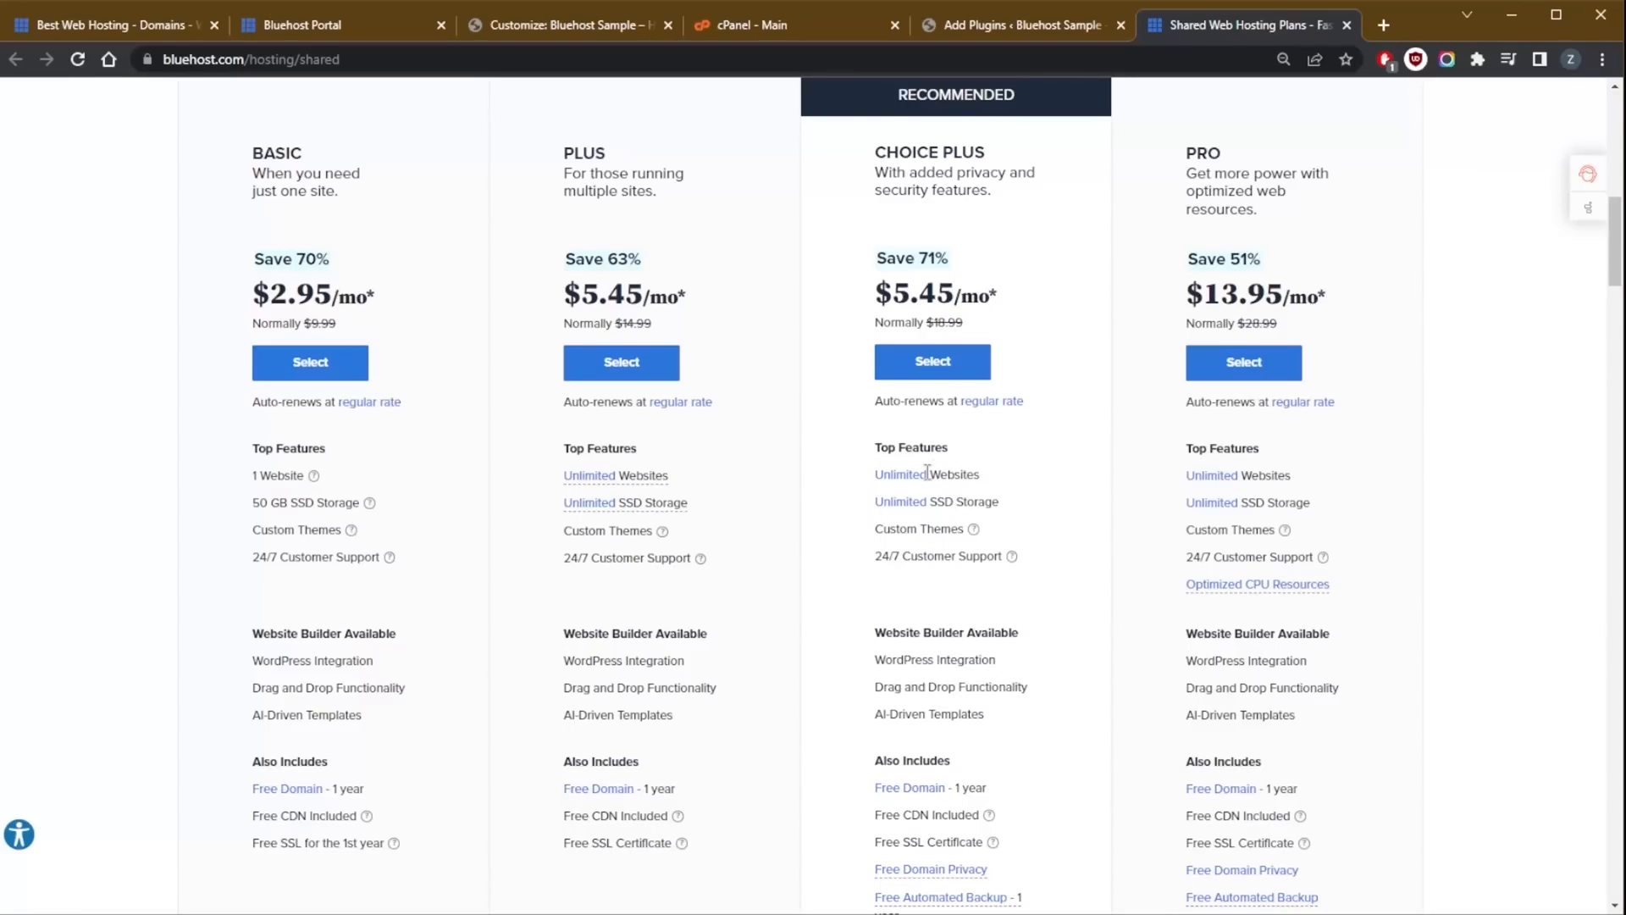
mouse_move(1054, 413)
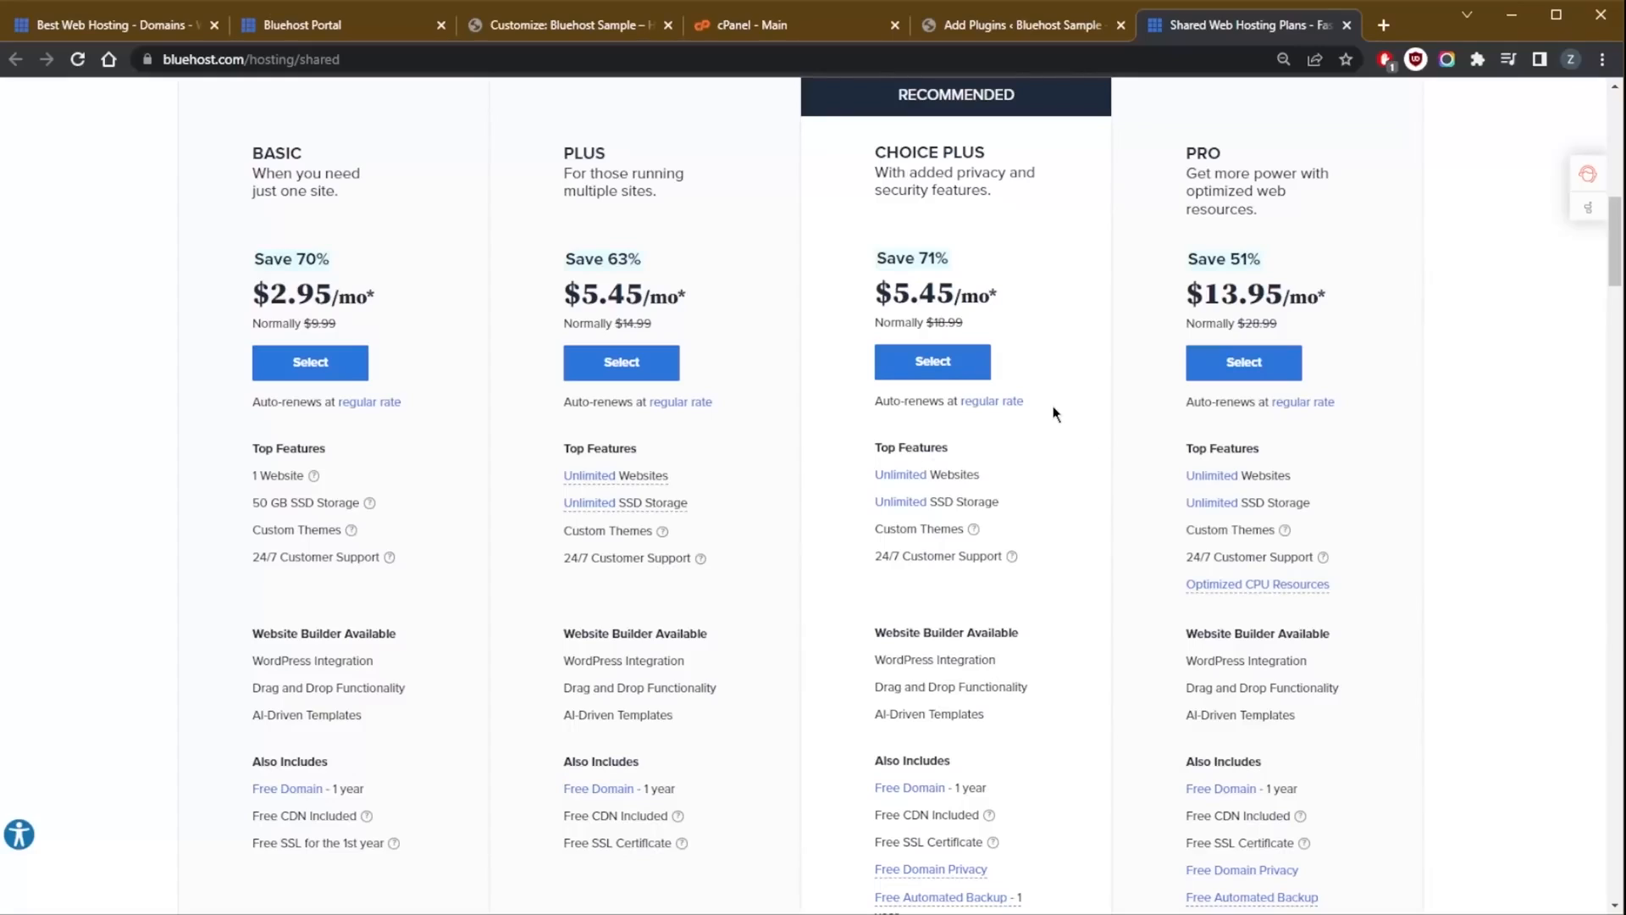
mouse_move(1003, 449)
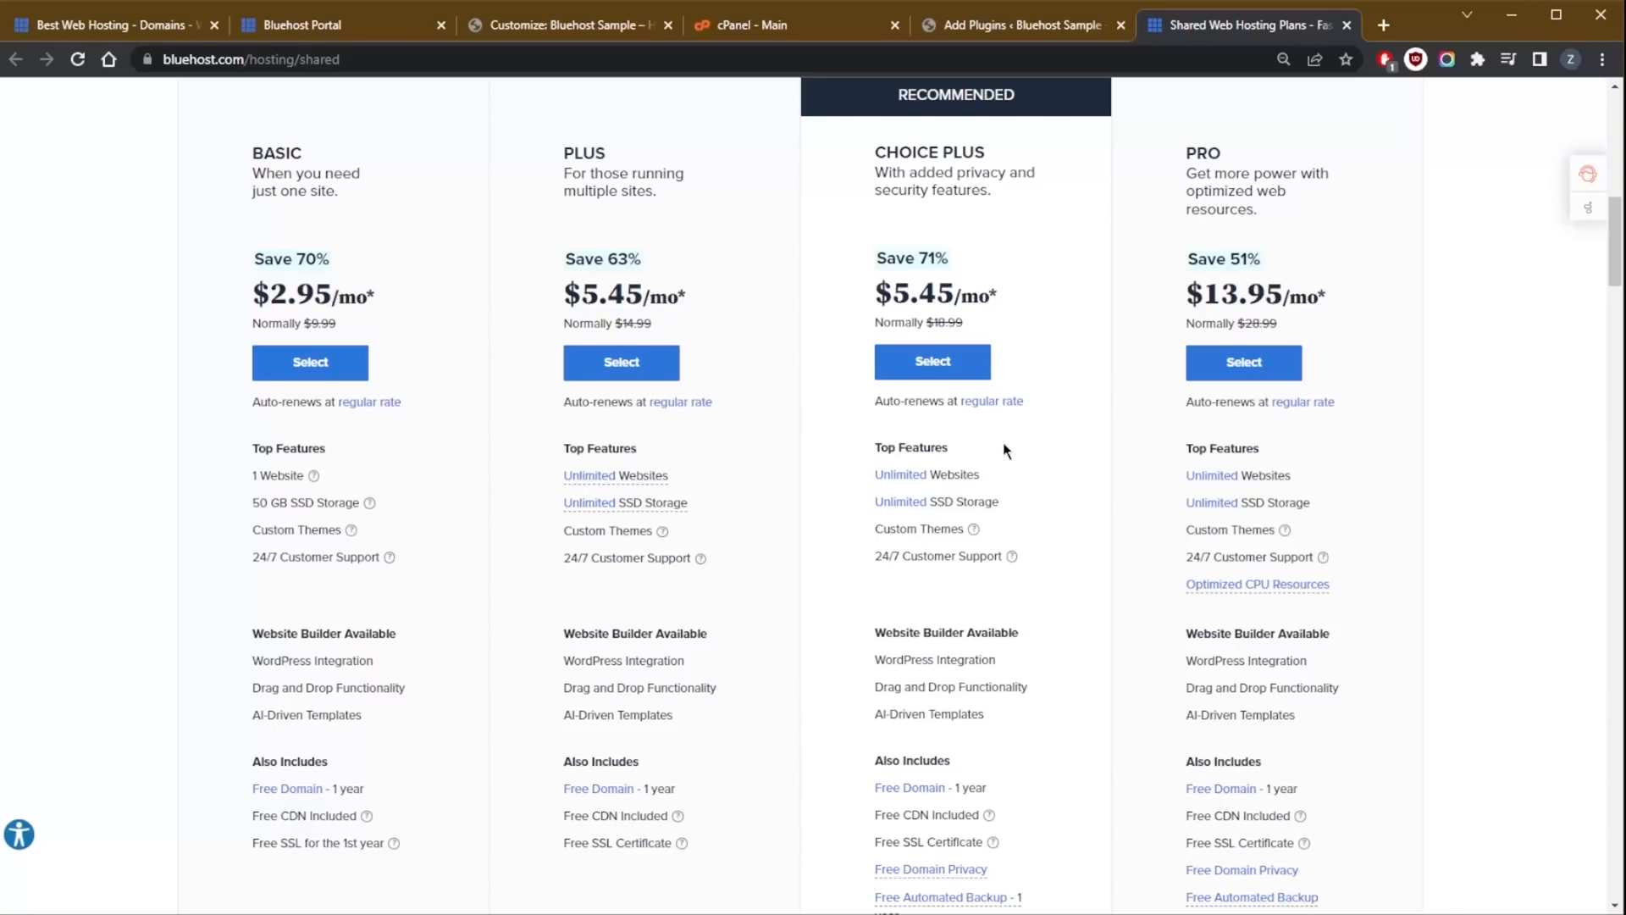
- Switch to the cPanel main page and scroll back to the top of its tool list
left_click(747, 23)
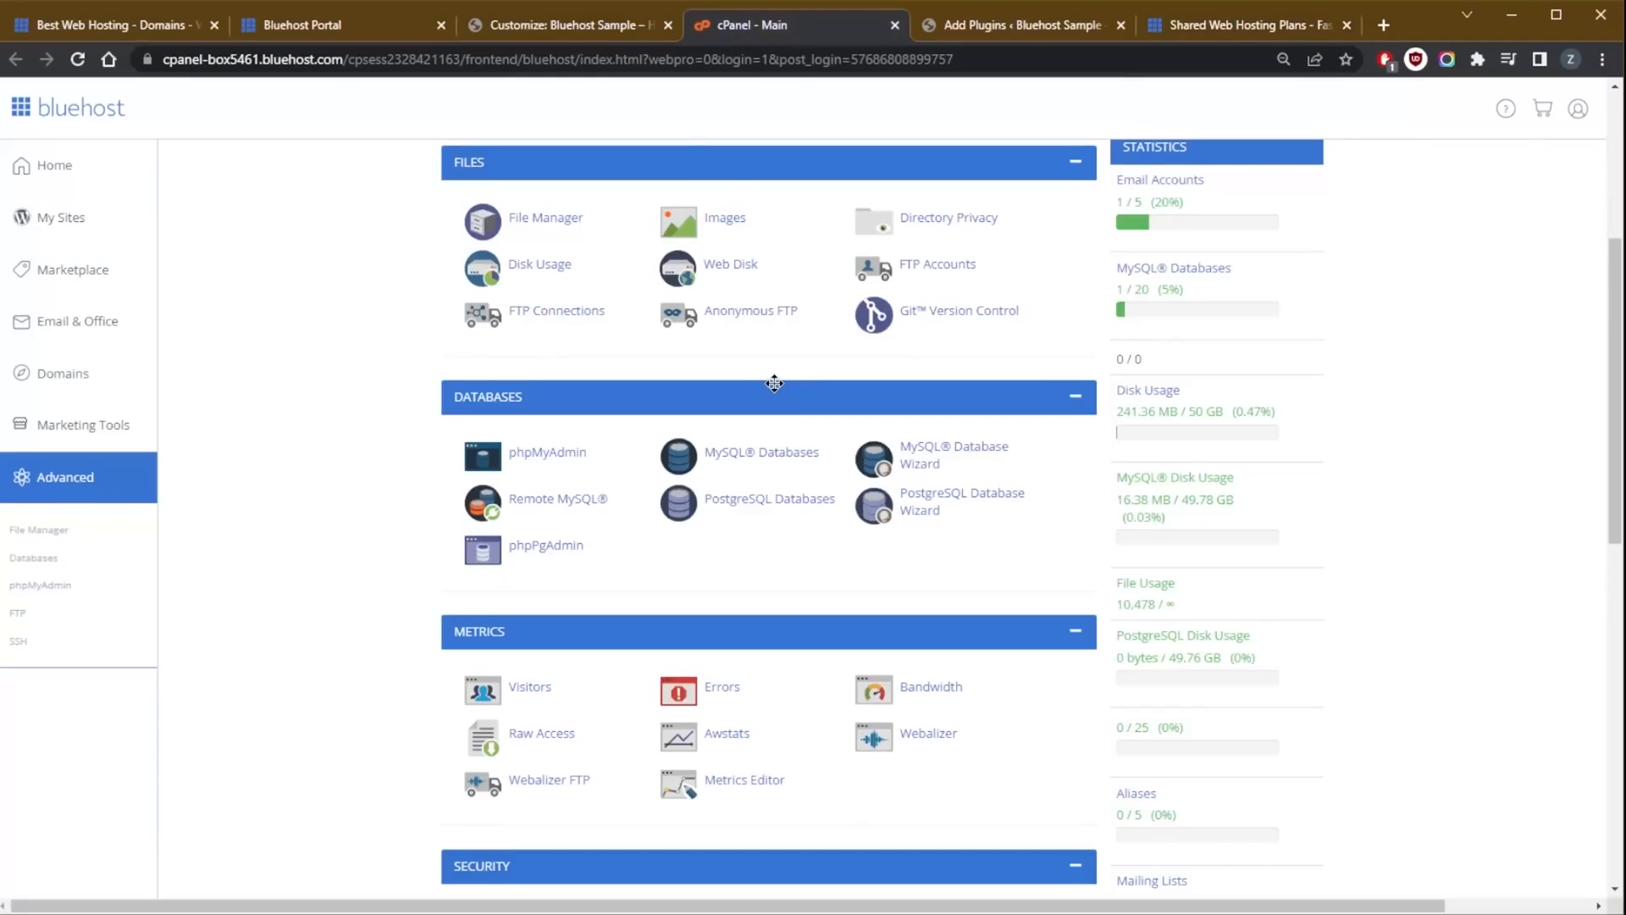
scroll("up", 3)
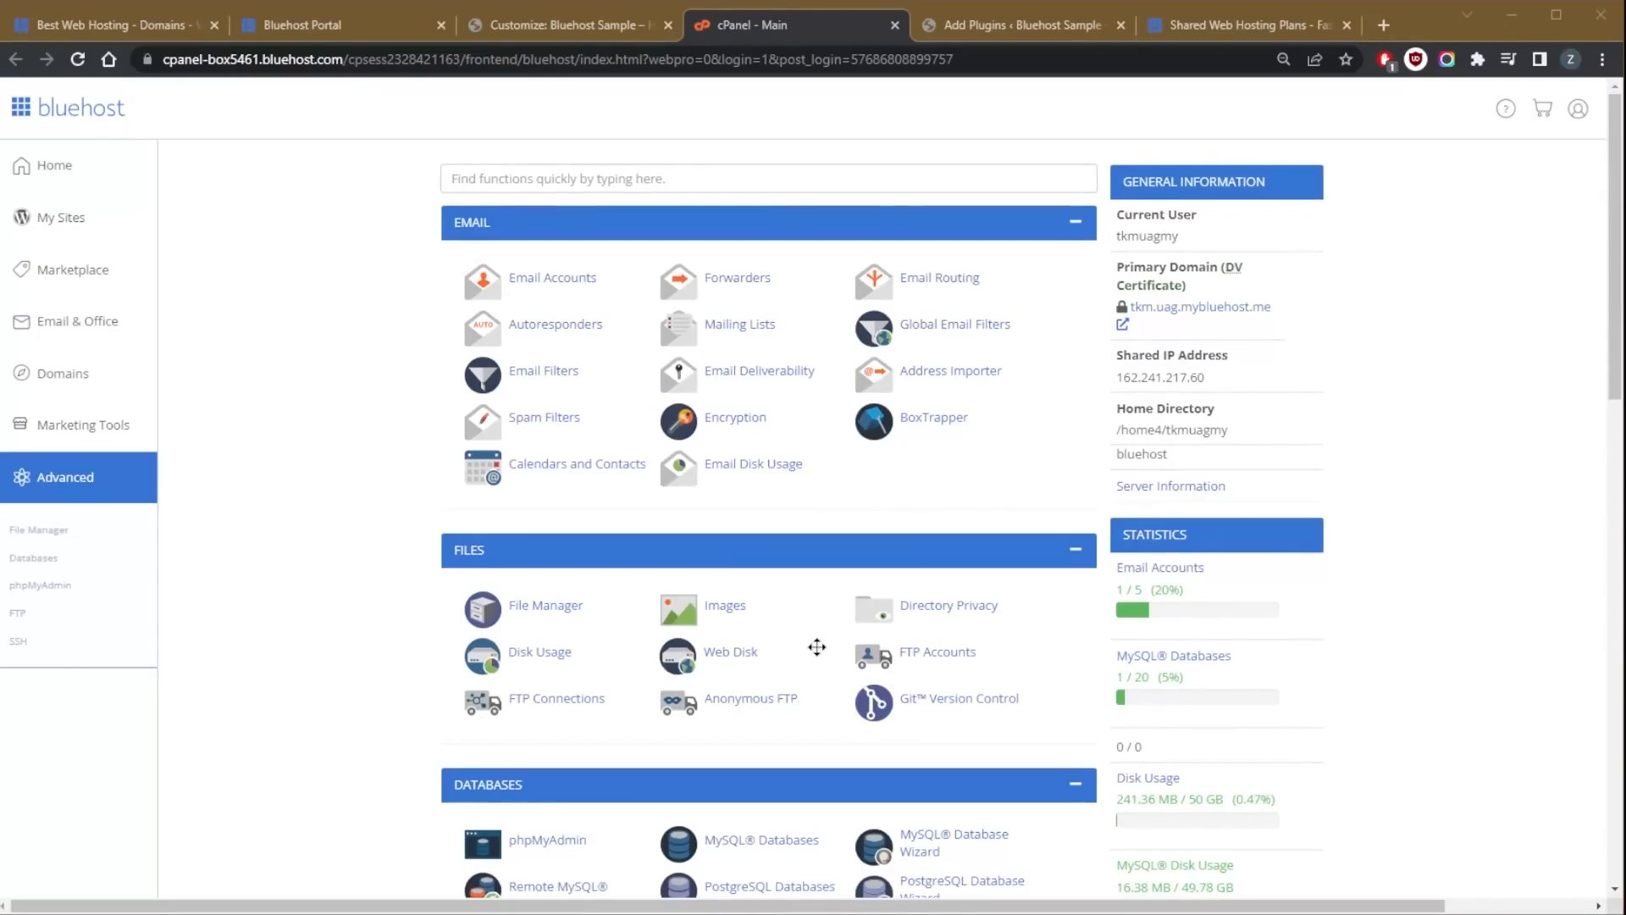
mouse_move(934, 417)
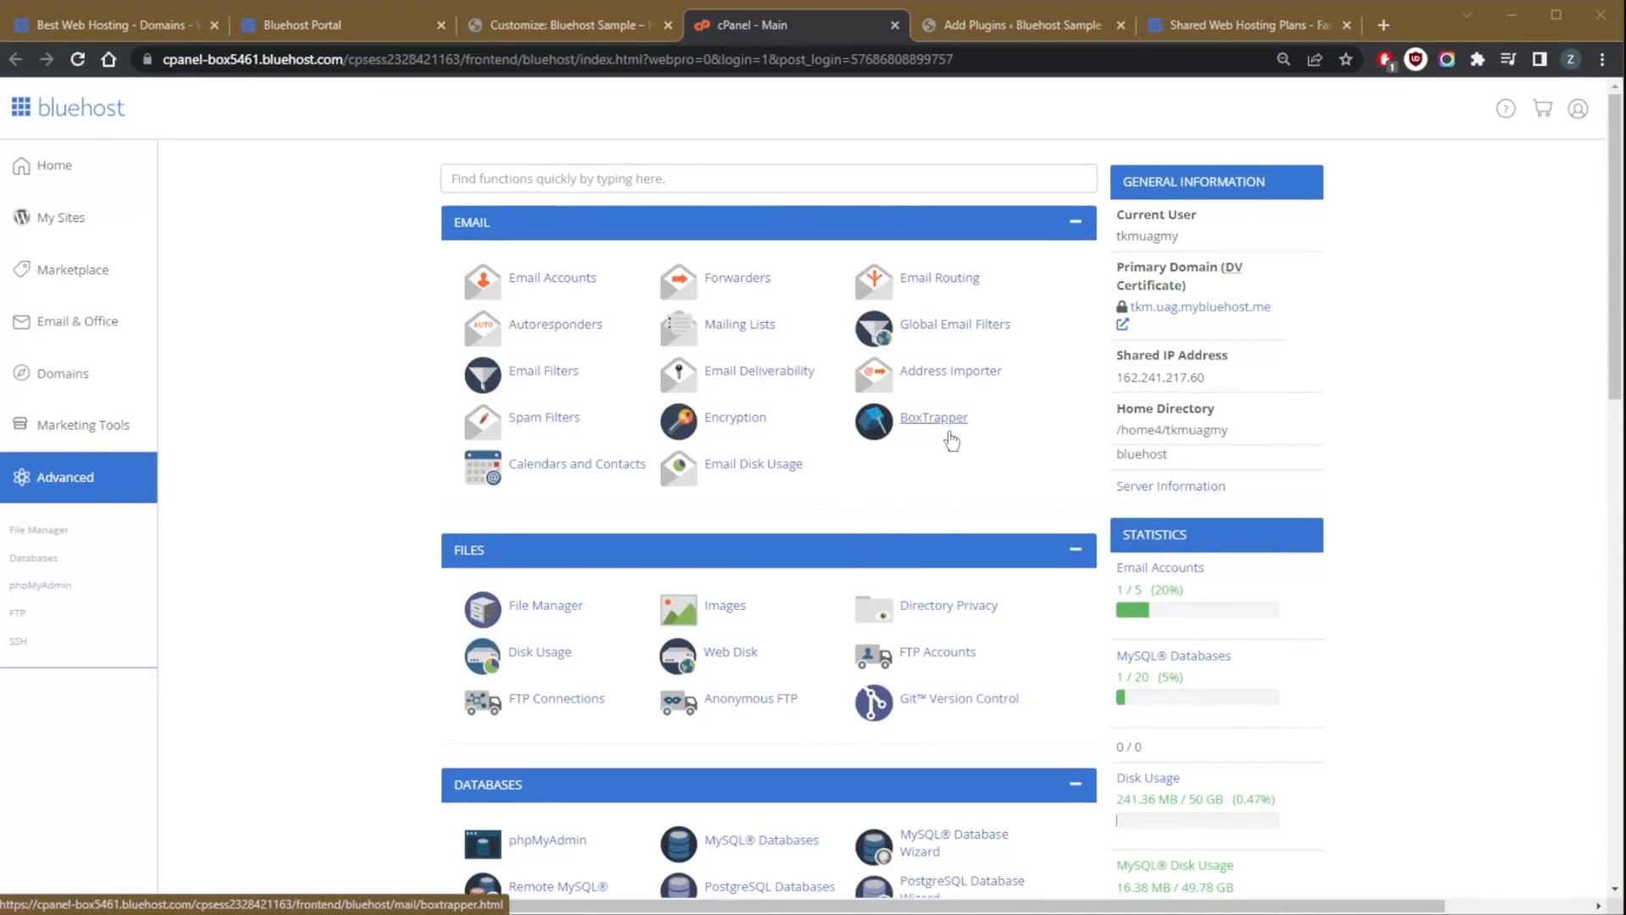
mouse_move(547, 536)
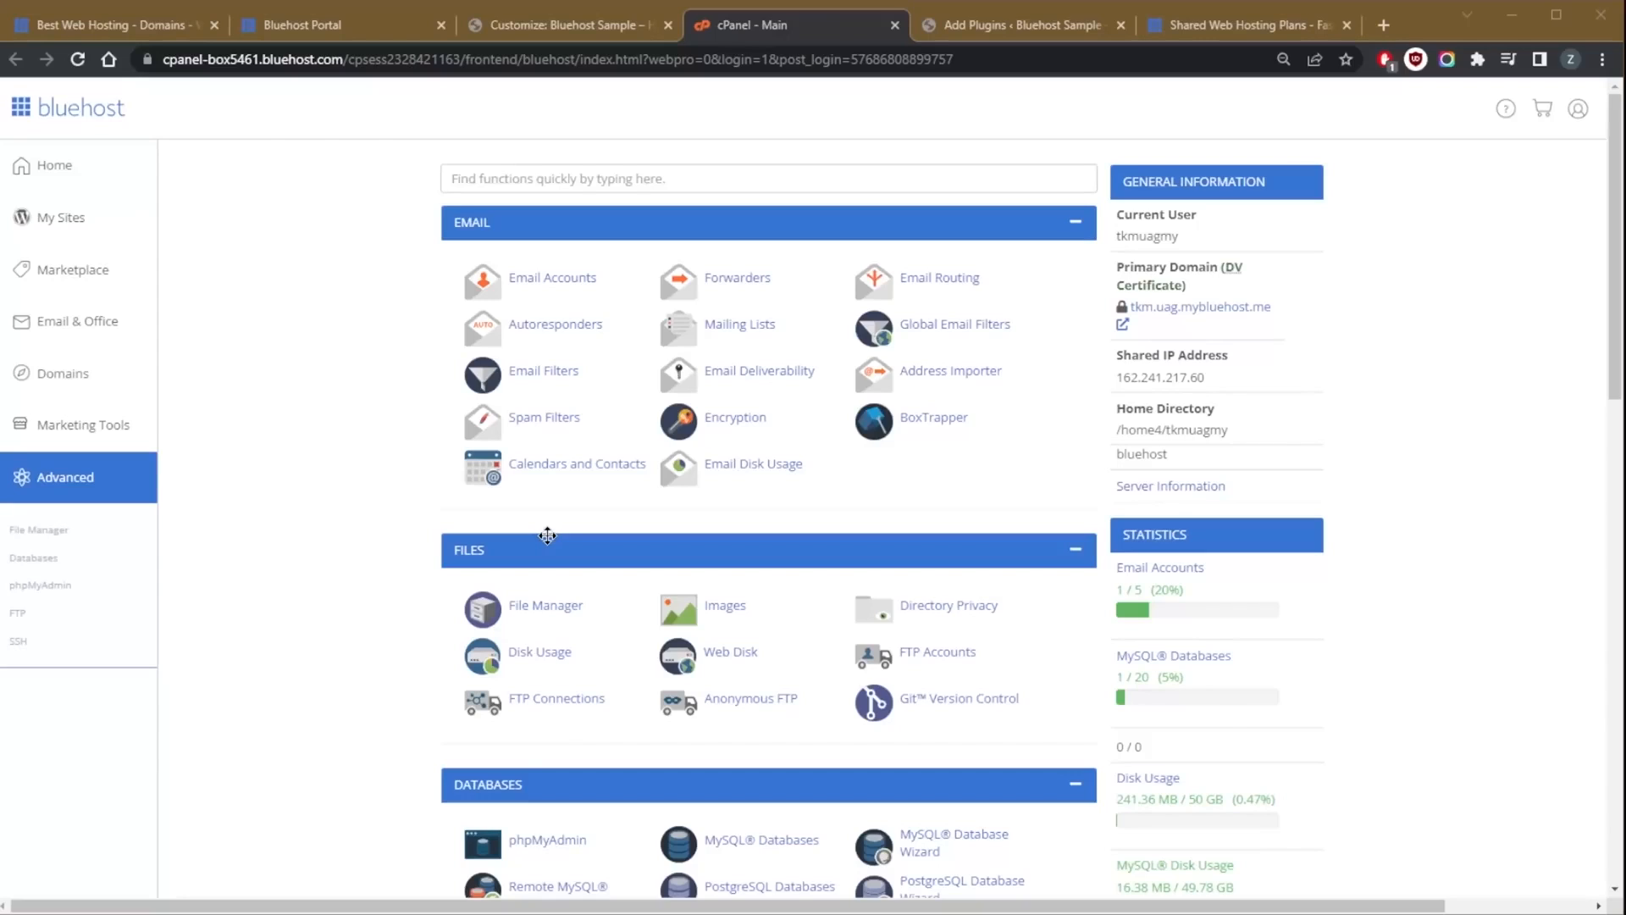
mouse_move(461, 581)
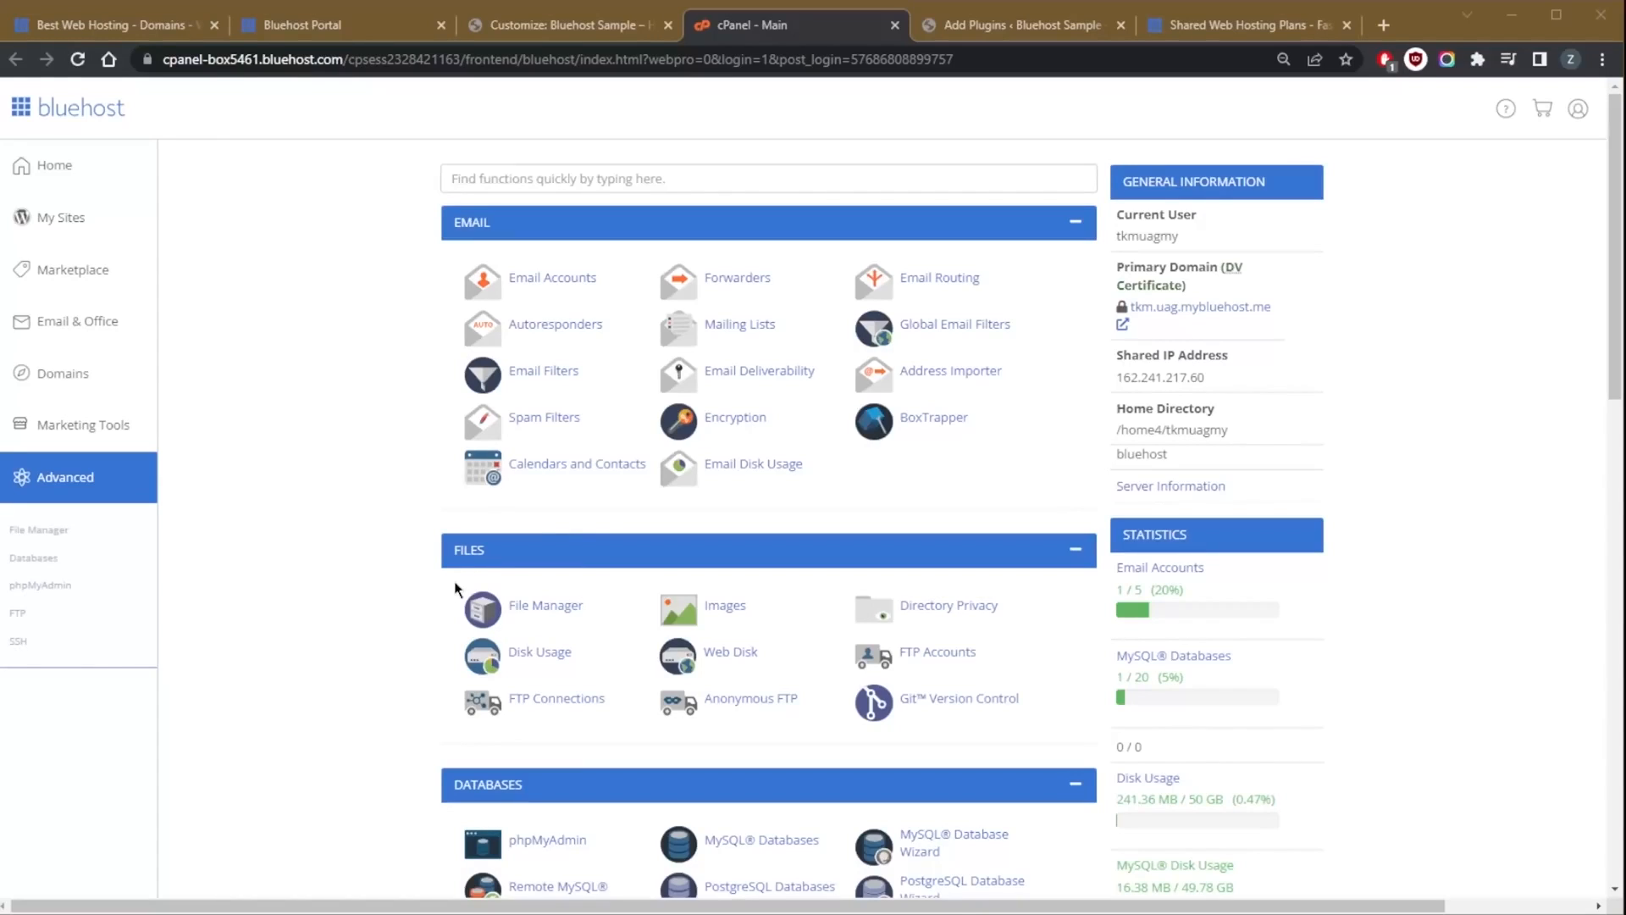
mouse_move(405, 600)
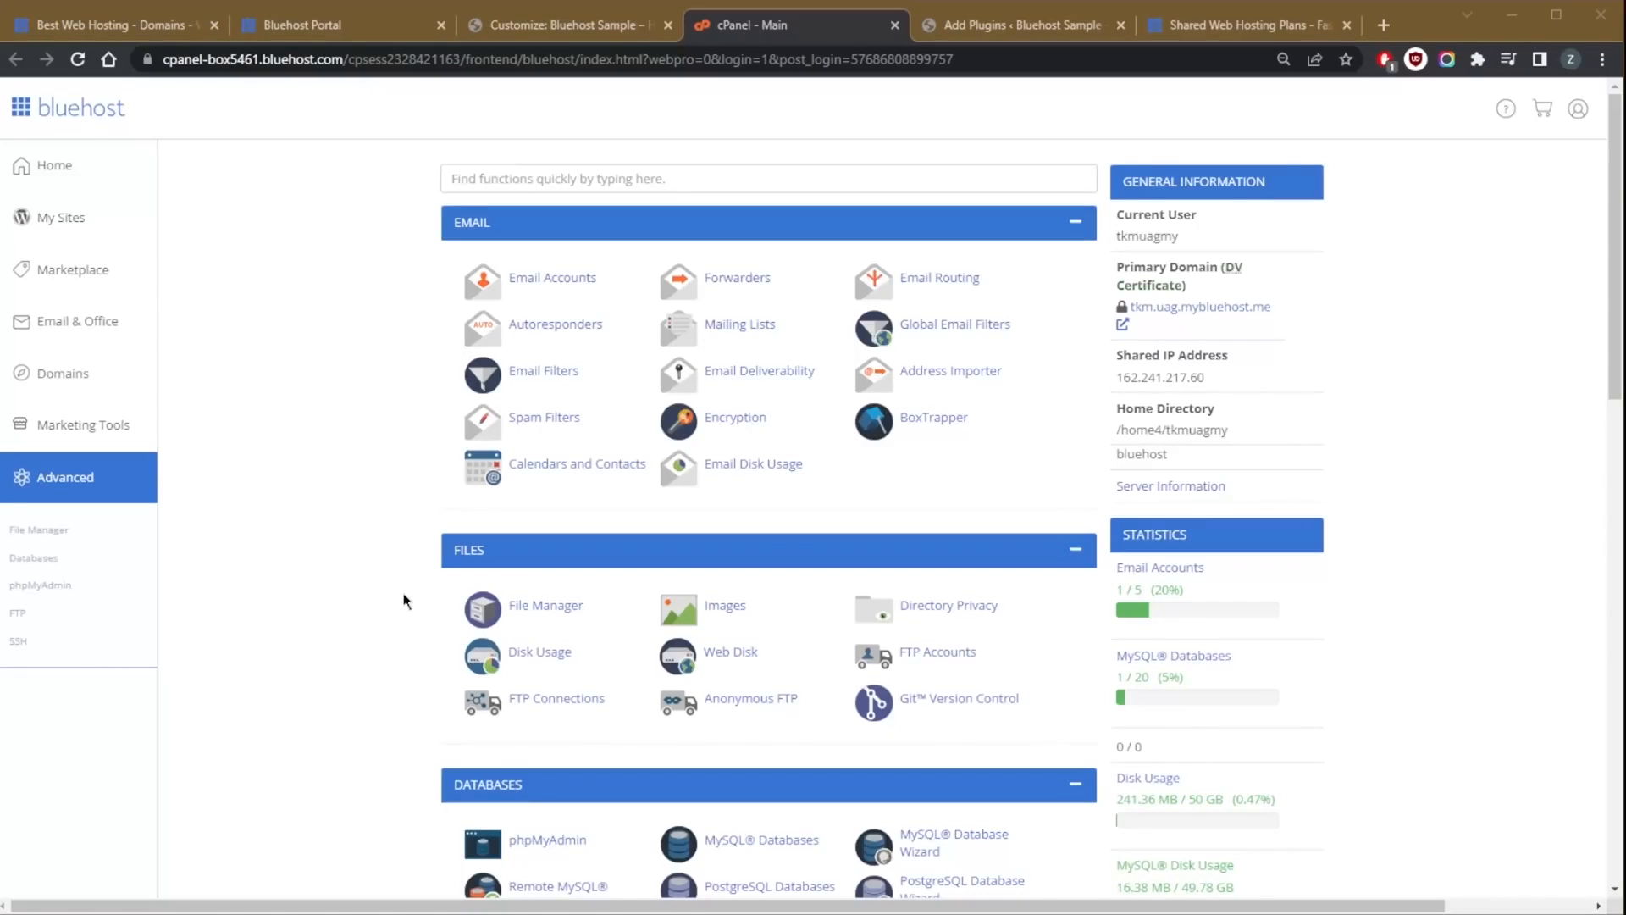
mouse_move(758, 492)
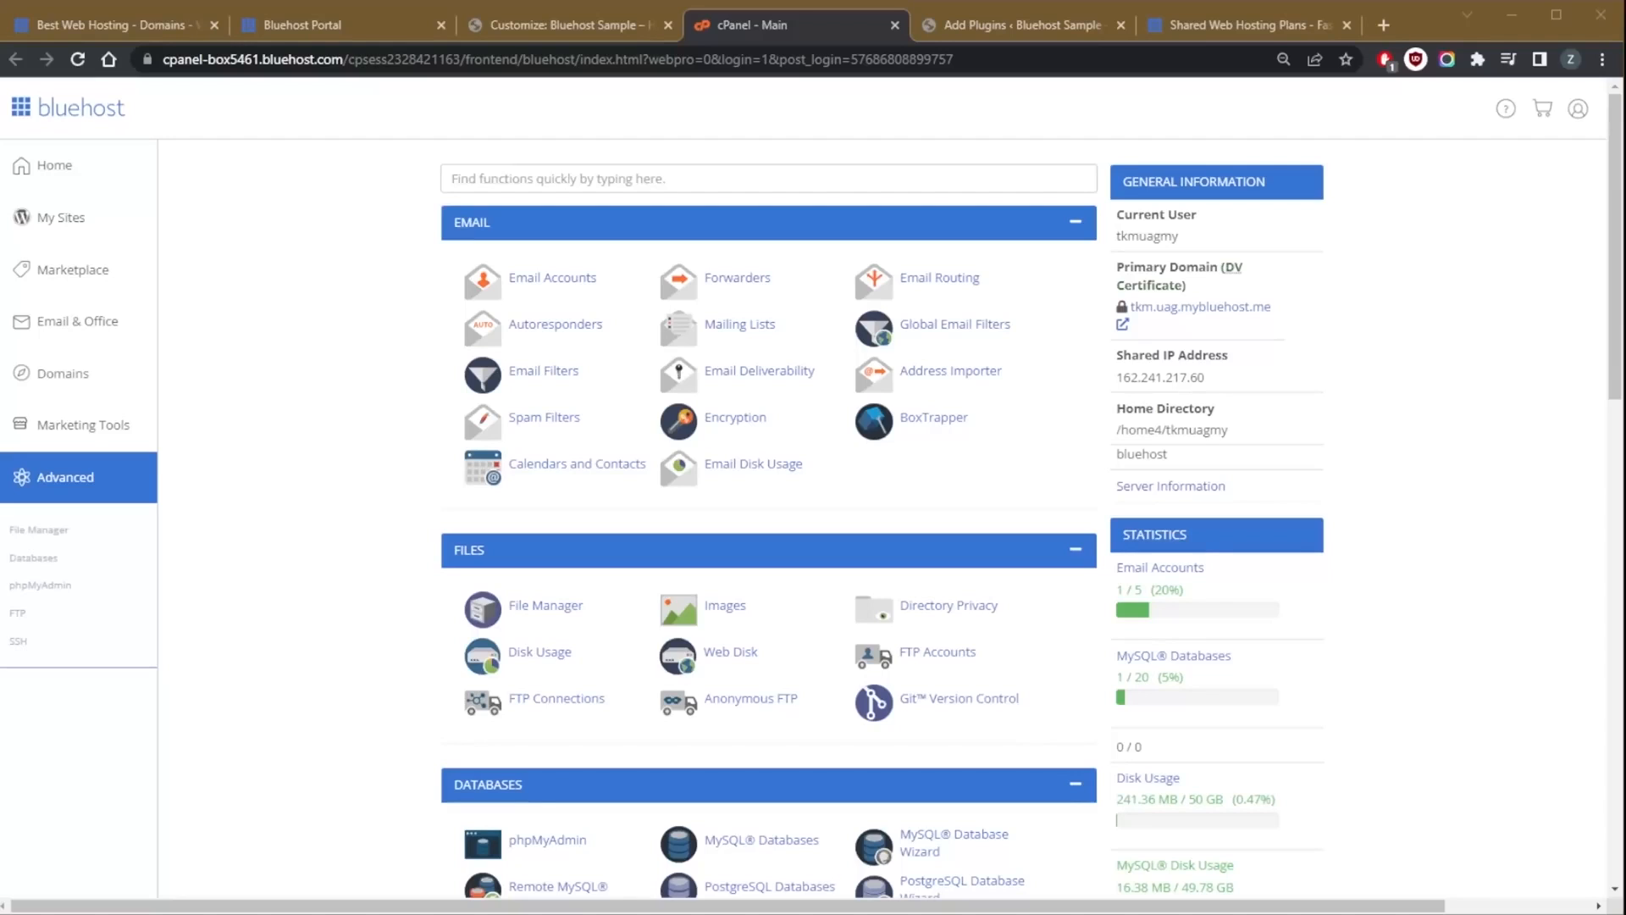
mouse_move(579, 119)
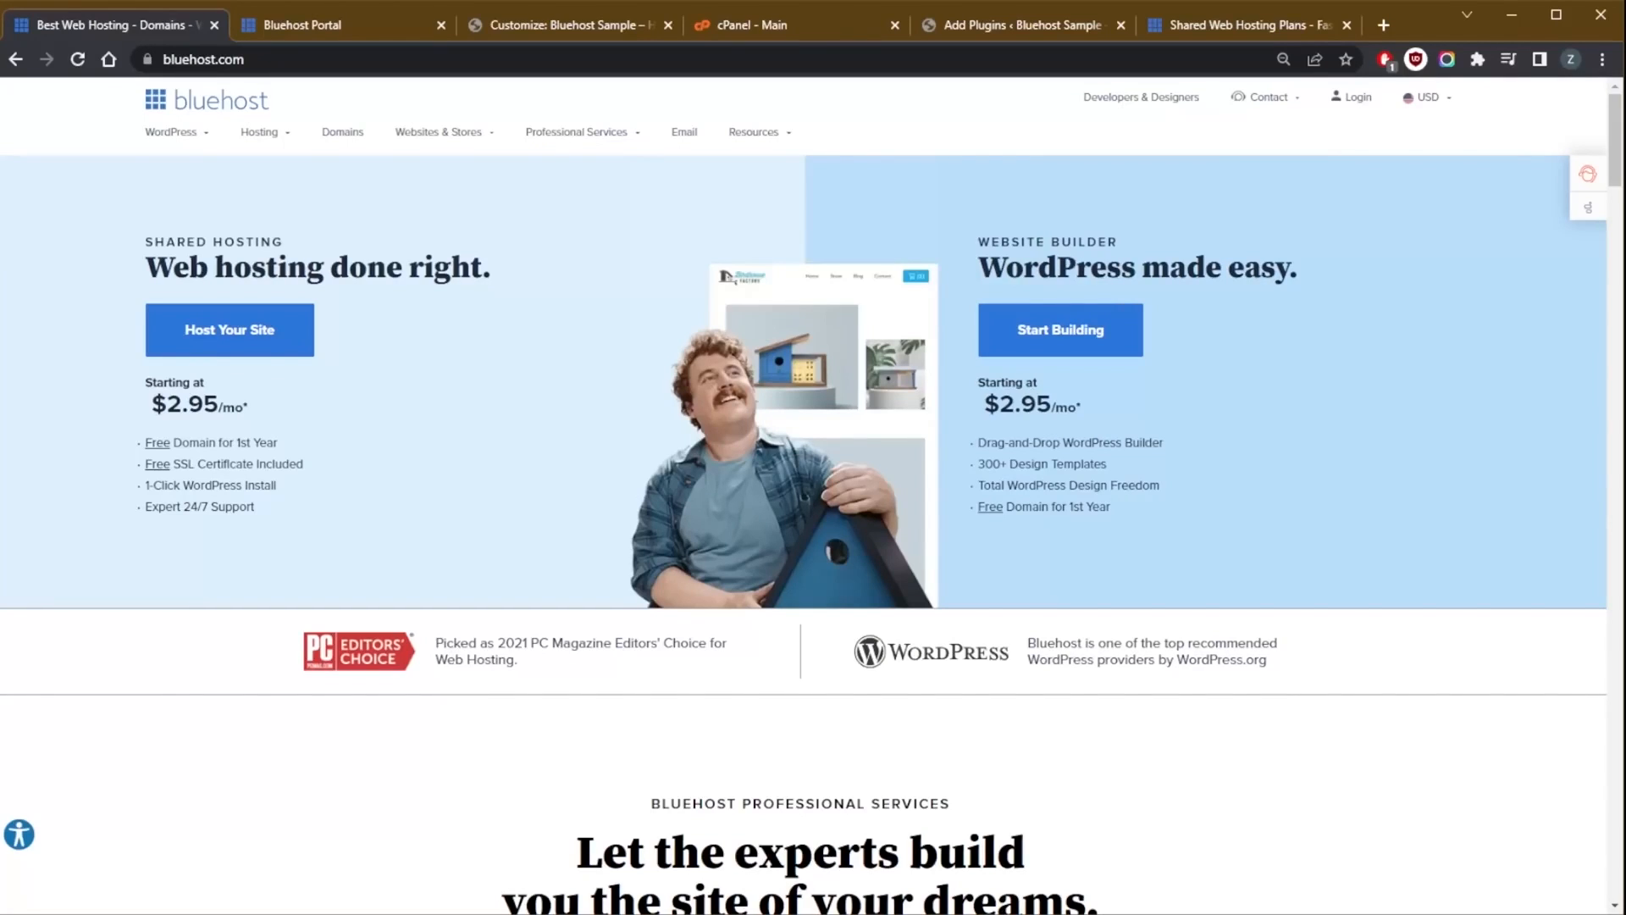
mouse_move(1120, 315)
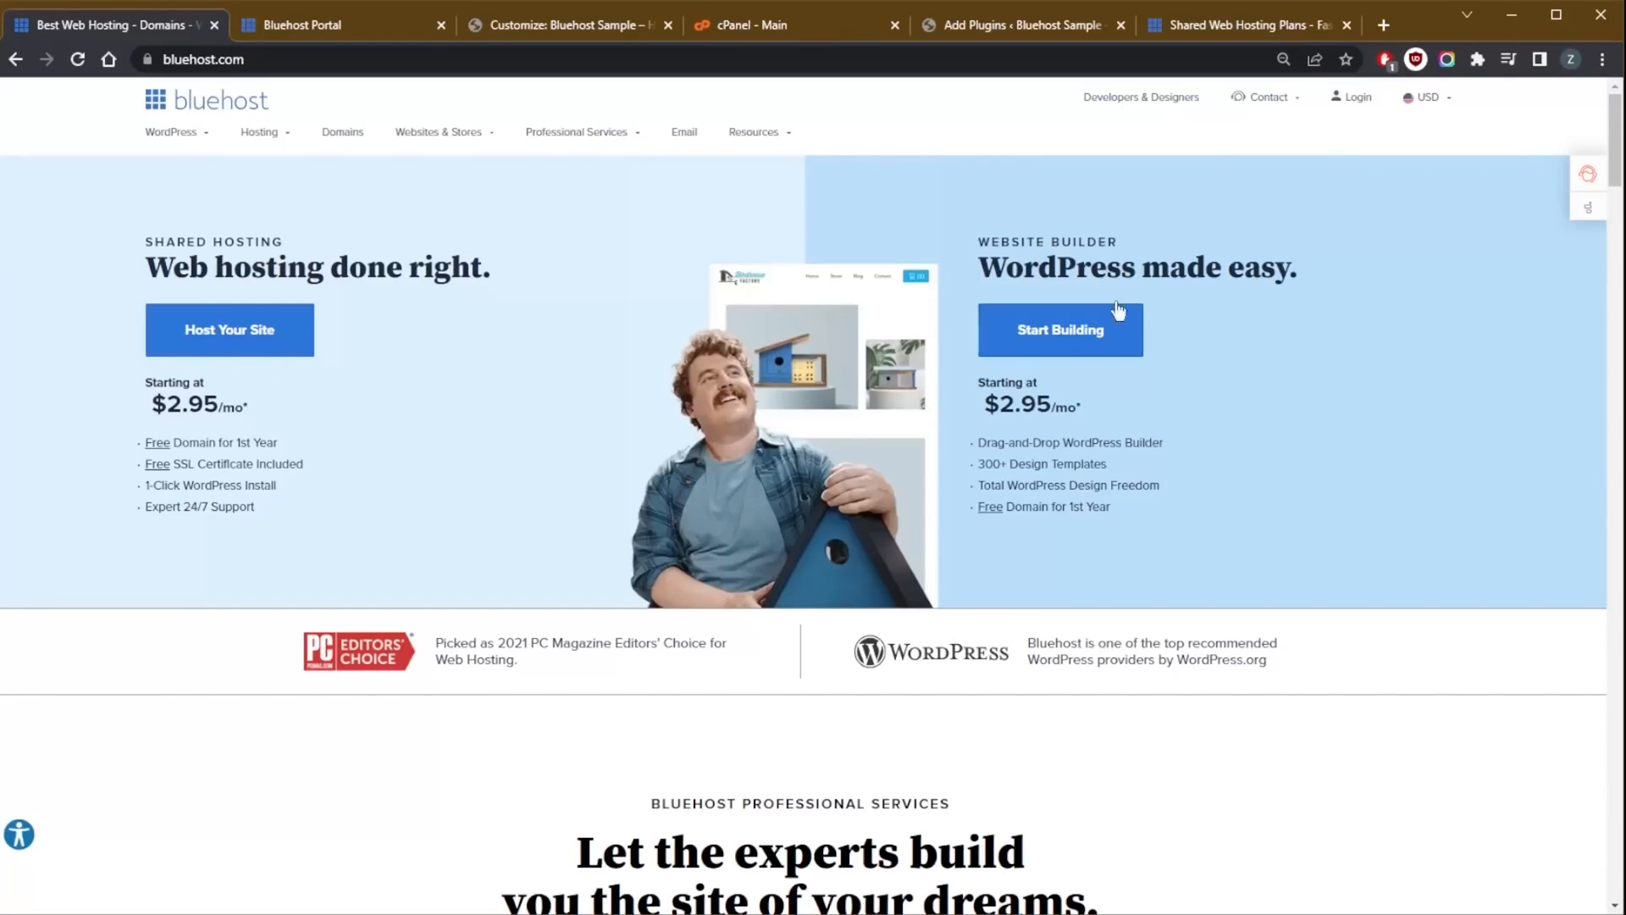
- Glance at the WordPress Add Plugins page, then return to the shared hosting plans comparison
left_click(1022, 24)
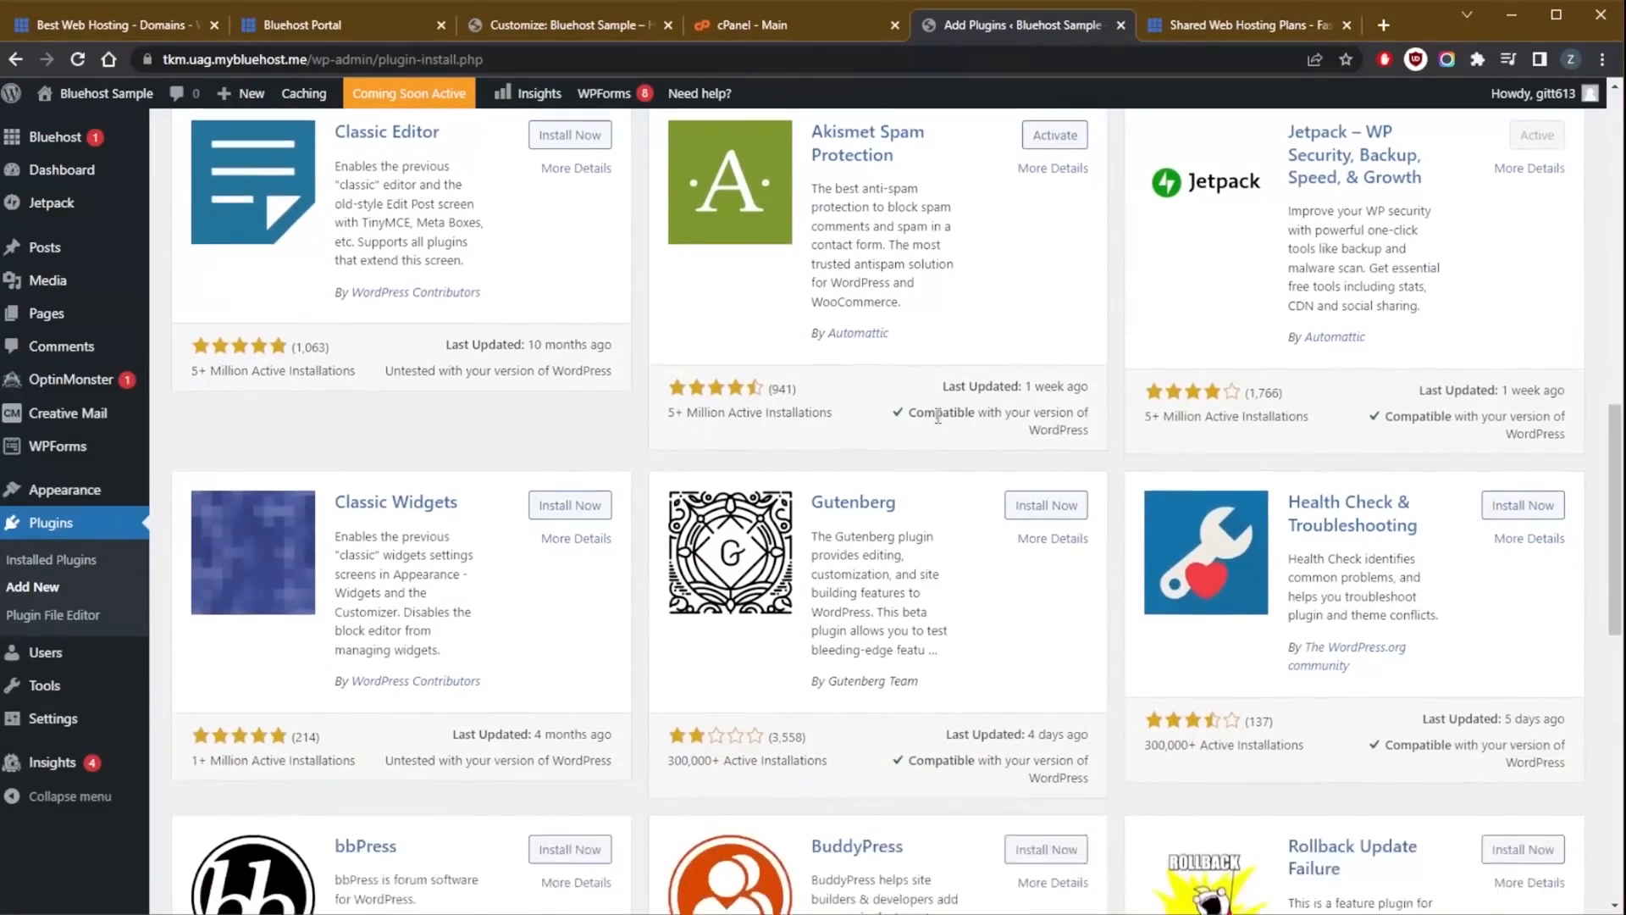
scroll("up", 3)
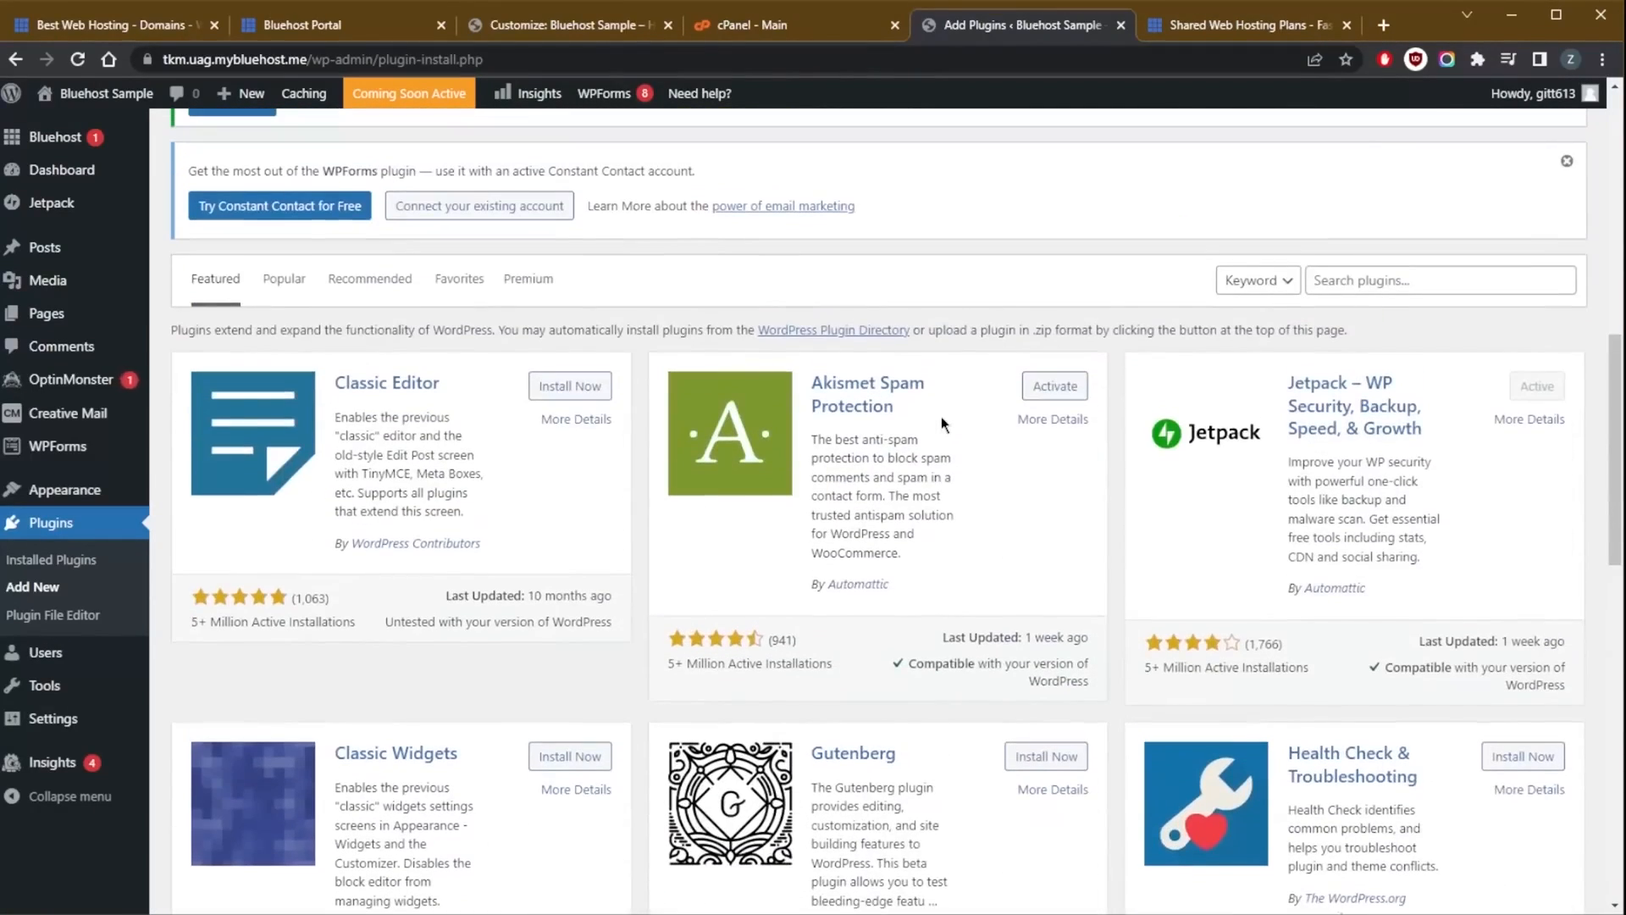
left_click(1245, 25)
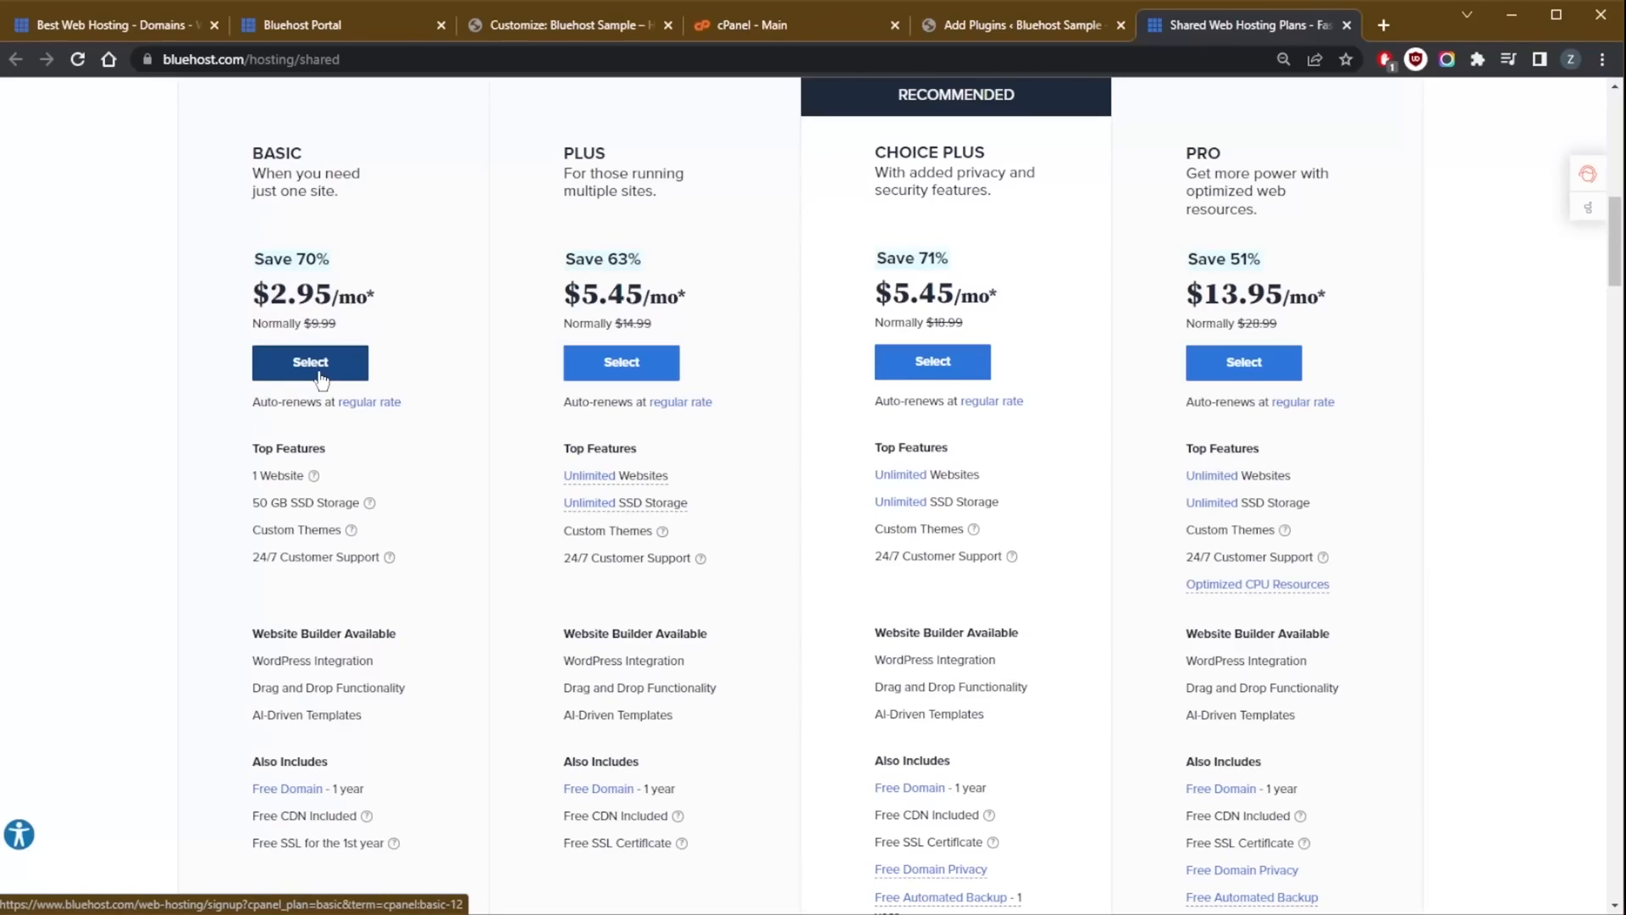
mouse_move(408, 457)
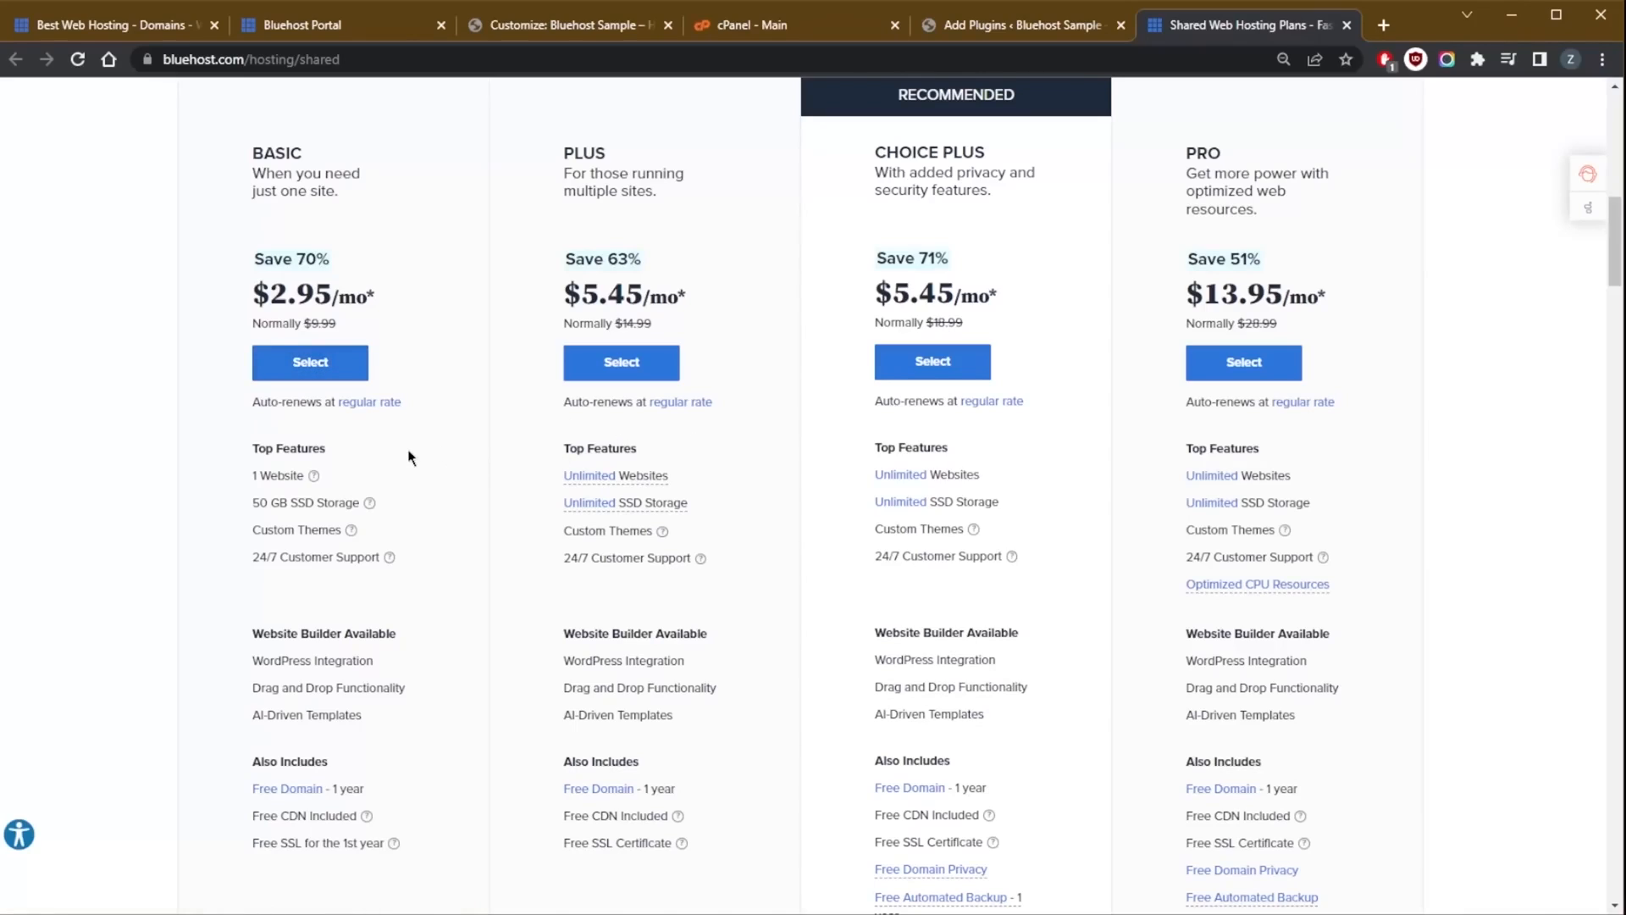
mouse_move(404, 468)
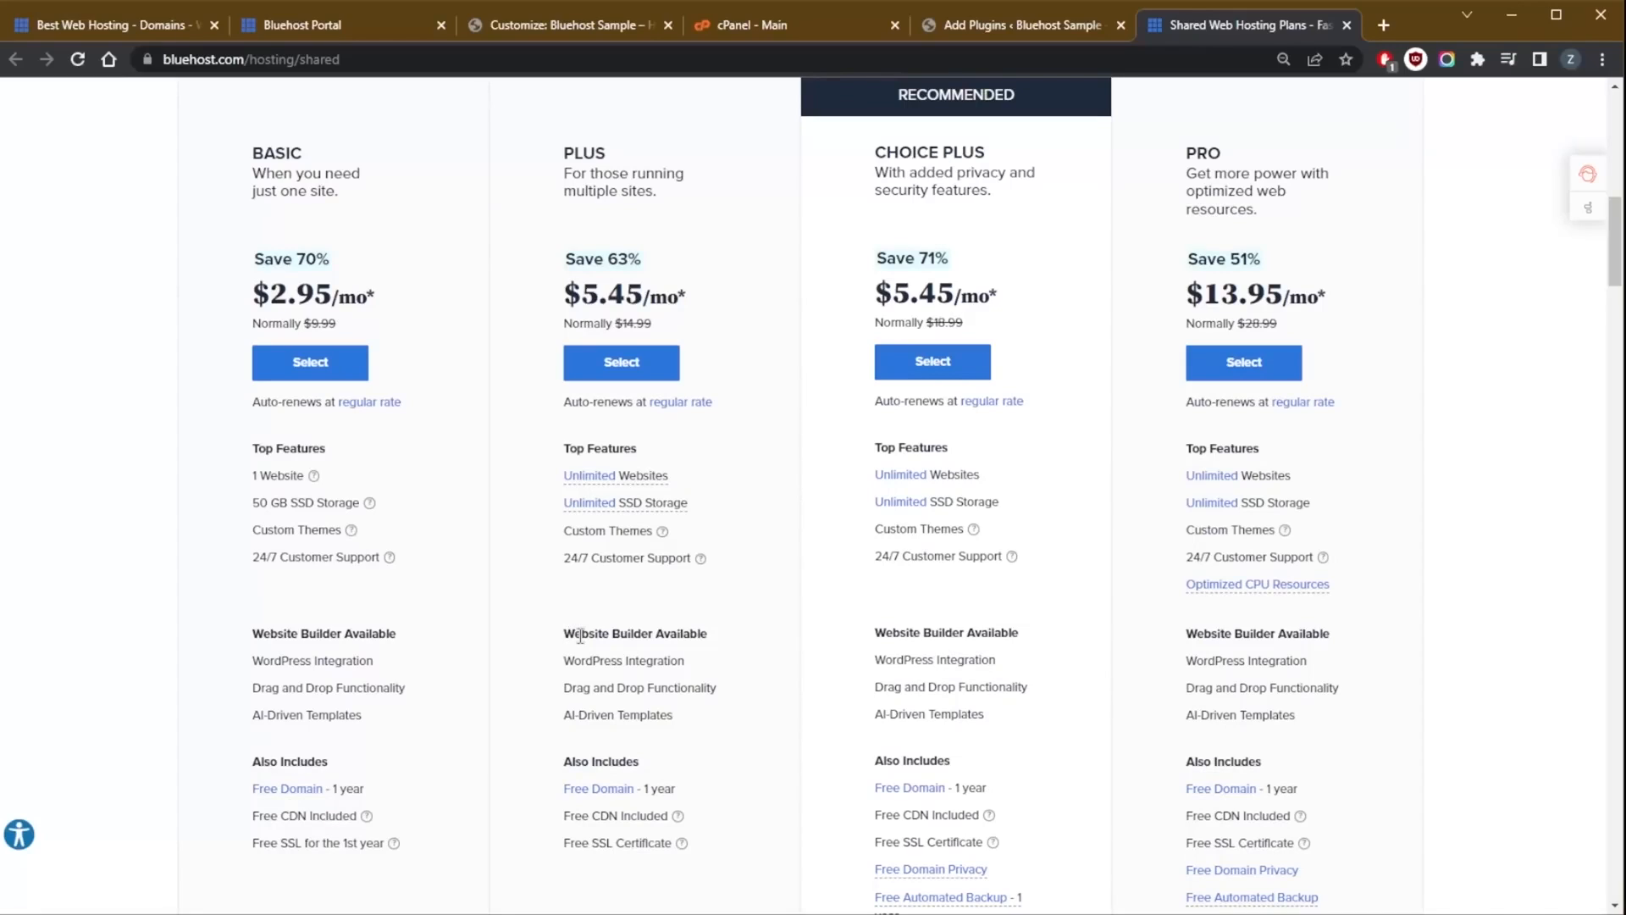
mouse_move(377, 653)
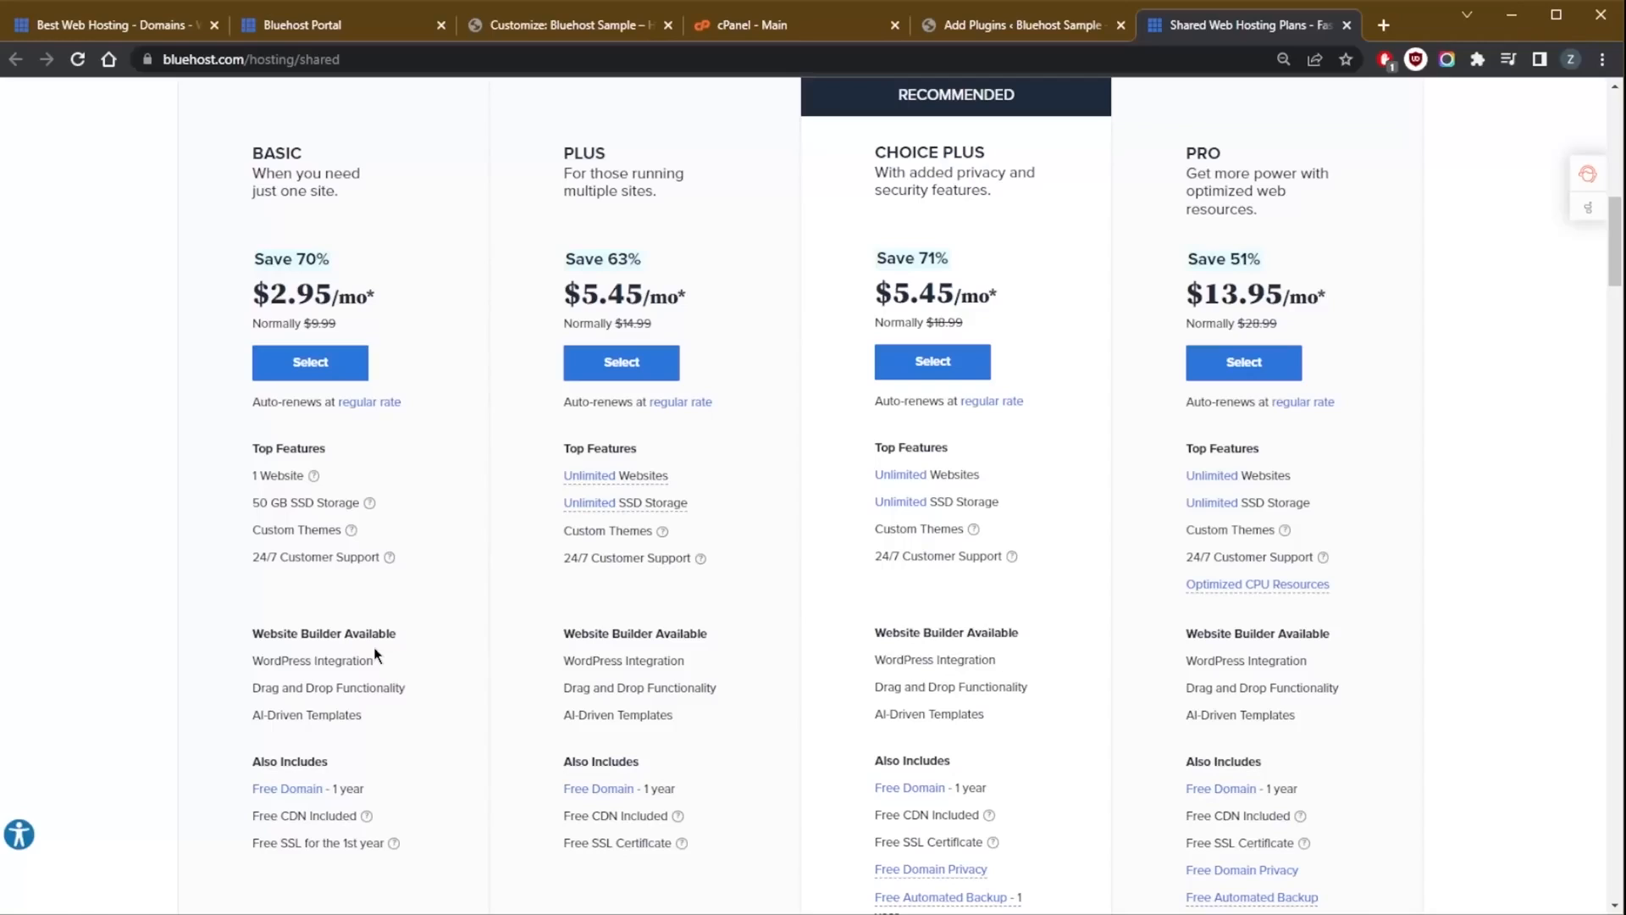
mouse_move(617, 502)
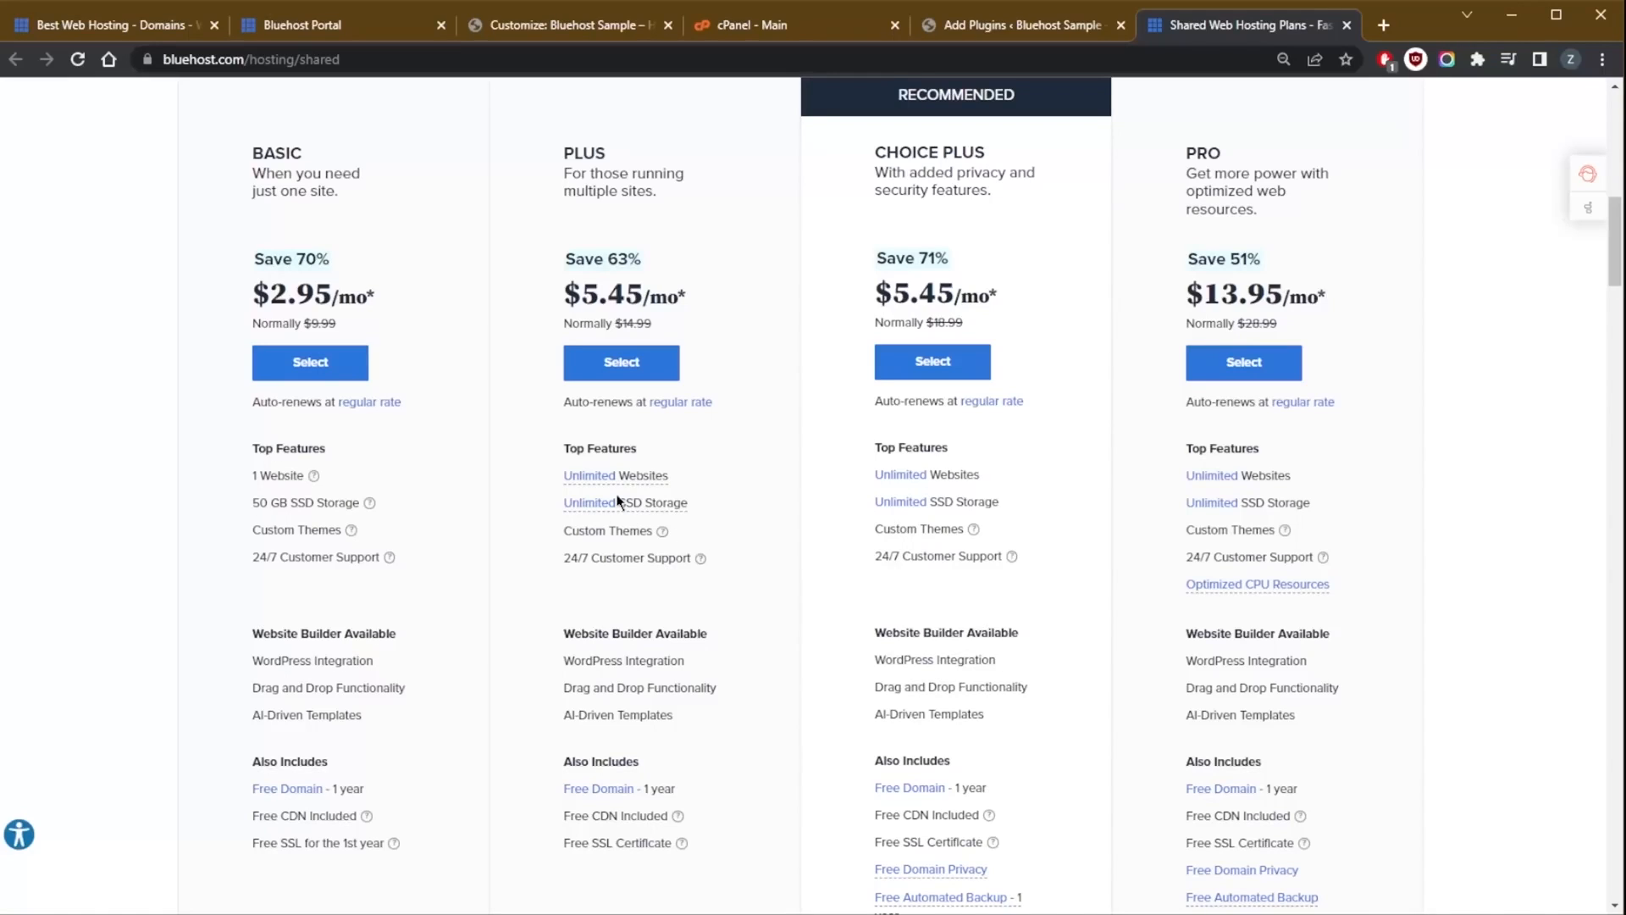
mouse_move(478, 531)
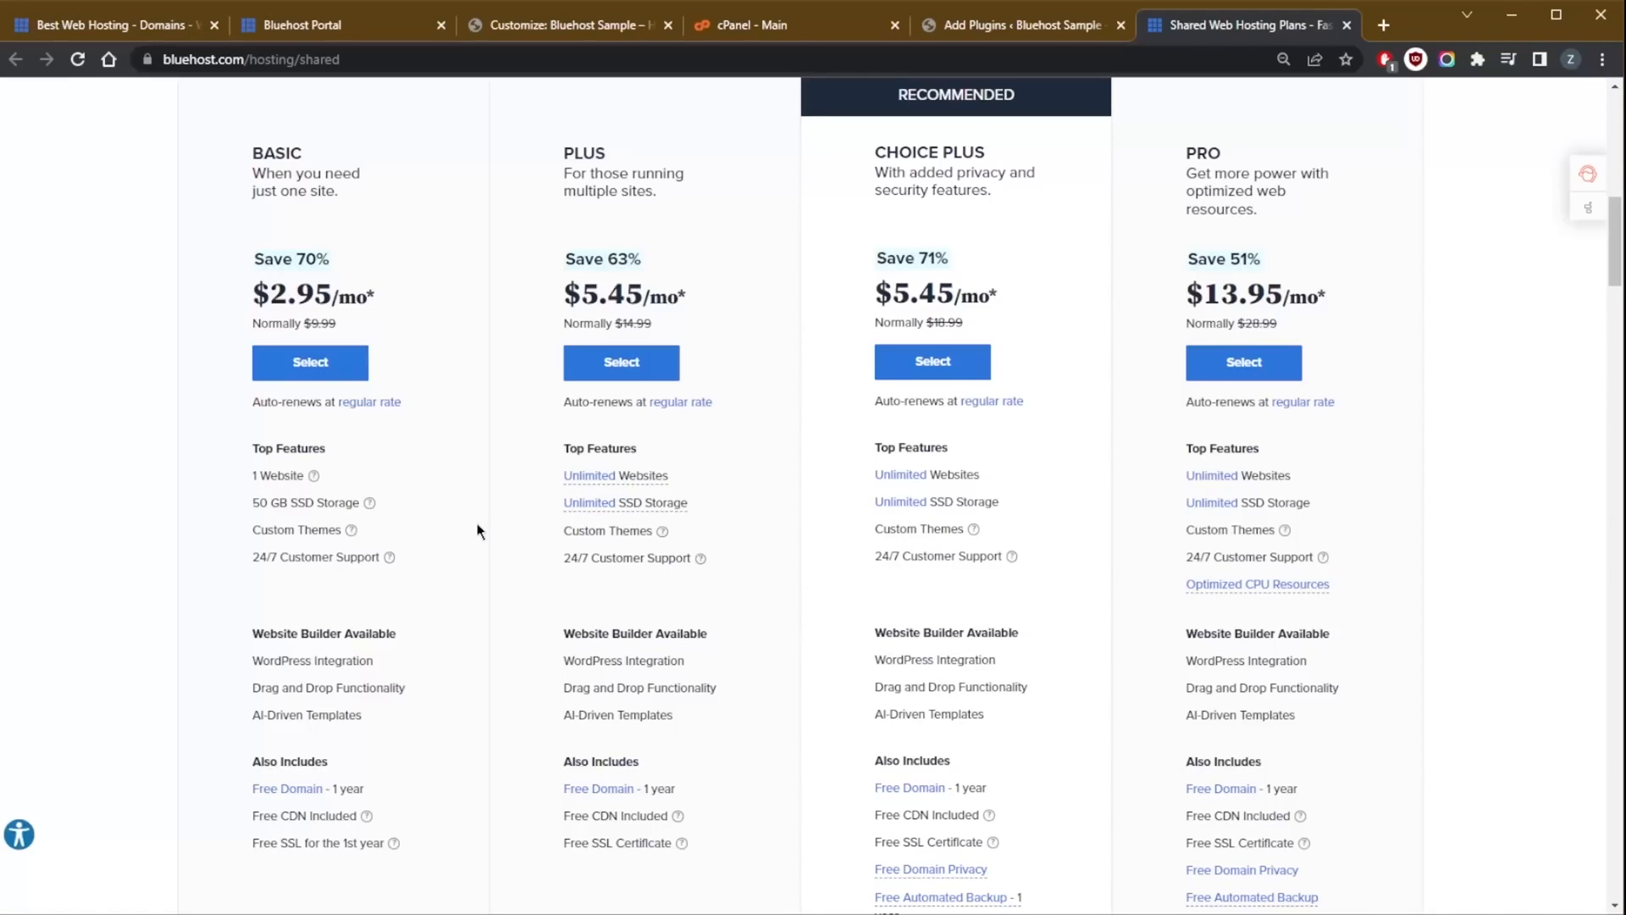
- Switch to the Bluehost homepage with hosting offers starting at $2.95/mo
left_click(566, 24)
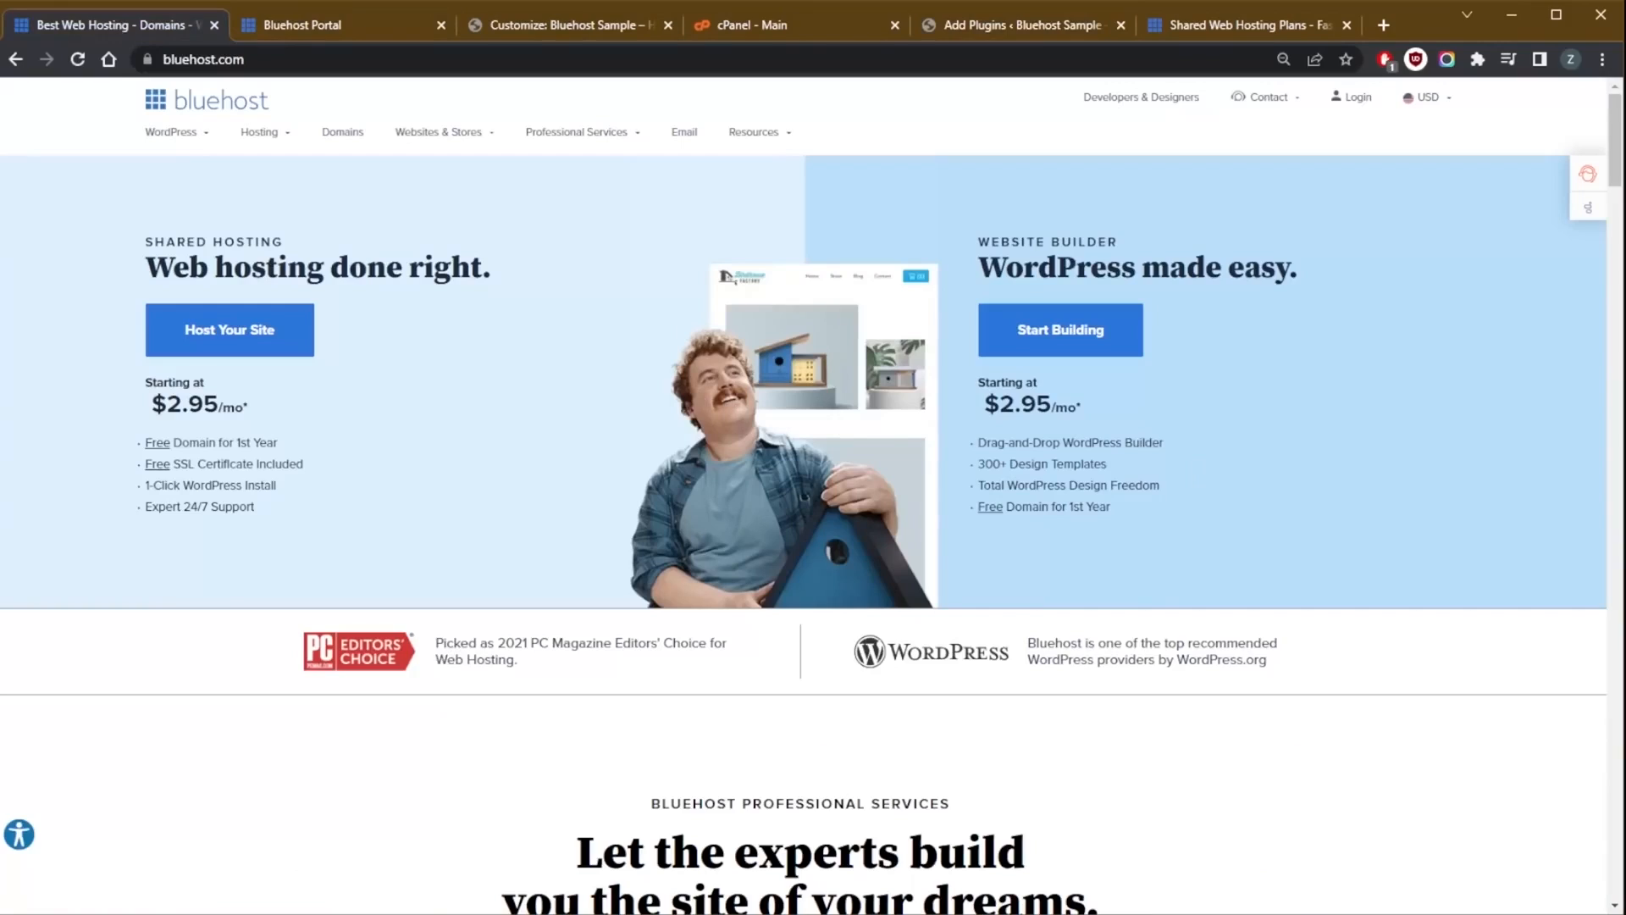
mouse_move(780, 639)
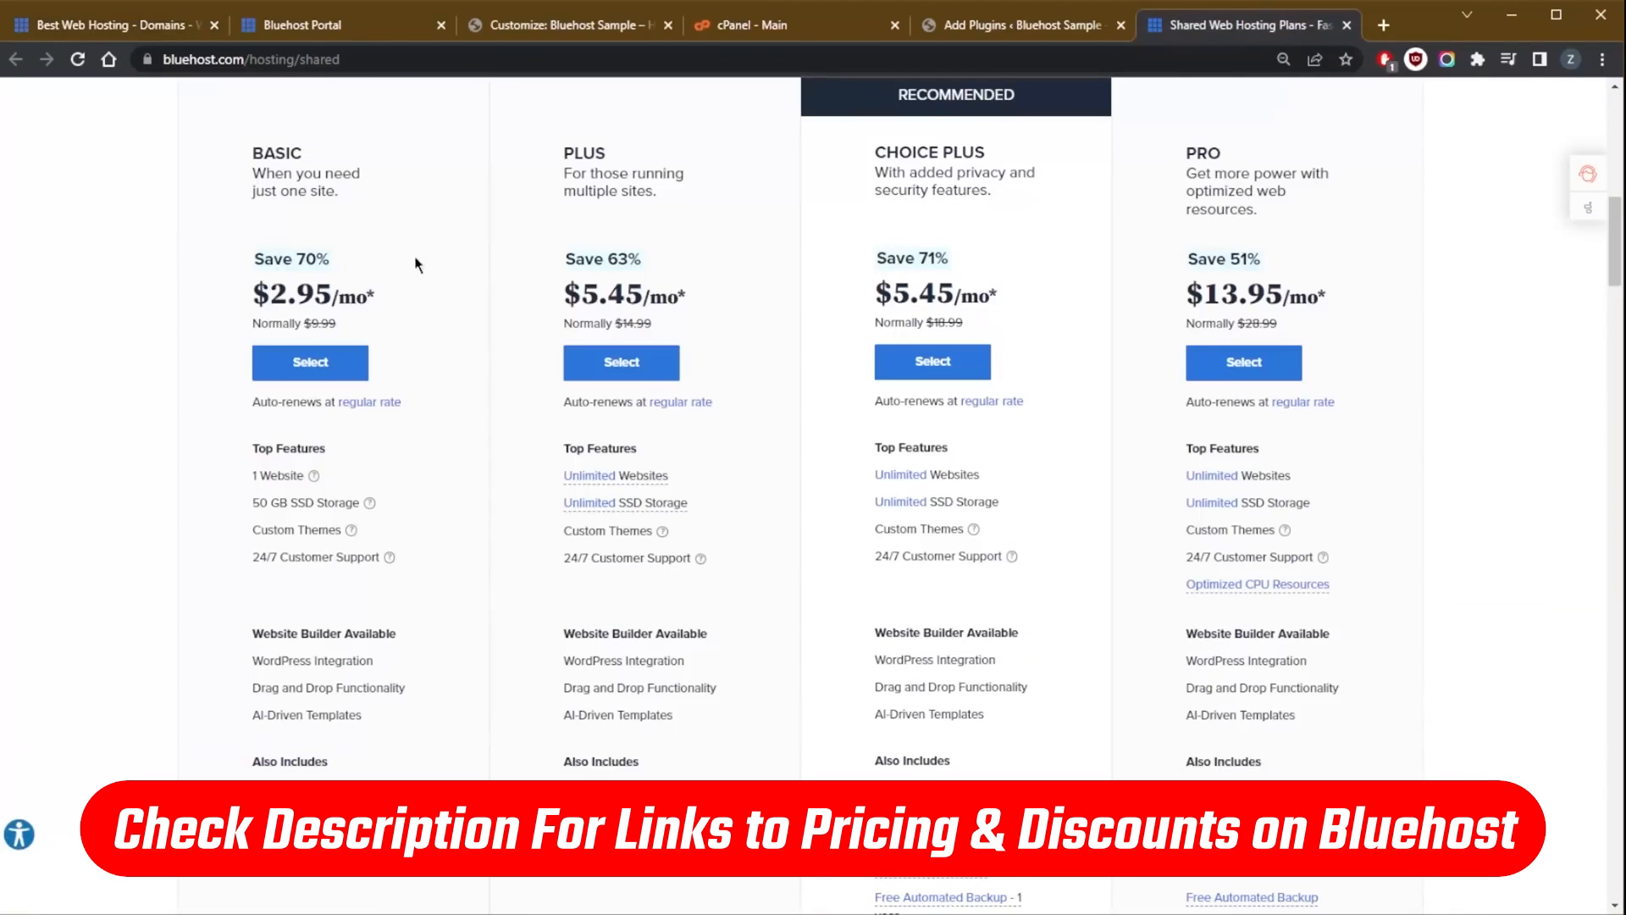
mouse_move(330, 316)
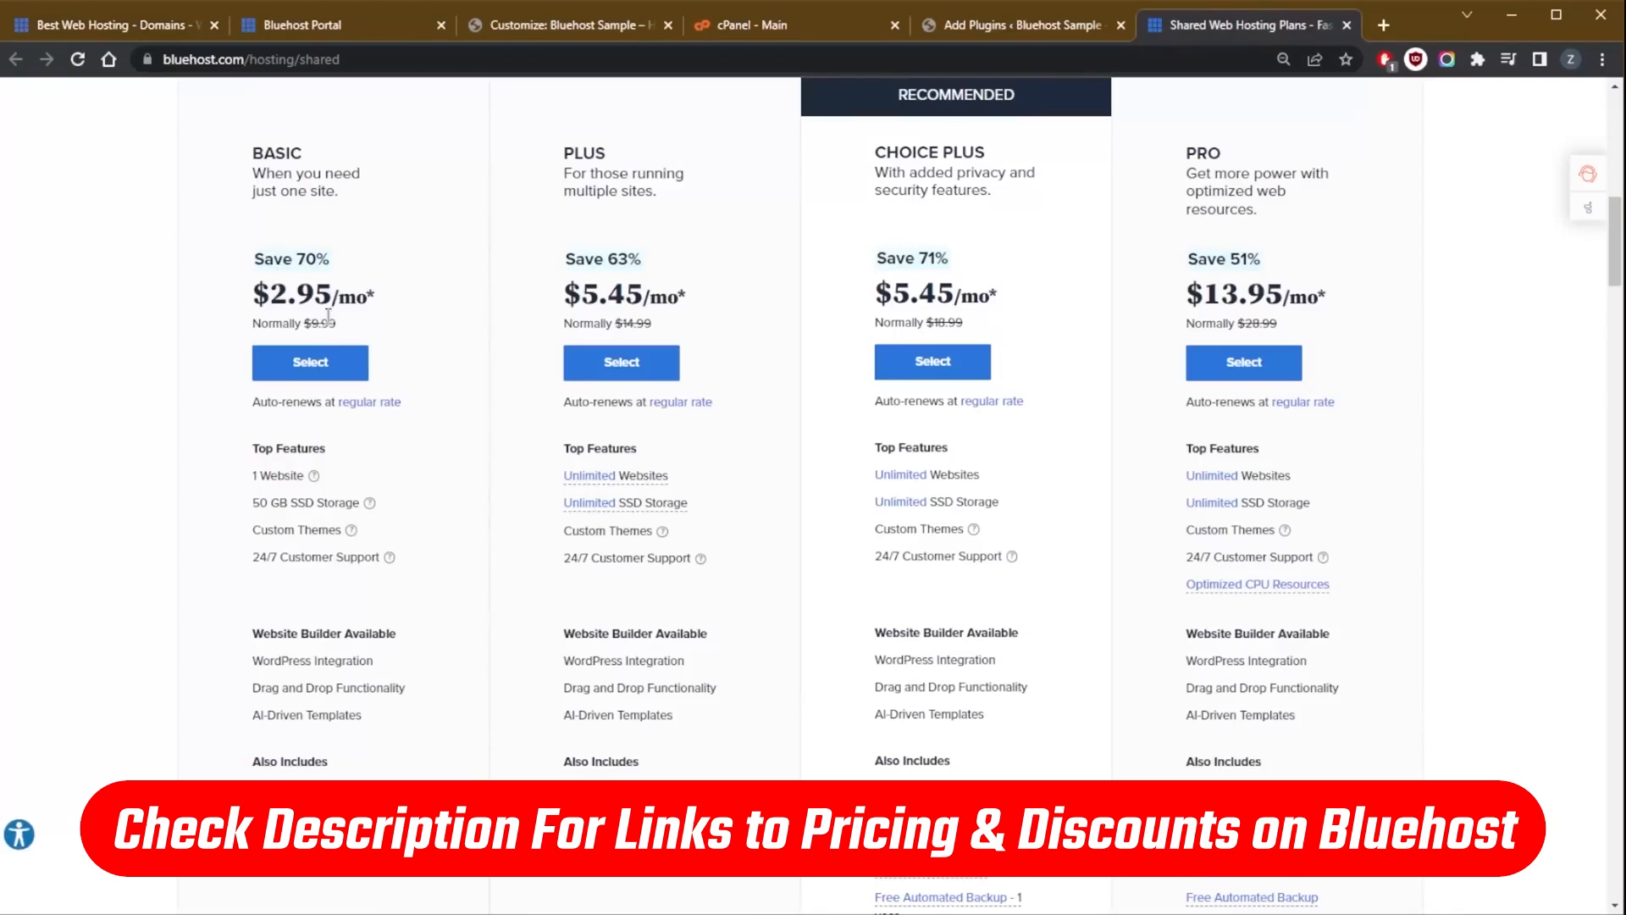